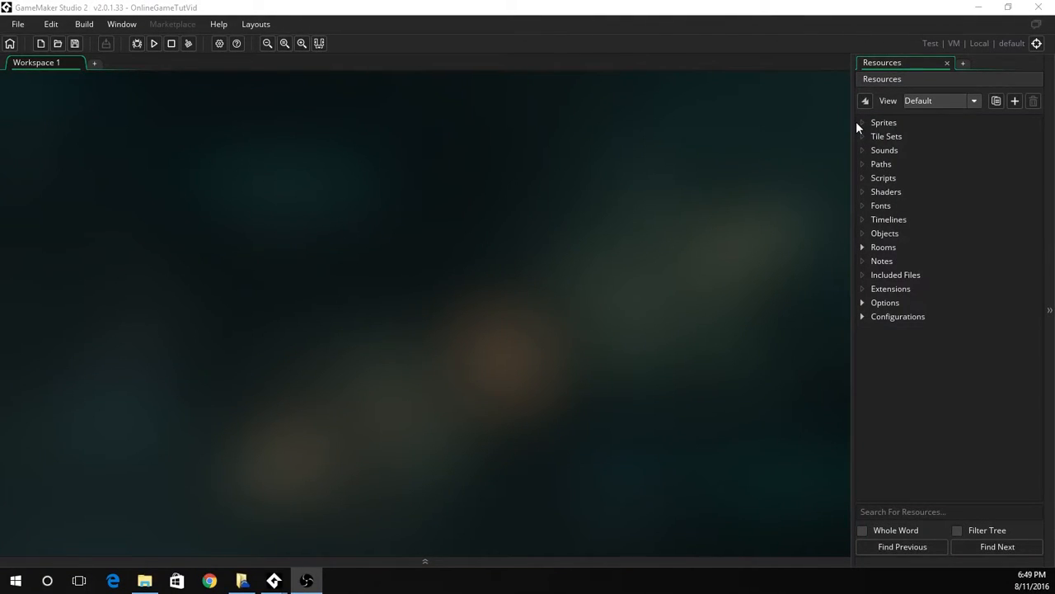
mouse_move(694, 167)
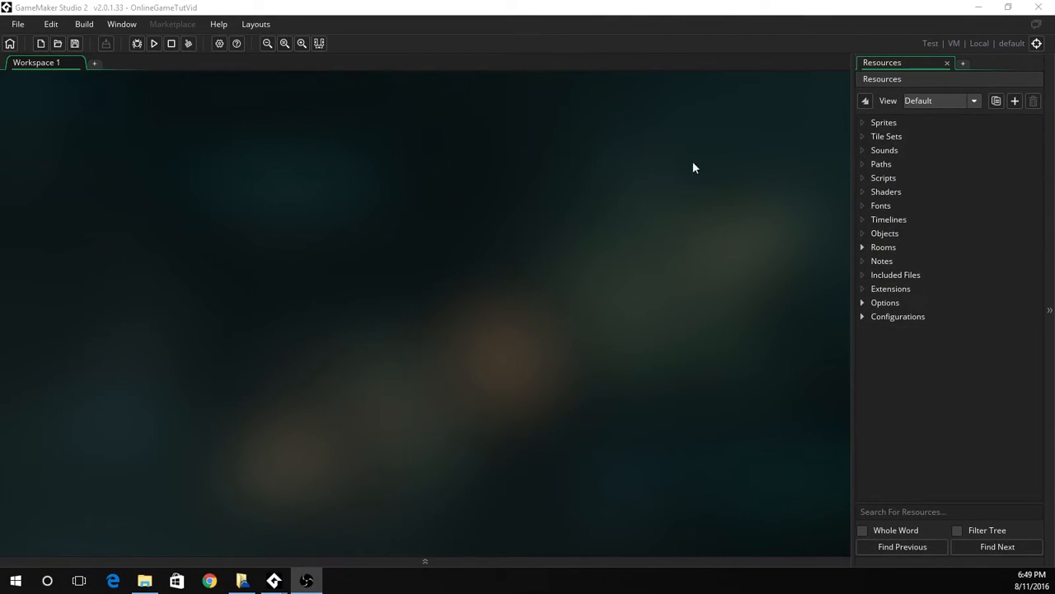
mouse_move(626, 155)
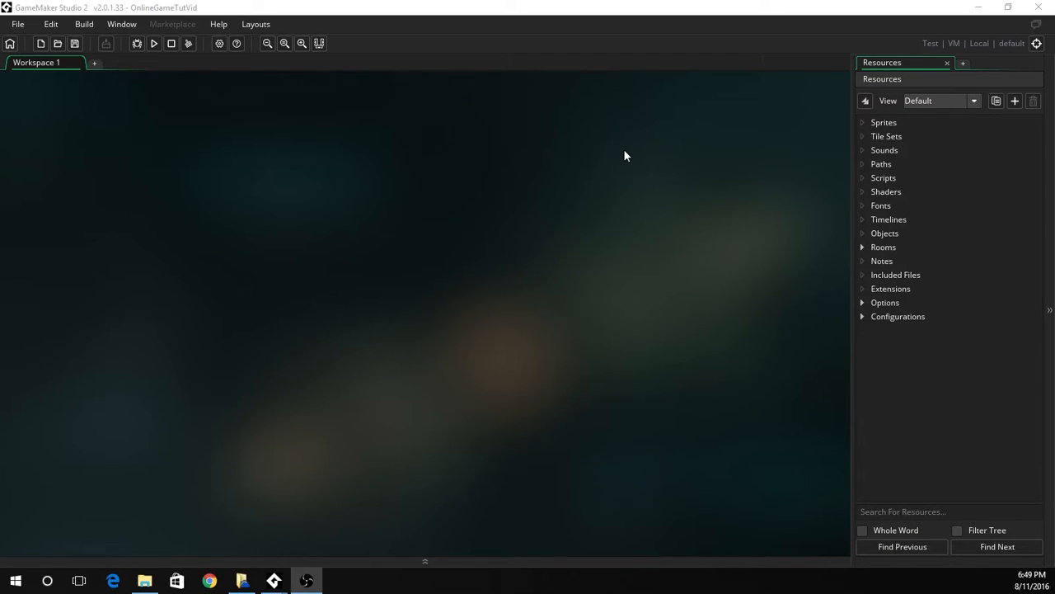
mouse_move(453, 226)
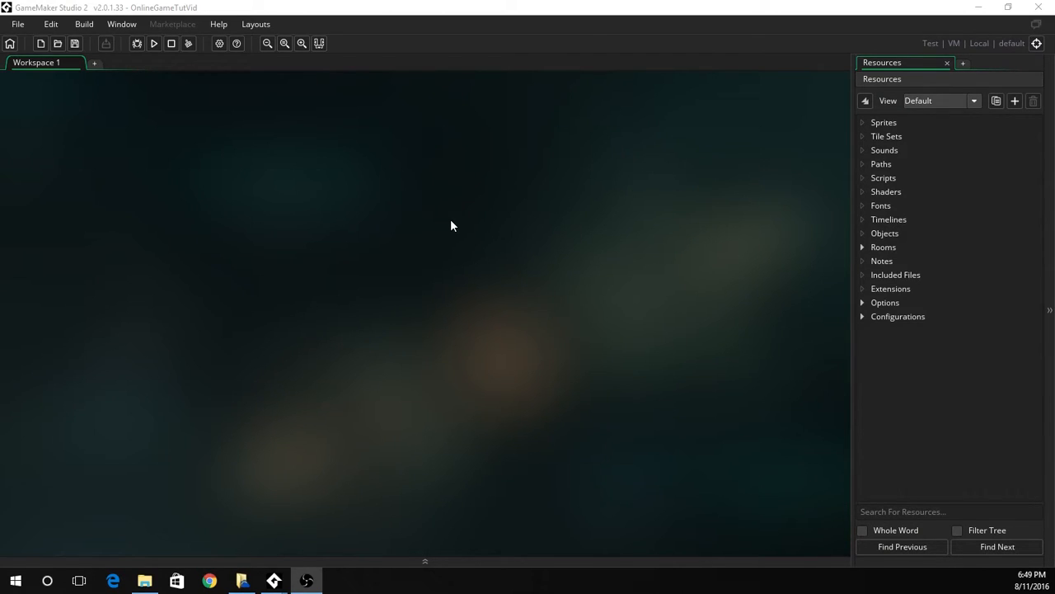
mouse_move(306, 322)
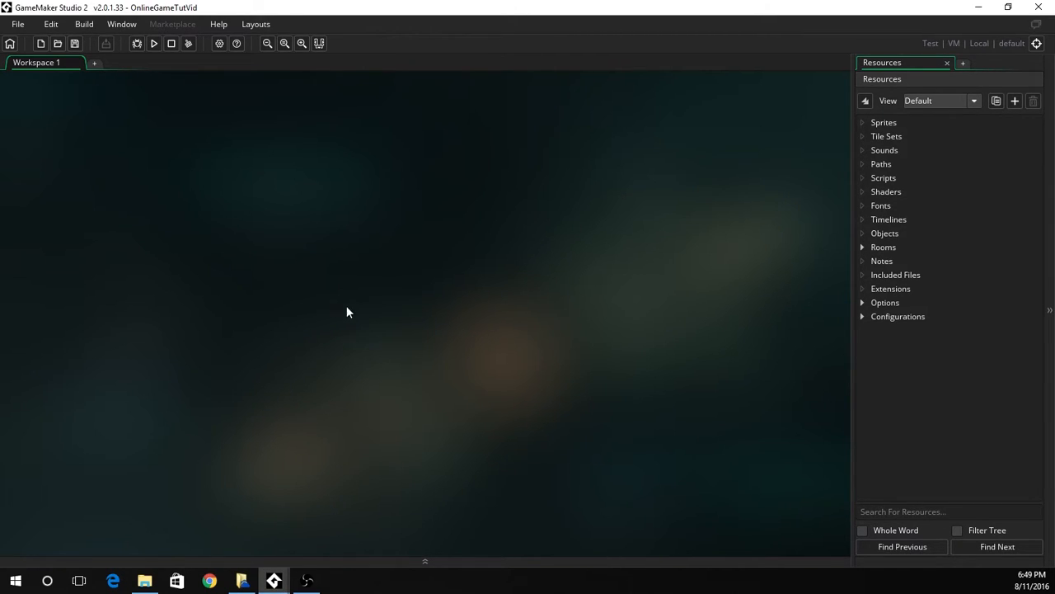
Step: Create a new object in Resources, rename it obj_lobby, and open its event list
left_click(885, 233)
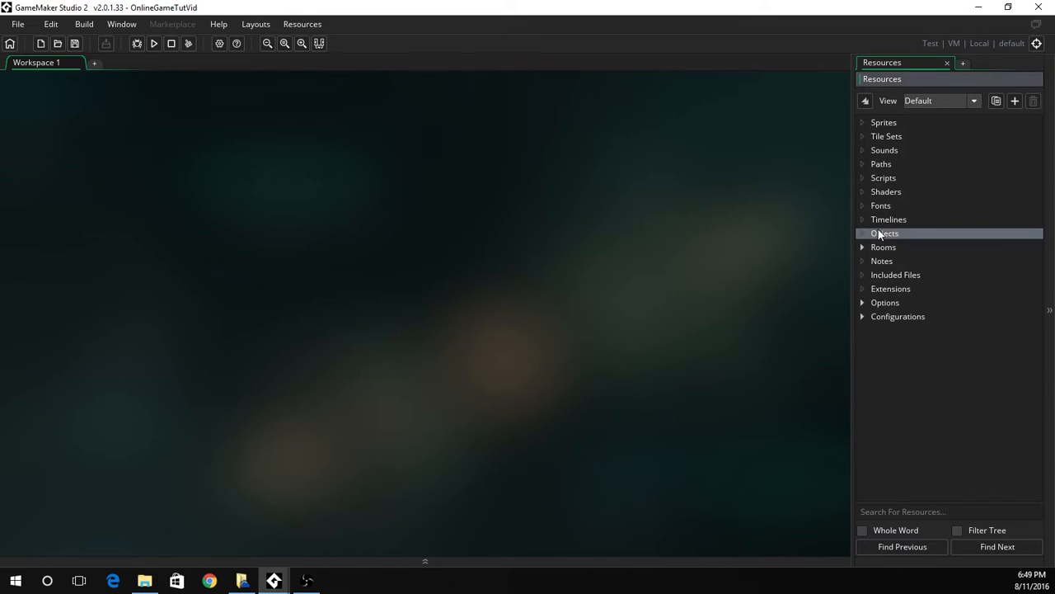
double_click(885, 233)
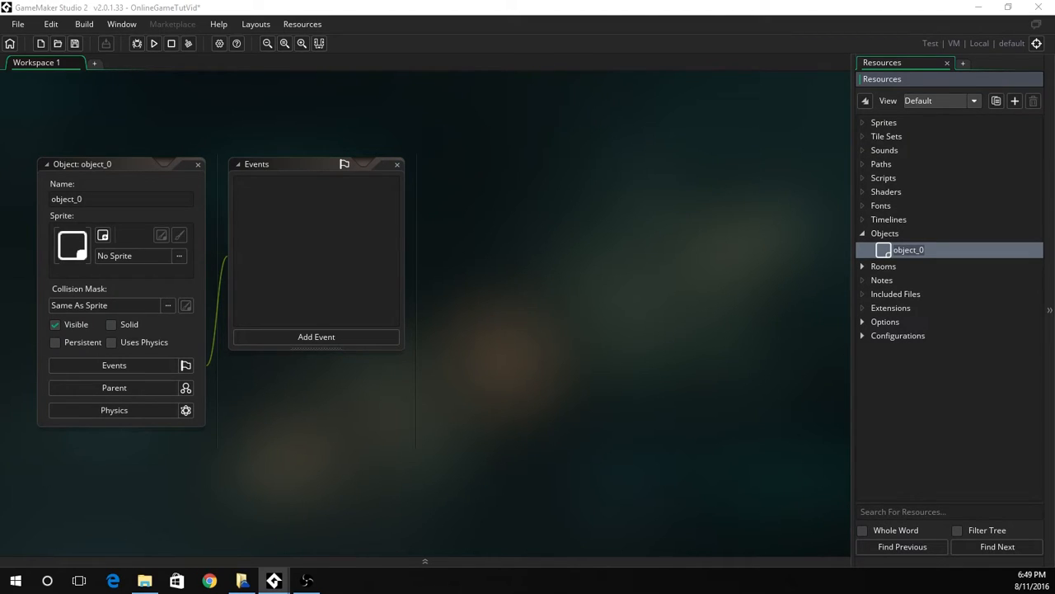
left_click(120, 199)
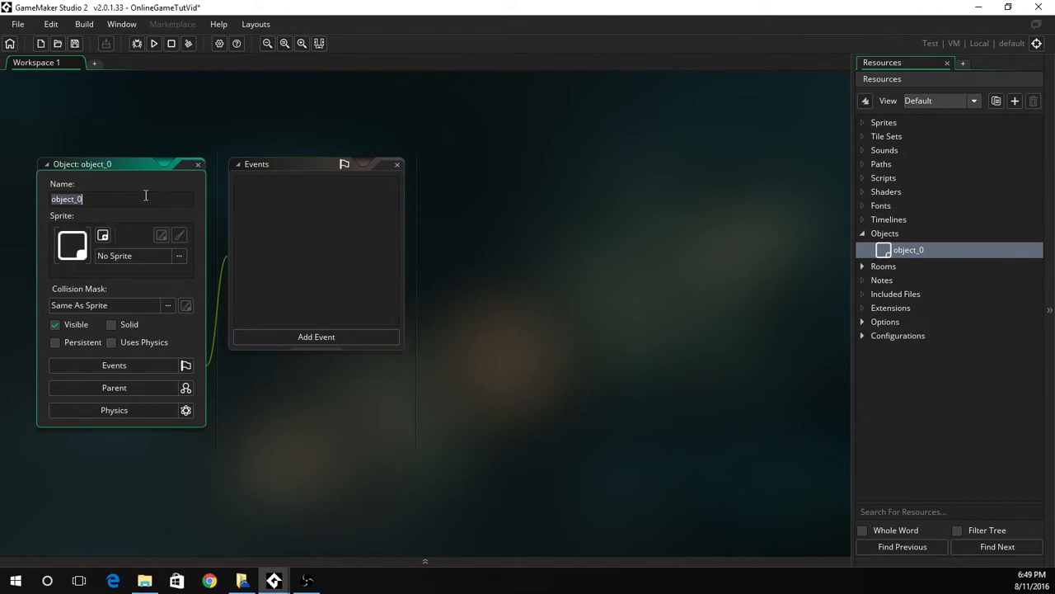
type("obj_")
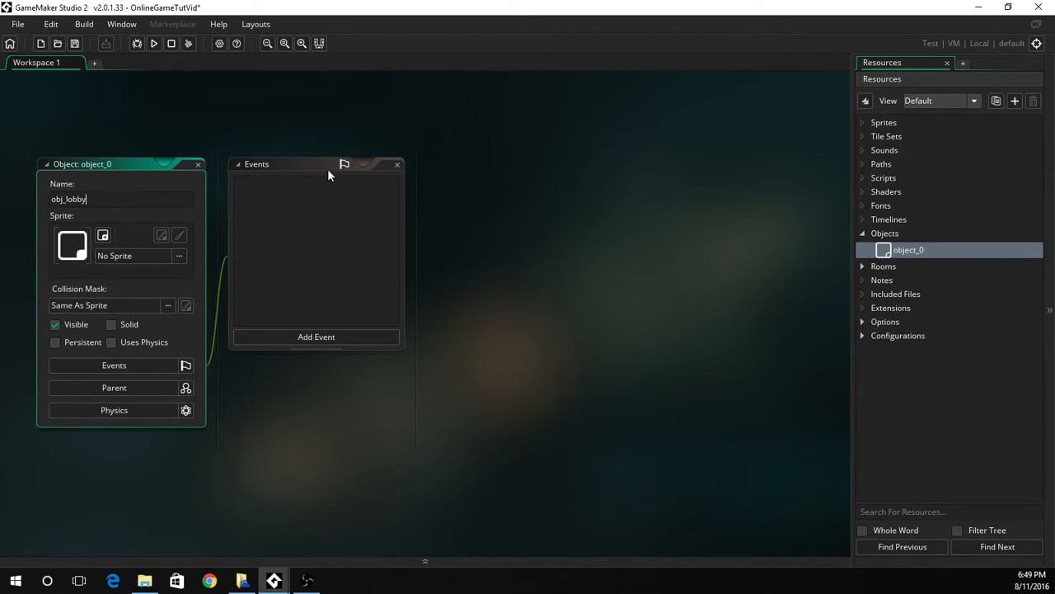
mouse_move(456, 358)
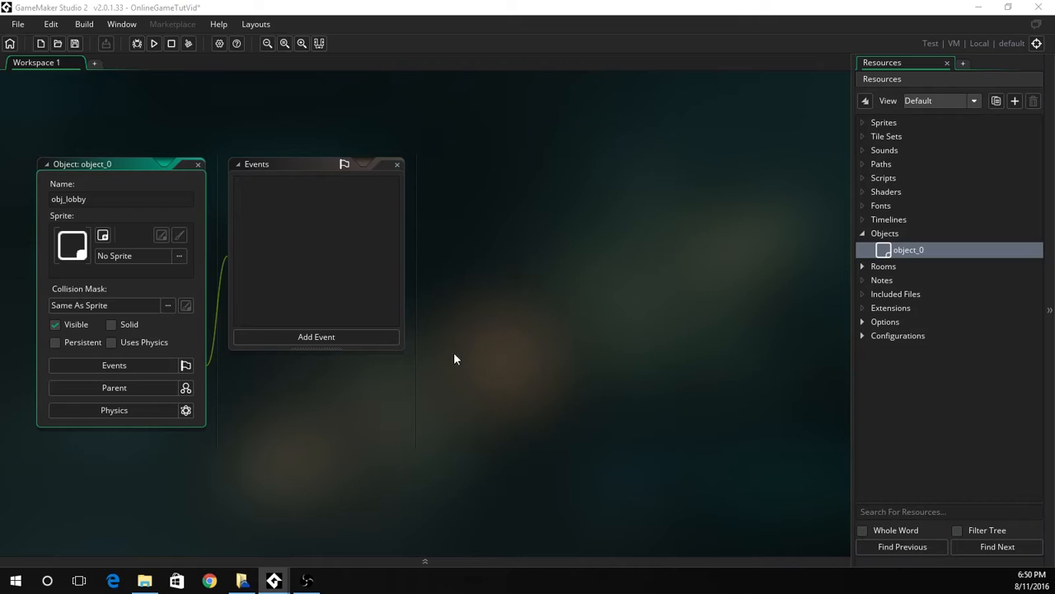
left_click(316, 336)
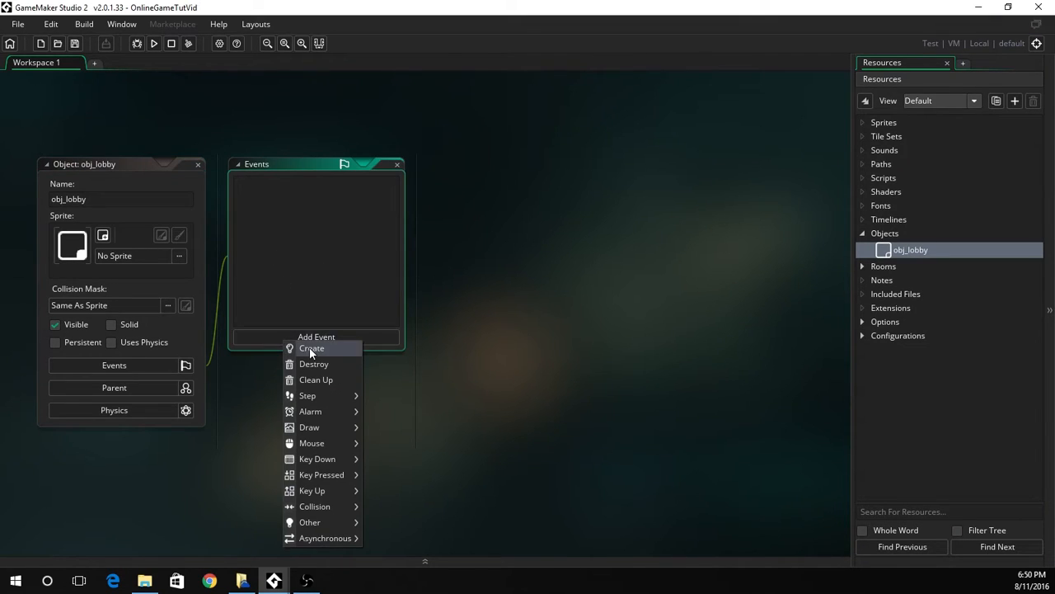
Step: Add a Create event 'Initialise Variables': task = "", completed_action = false, server_name_exists = 0
left_click(311, 348)
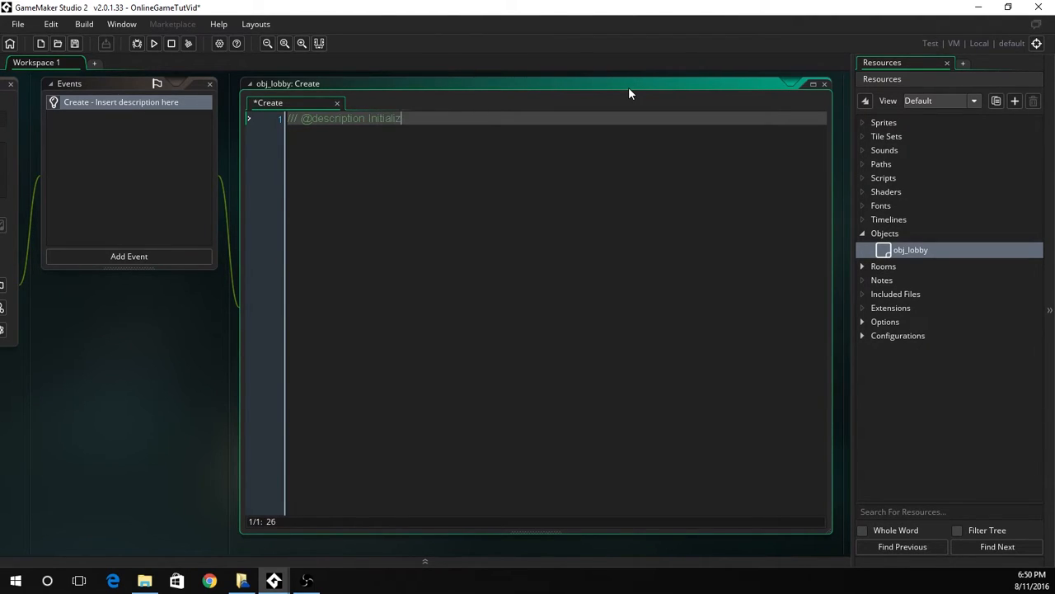
type("se Variab")
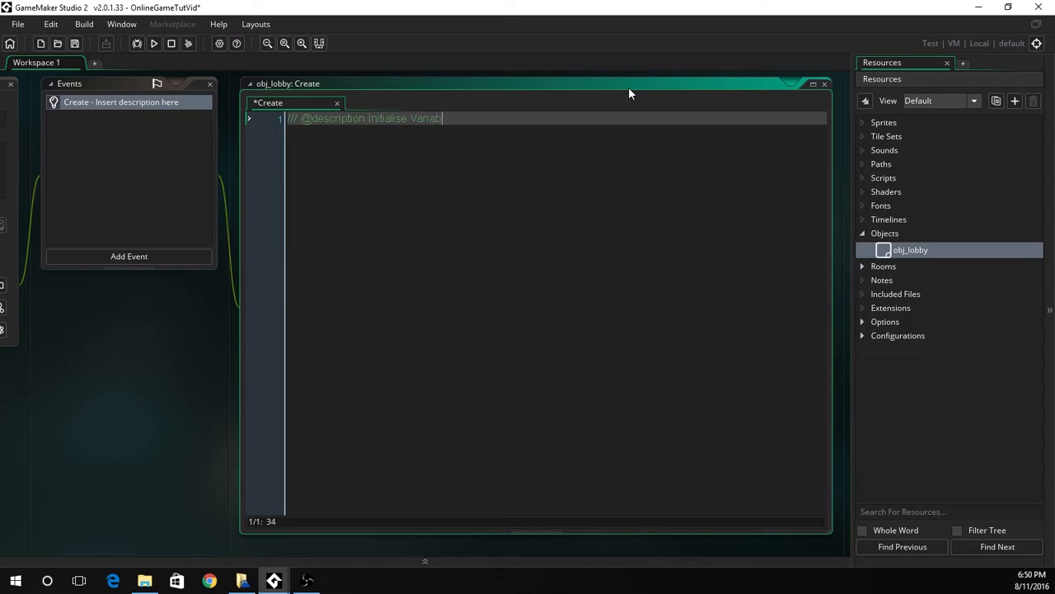
type("task")
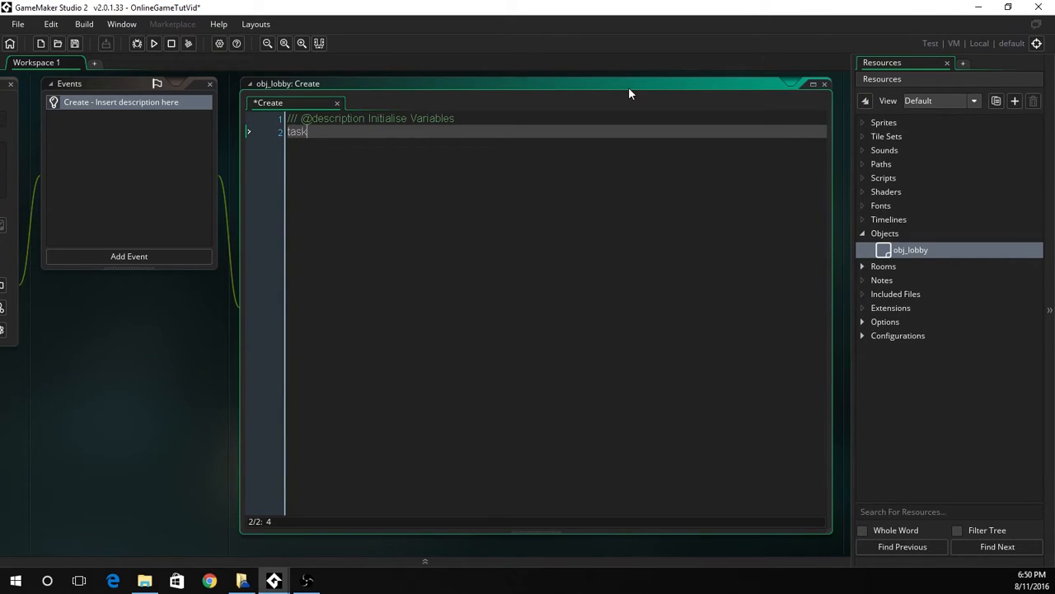
type("= \"\";")
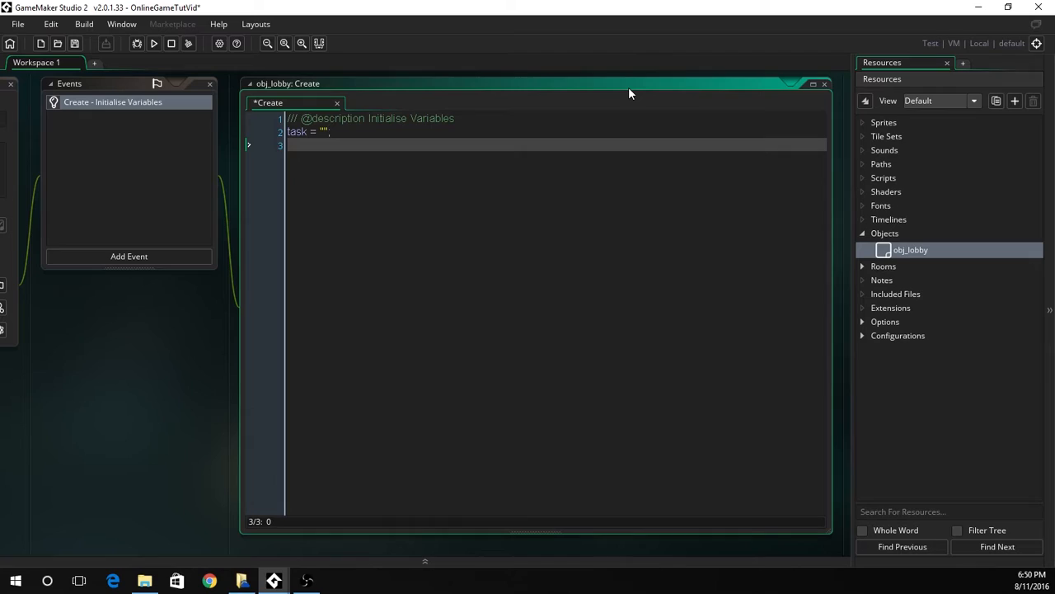
type("completed")
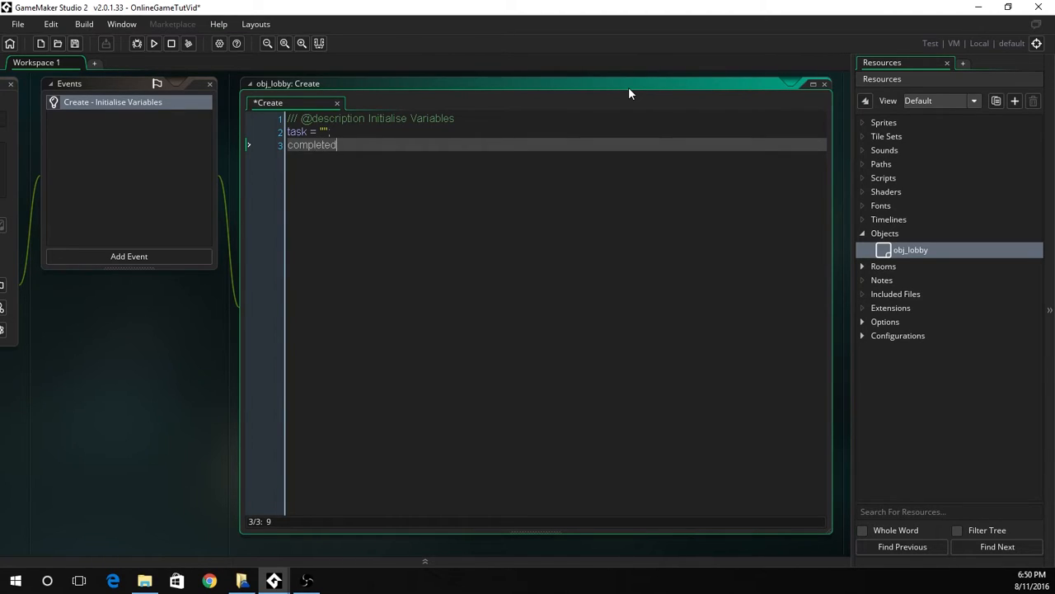
type("_acti")
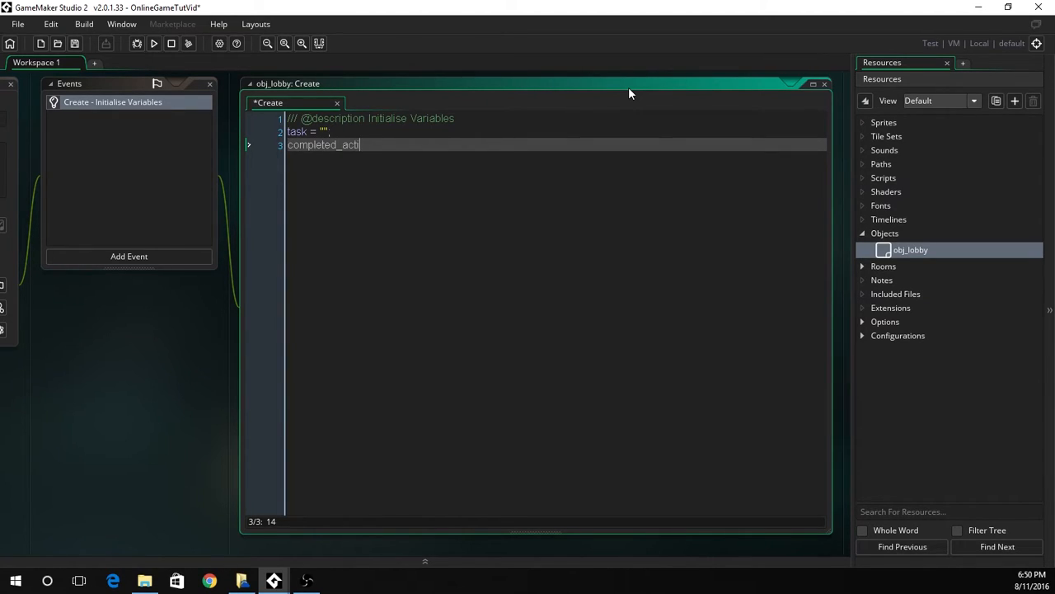
type("on = false;")
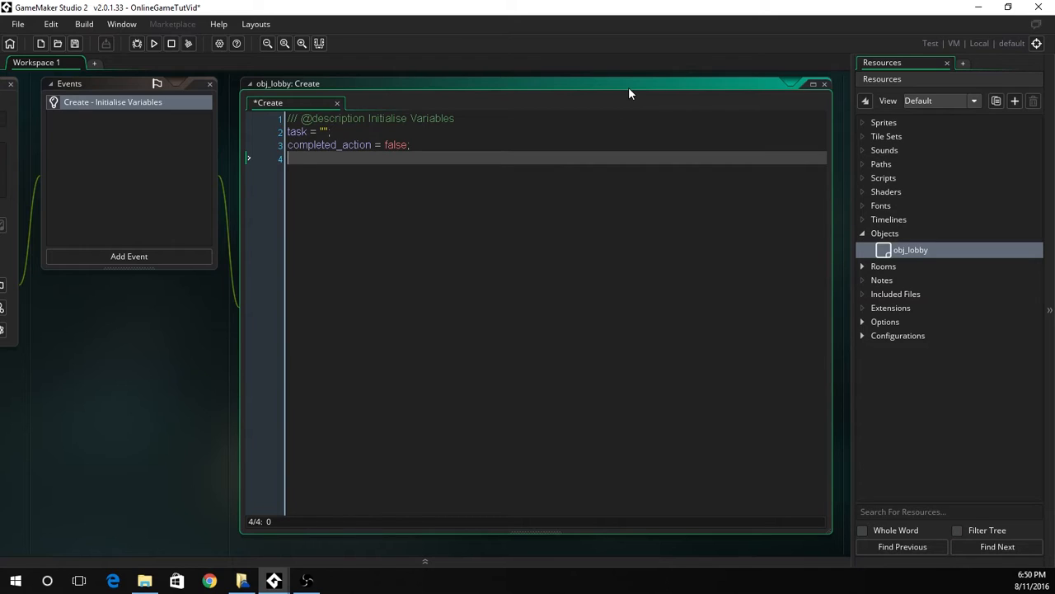
type("server_")
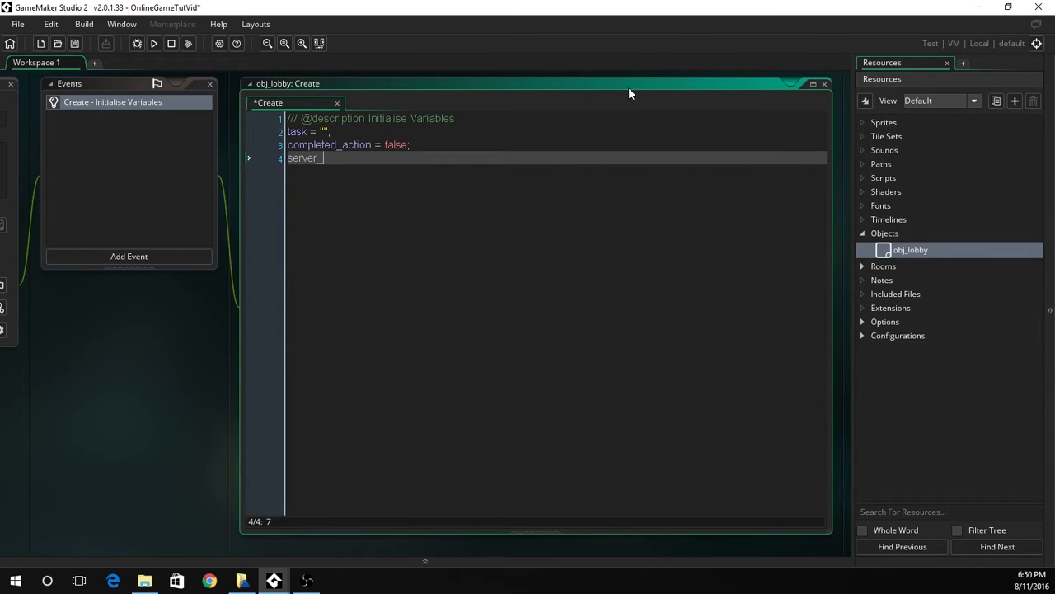
type("name_e")
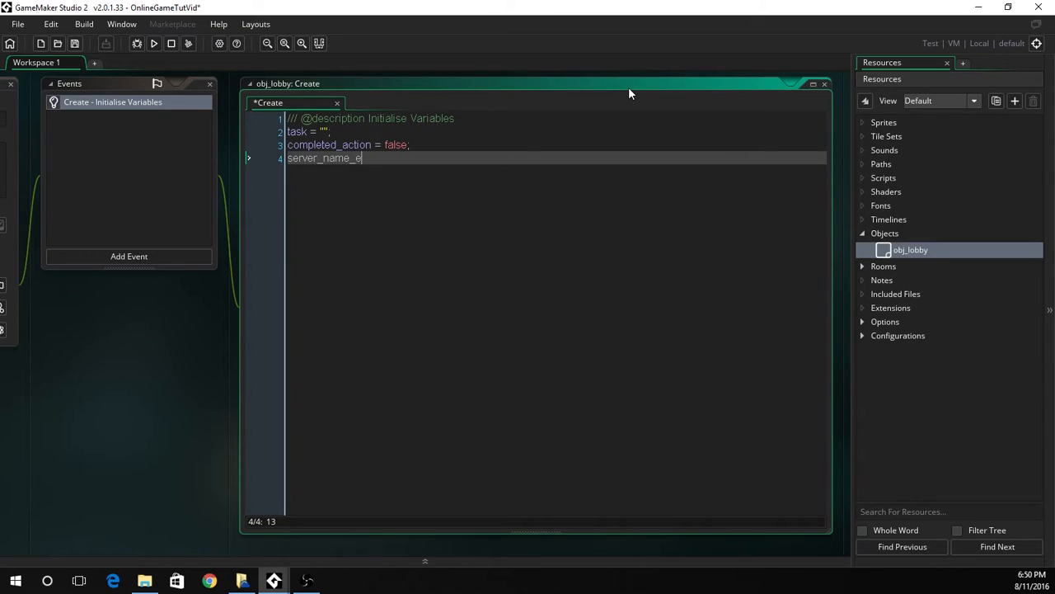
type("xists = 0")
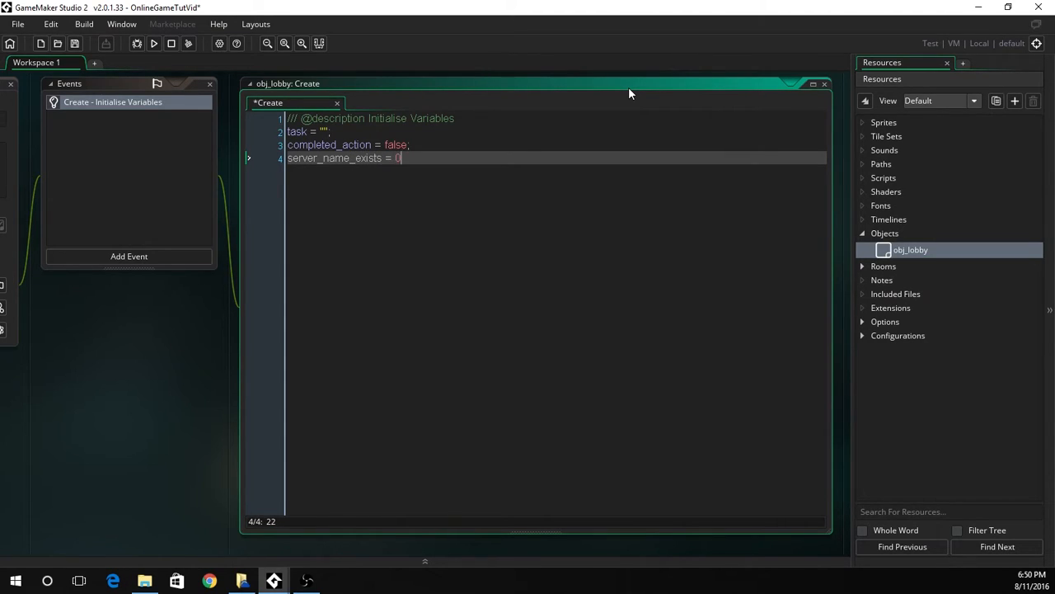
type(";")
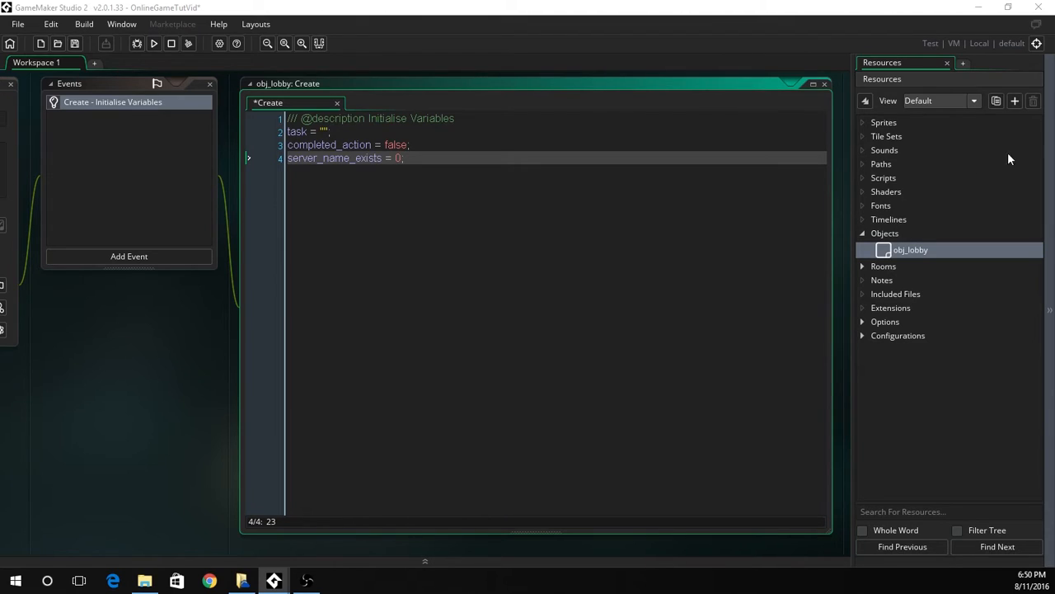
Step: Add a Step event described 'Check Key Pressed' with an if keyboard_check_pressed(ord("H")) block
left_click(129, 256)
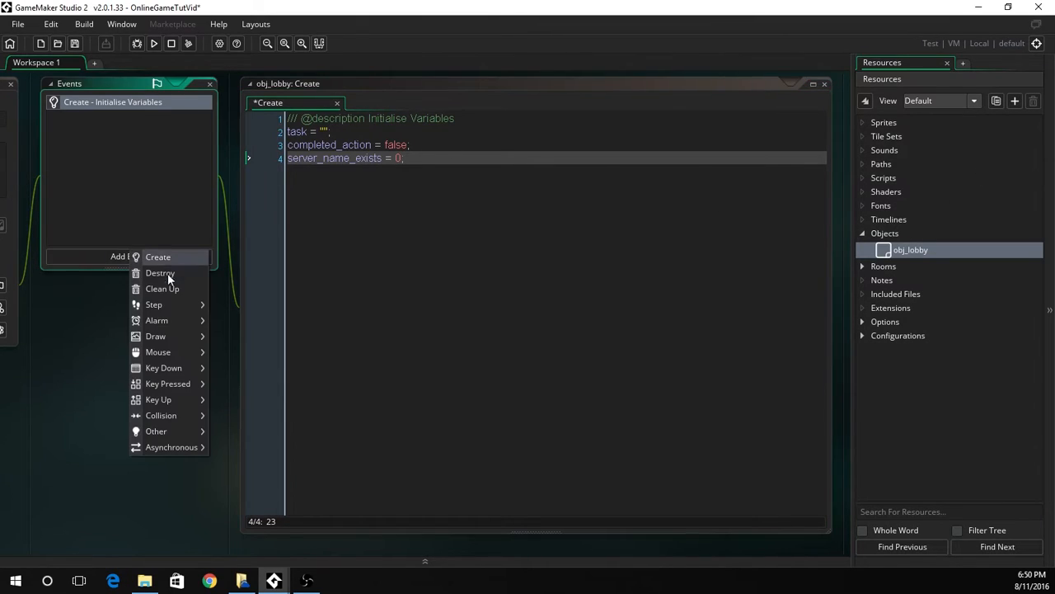
left_click(153, 304)
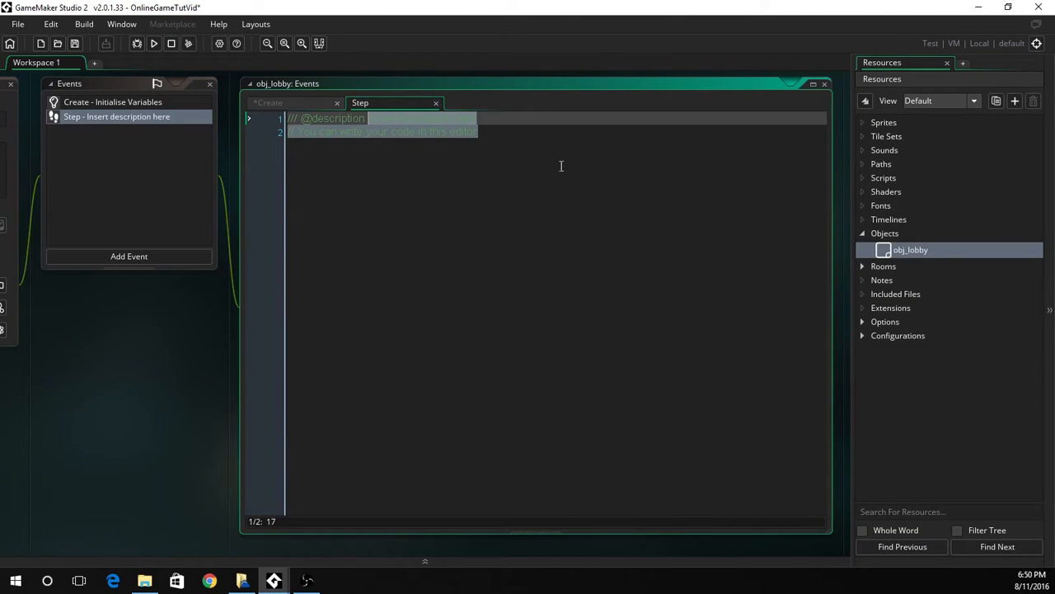
type("Check")
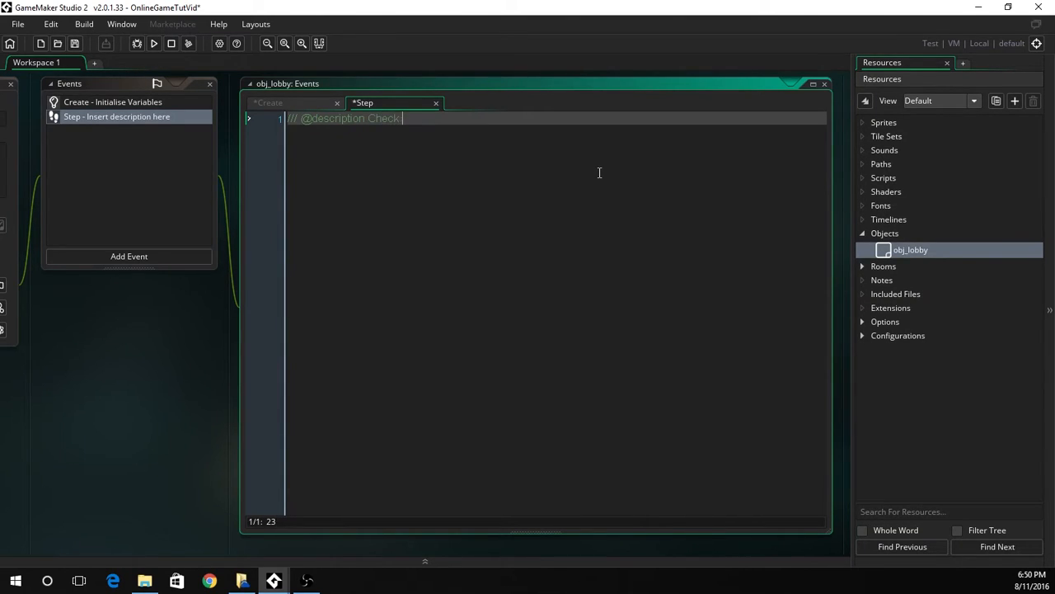
type("Key Pressed")
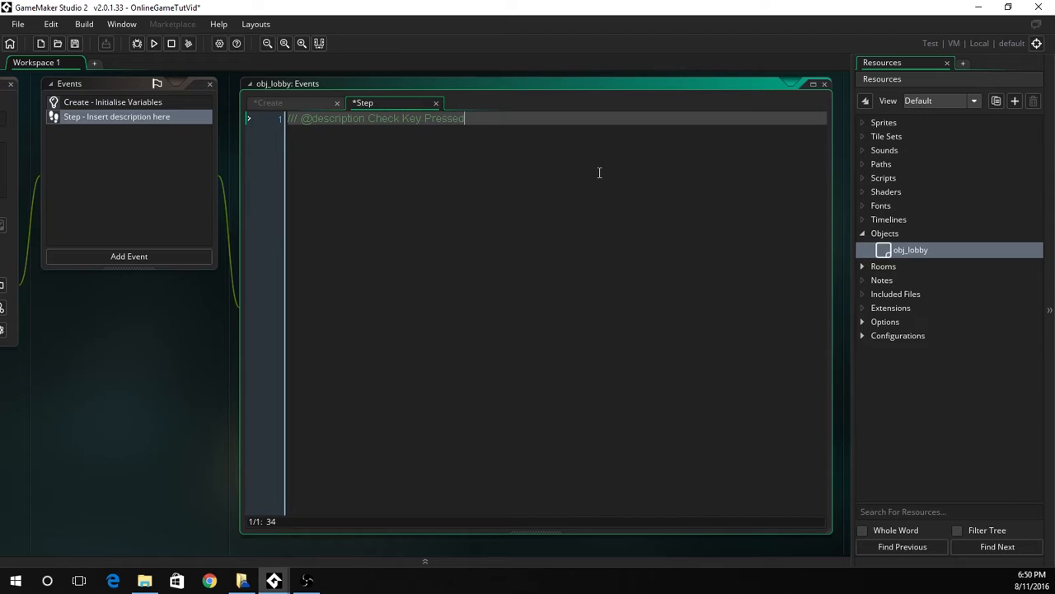
type("if")
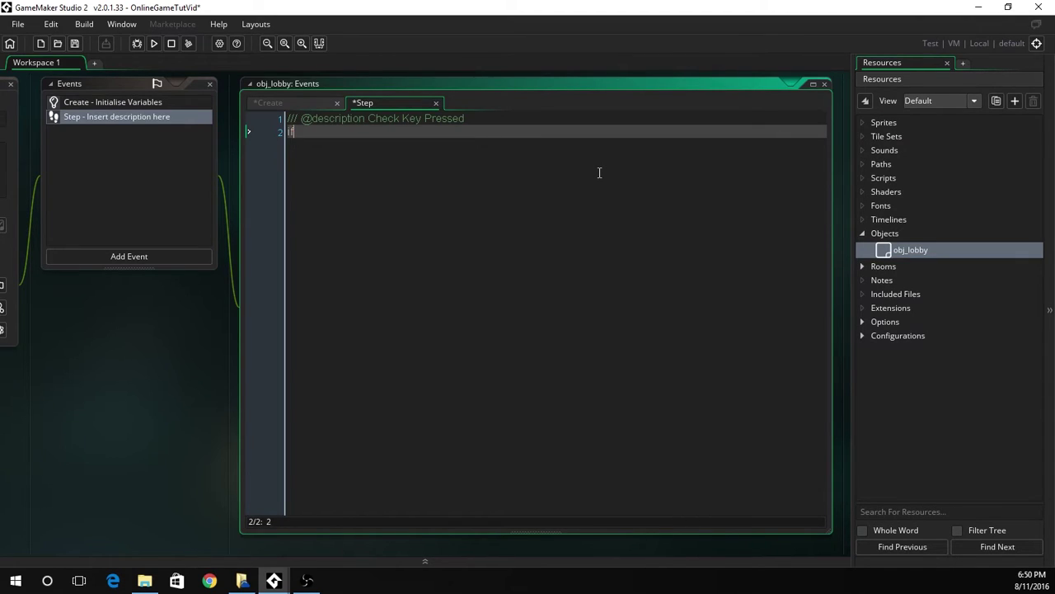
type("(keyboard")
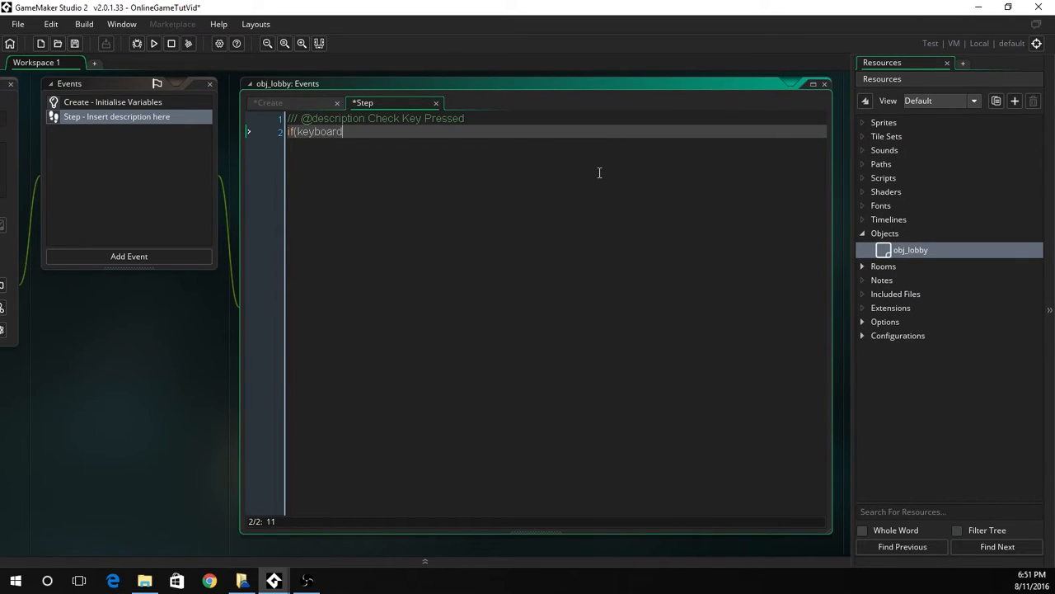
type("_check_pressed(ord")
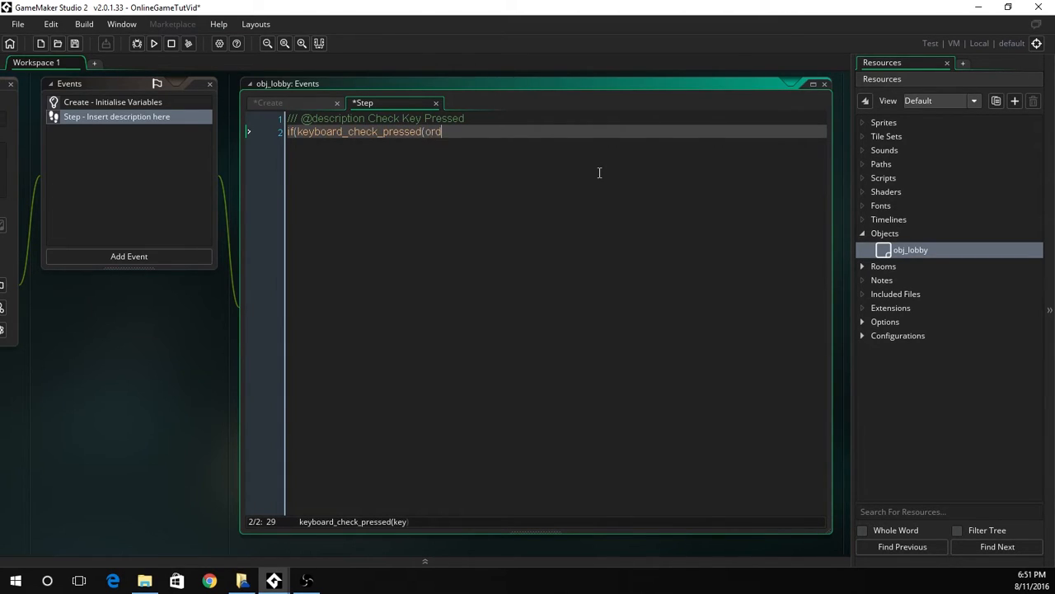
type("(\"H\"")
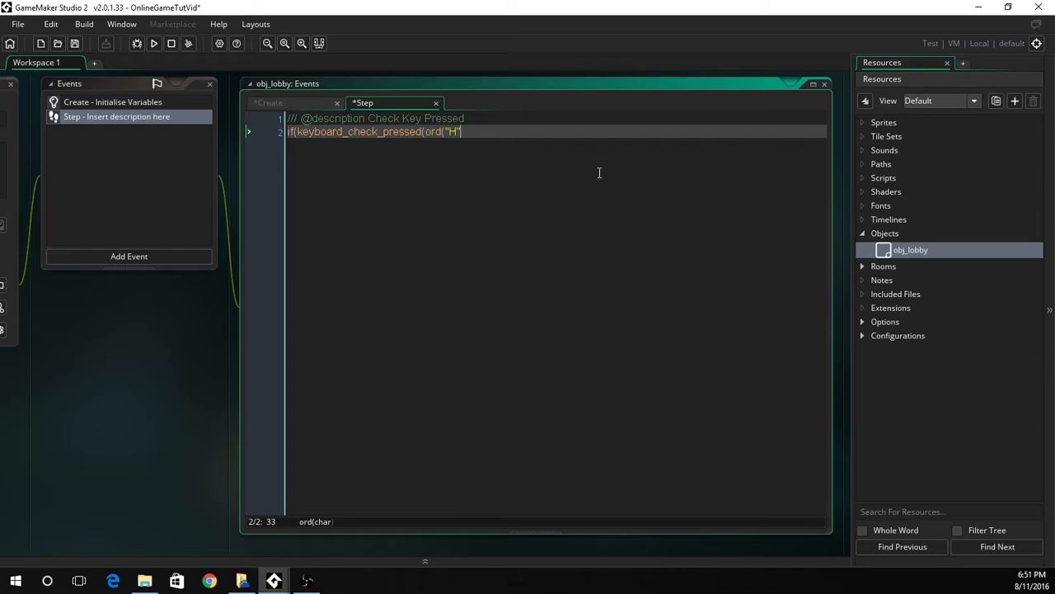
type(")) {")
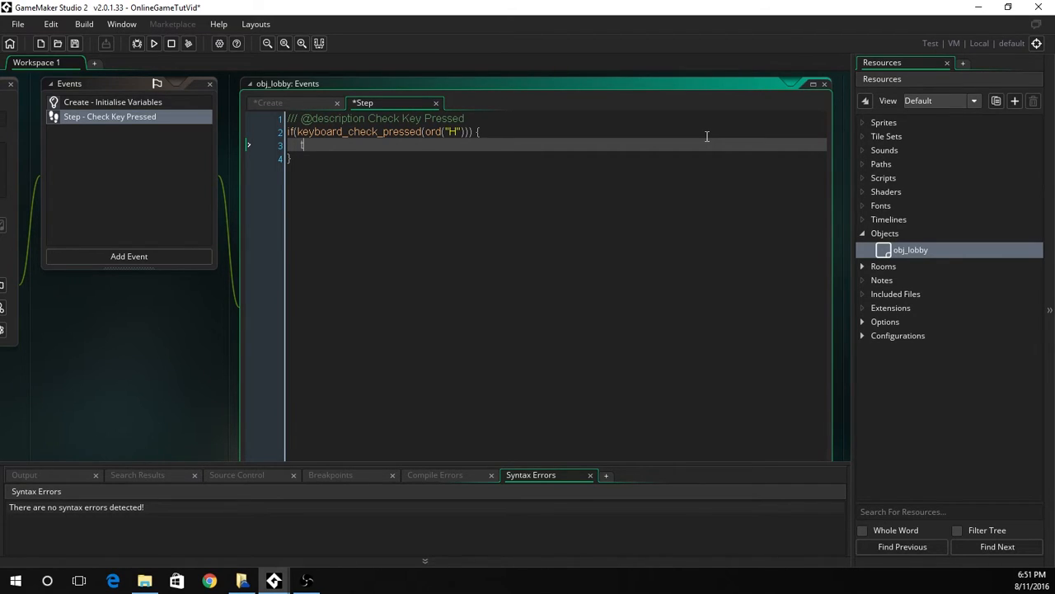
Step: Set task = "host" in the H block and duplicate it for J with task = "join"
type("ask = \"")
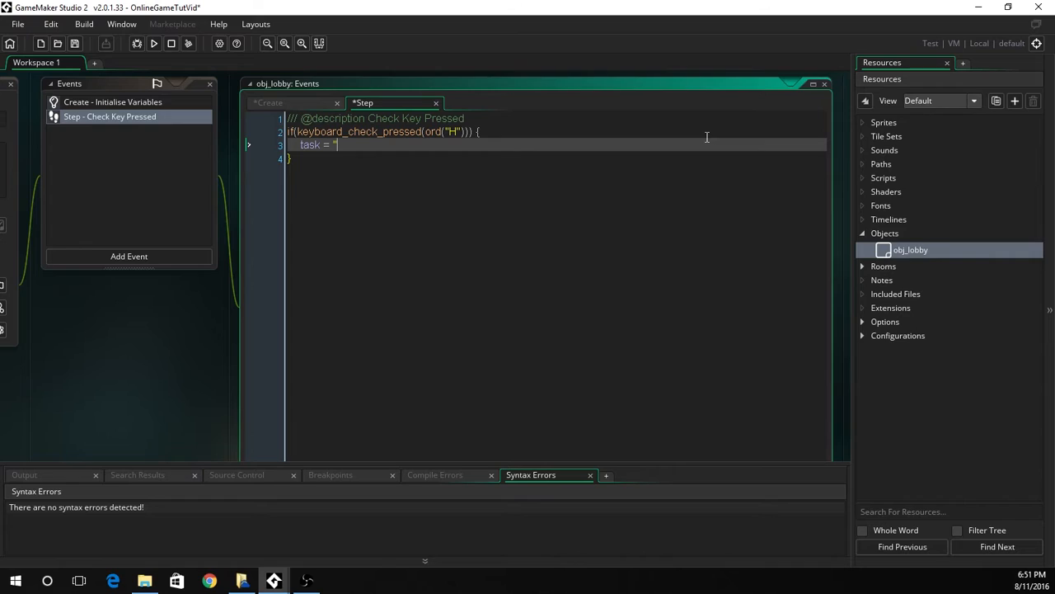
type("host\";")
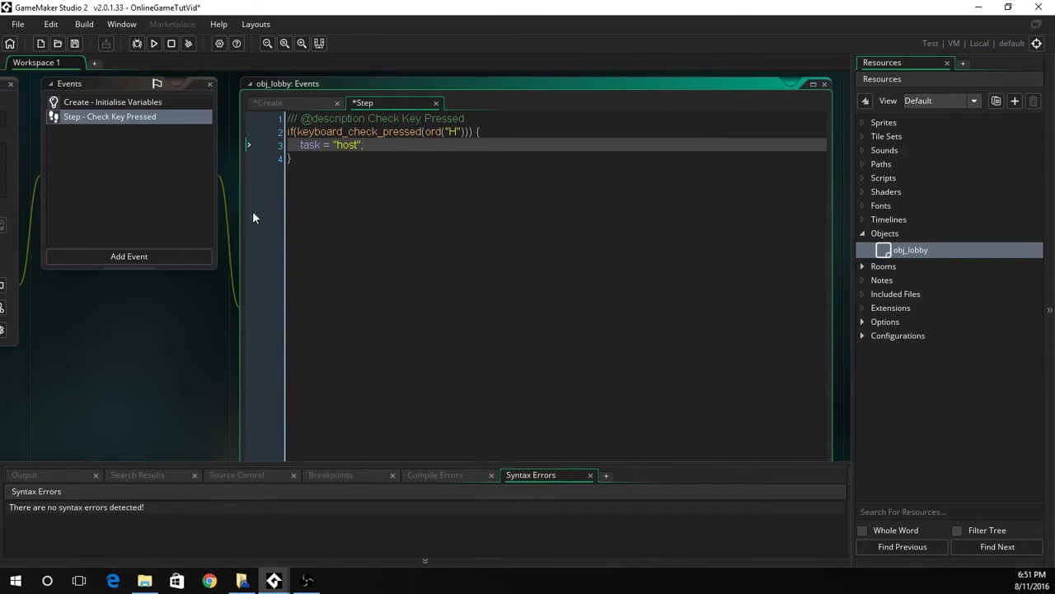
left_click(364, 157)
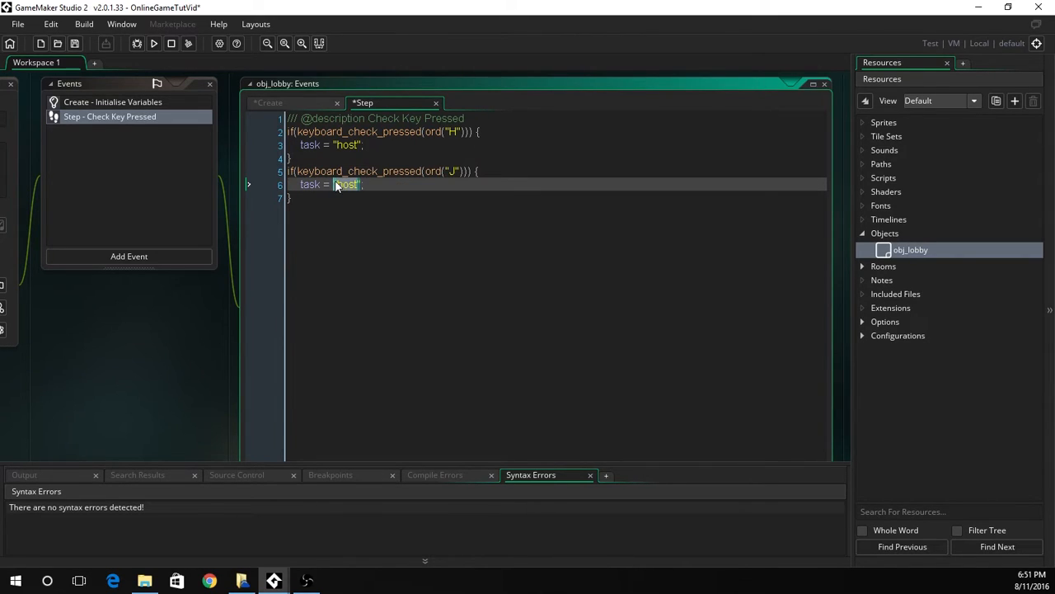
type("join")
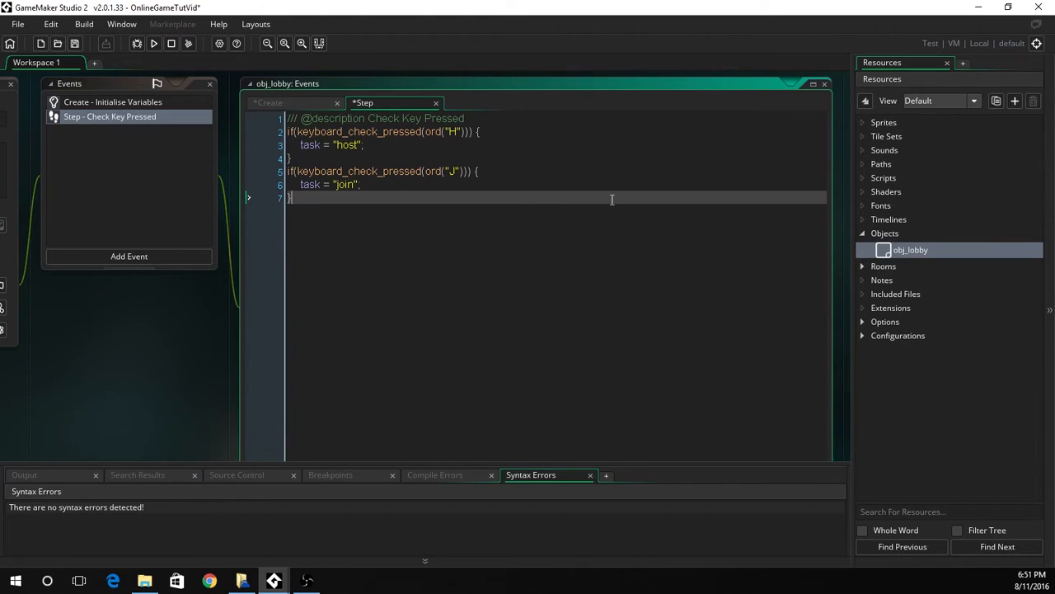
Step: Add an if(!completed_action and task != "") block containing an if(task = "host") branch
key("Enter")
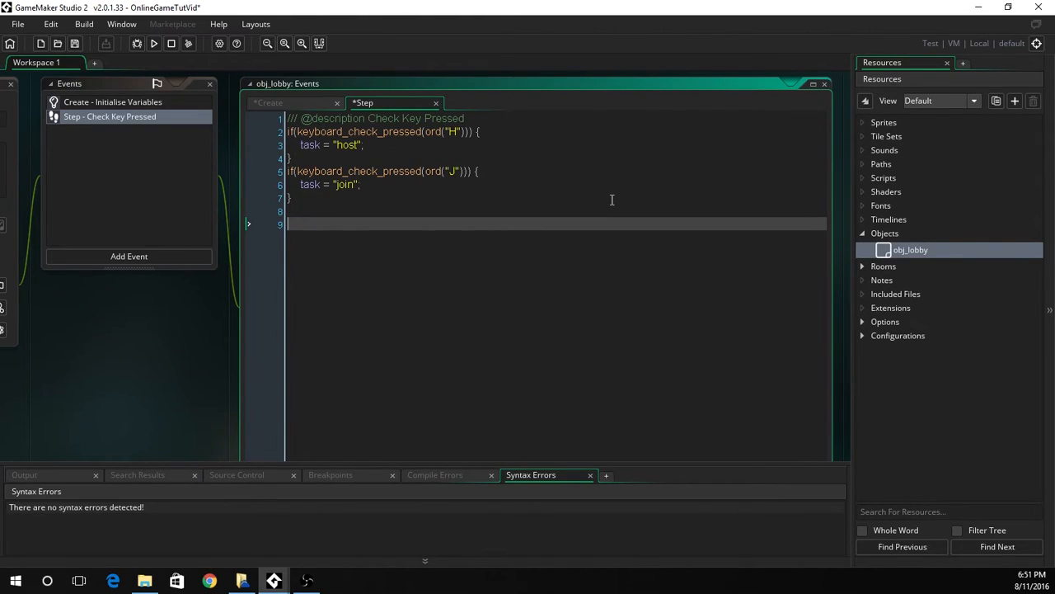
type("if(!completed_action")
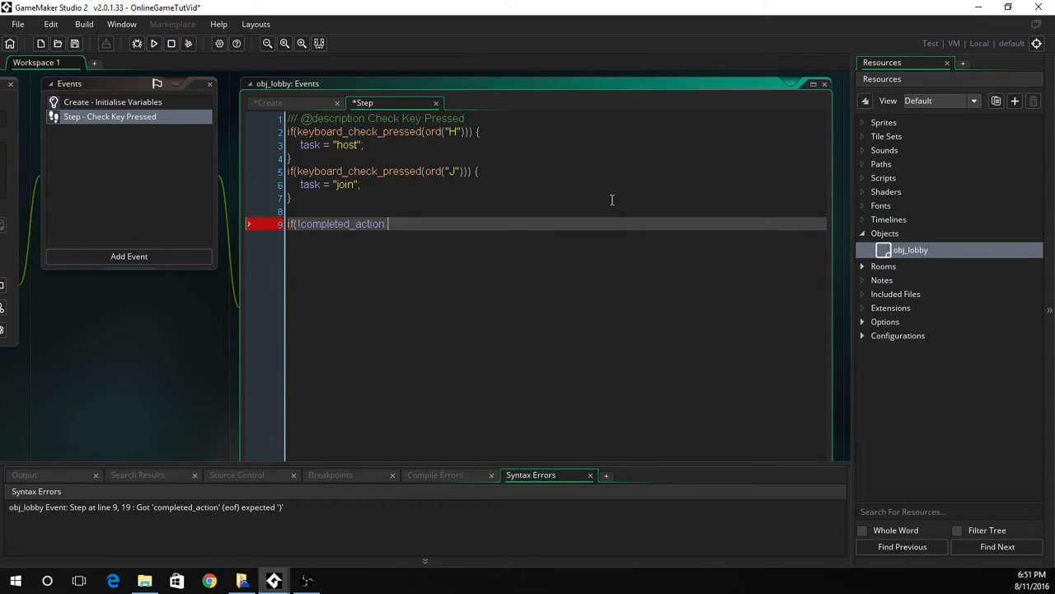
type("and task !=")
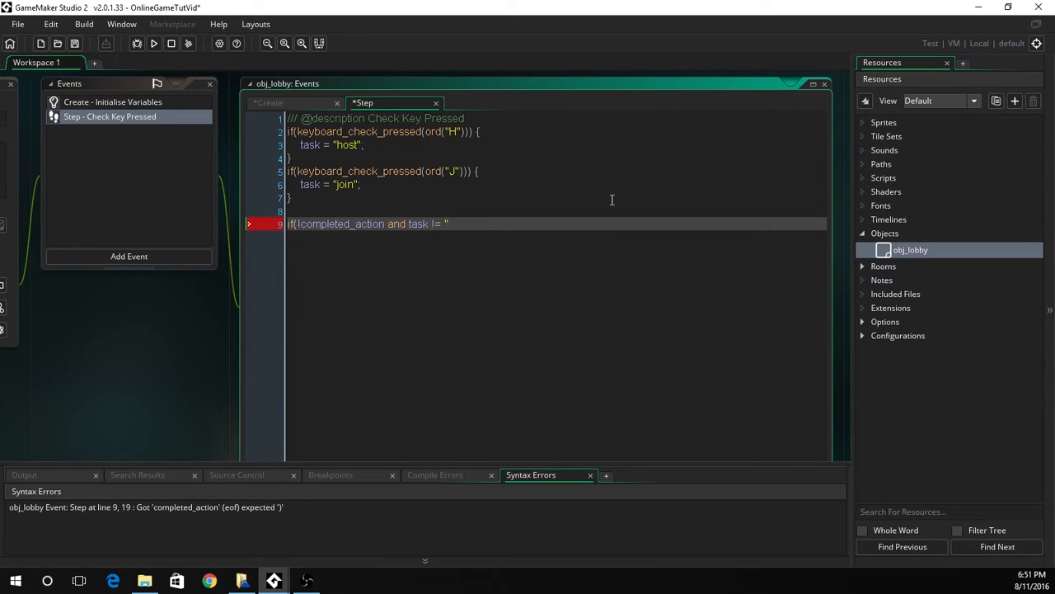
type("\")")
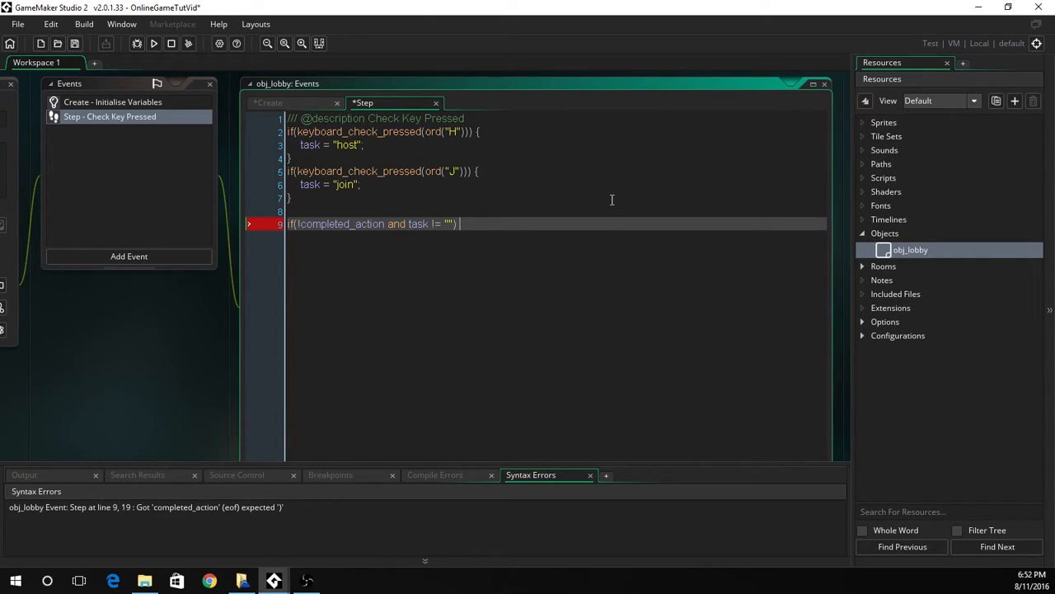
type("{")
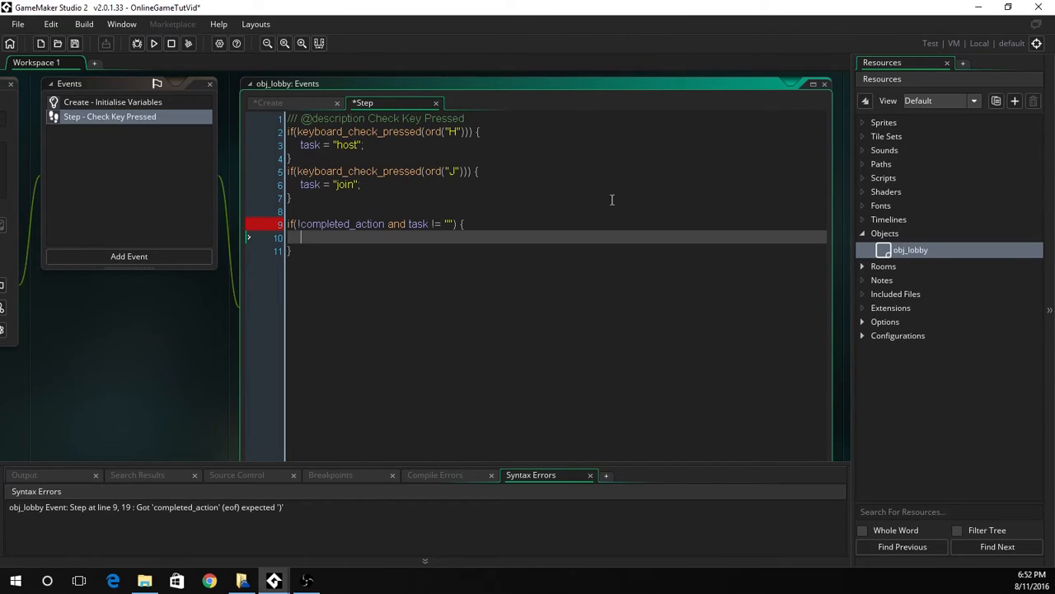
type("if(task = \"hod")
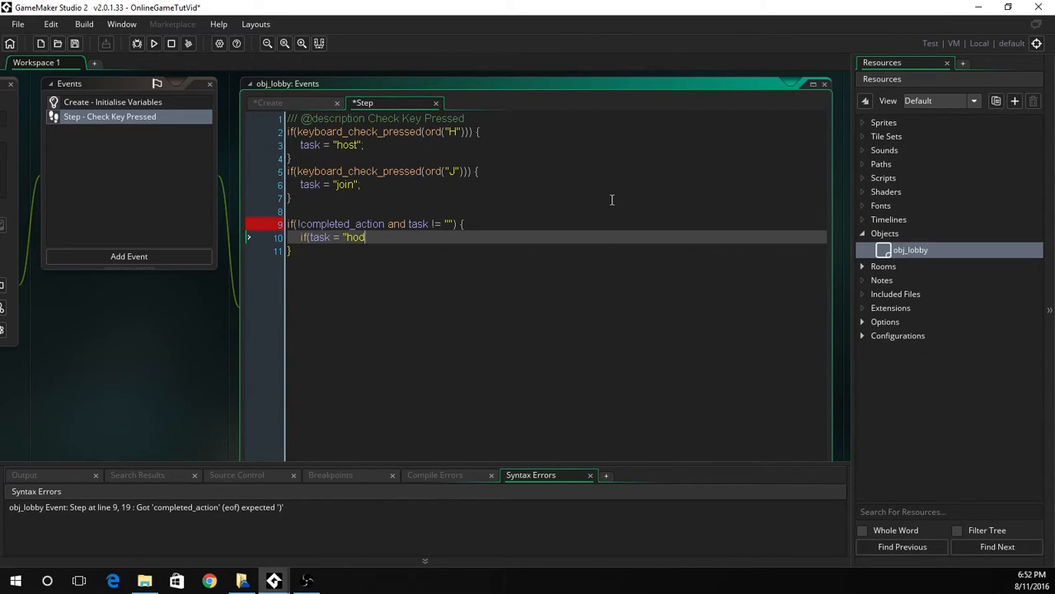
type("st\")")
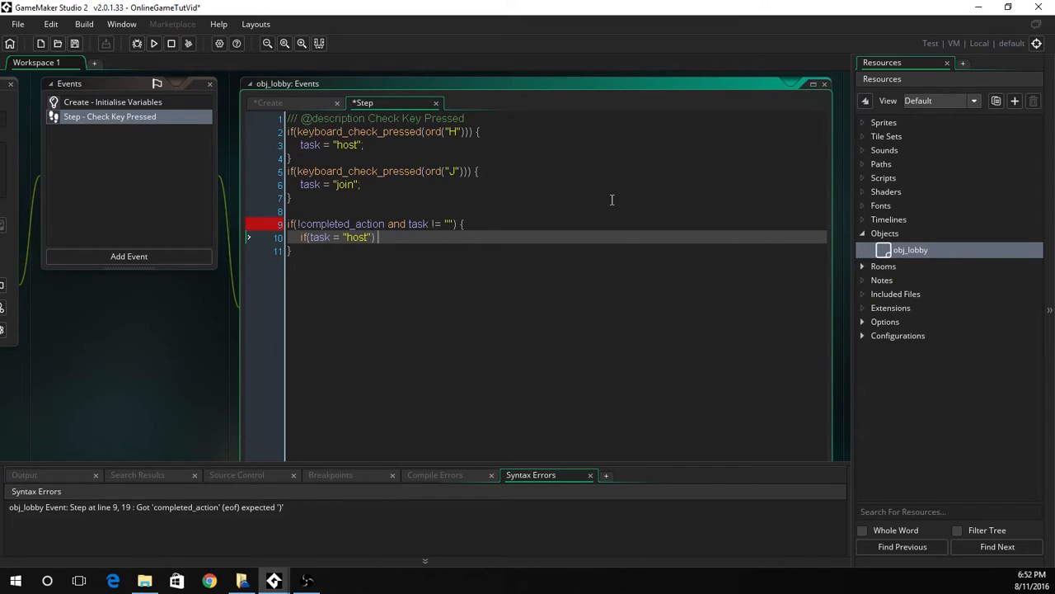
type("{")
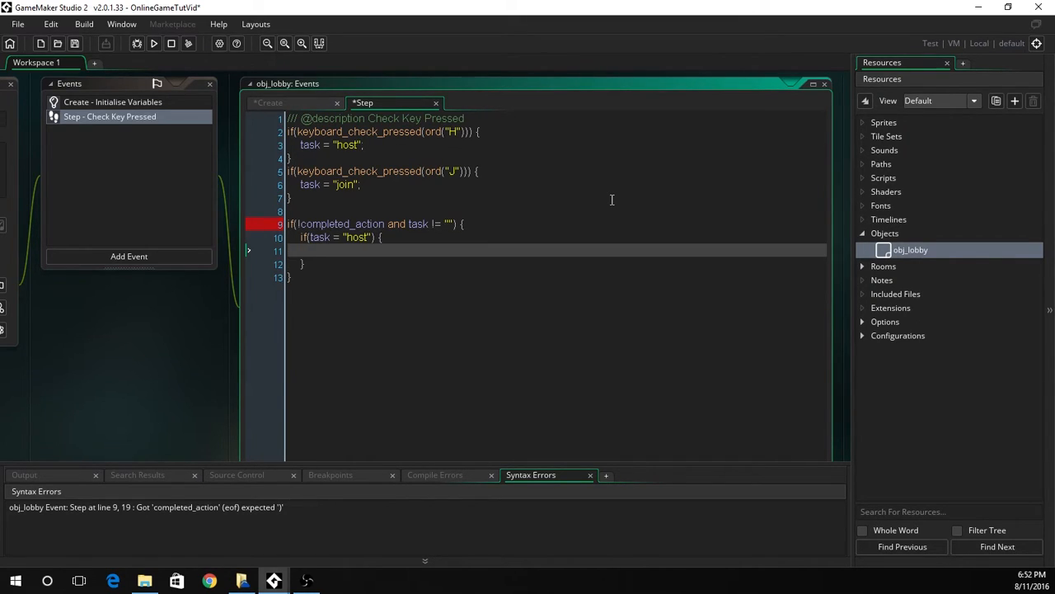
Step: In the host branch, create a network_socket_tcp server on port 35238 for 16 clients
type("sever = network_")
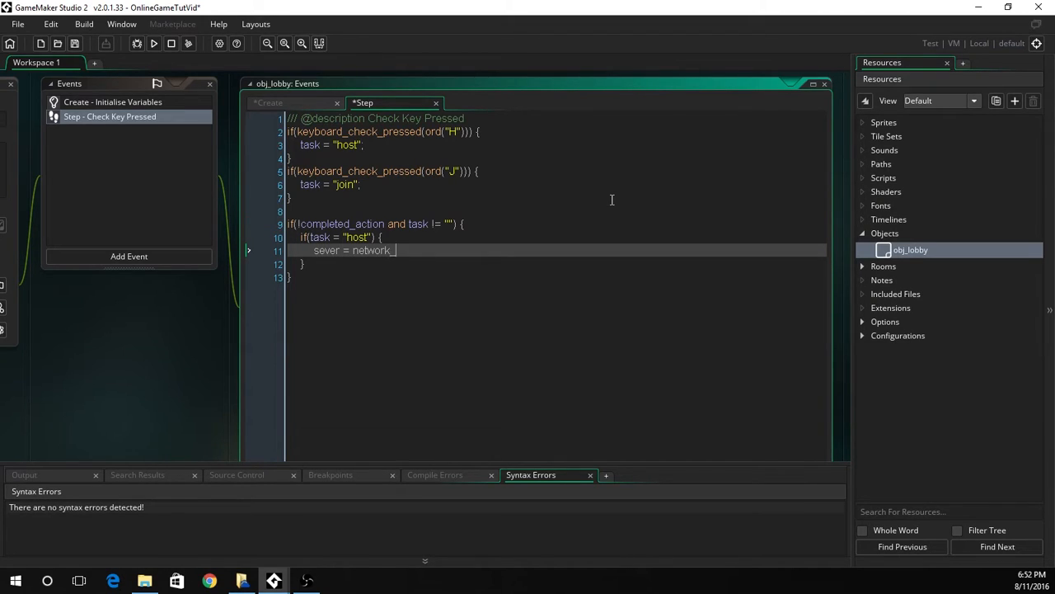
type("create")
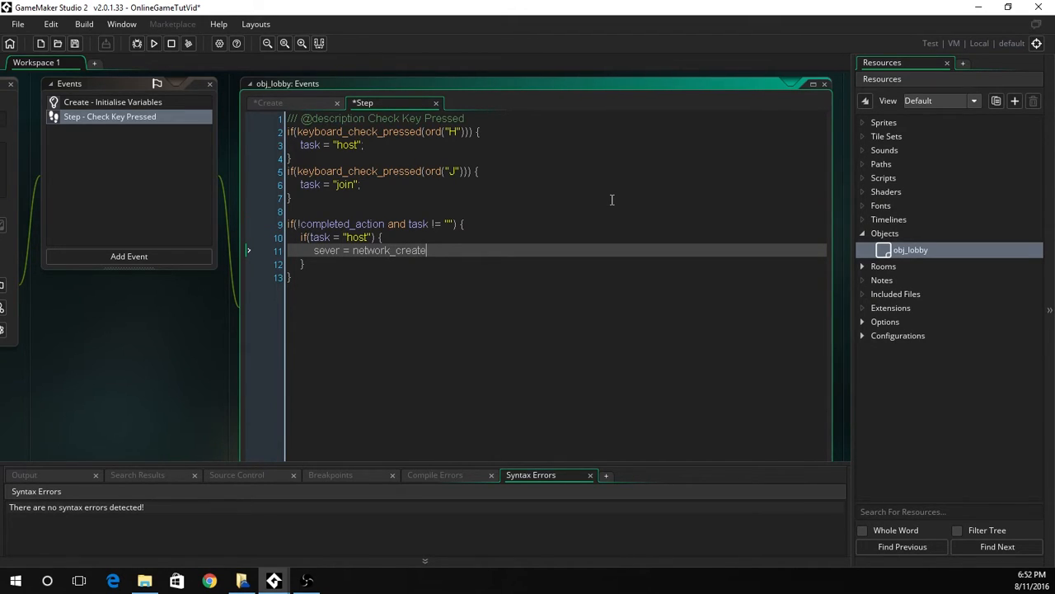
type("_server")
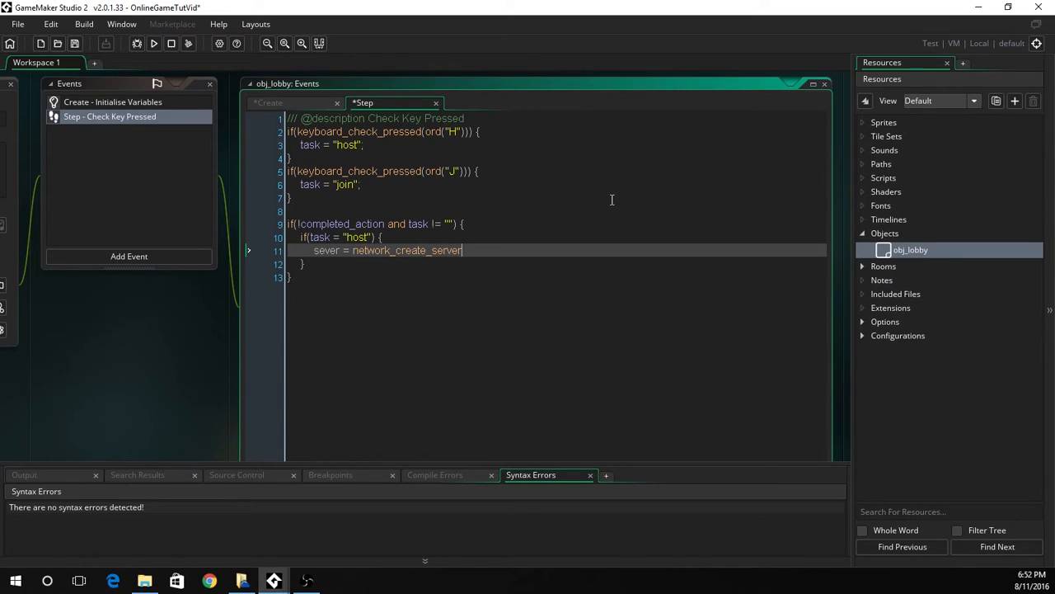
type("(")
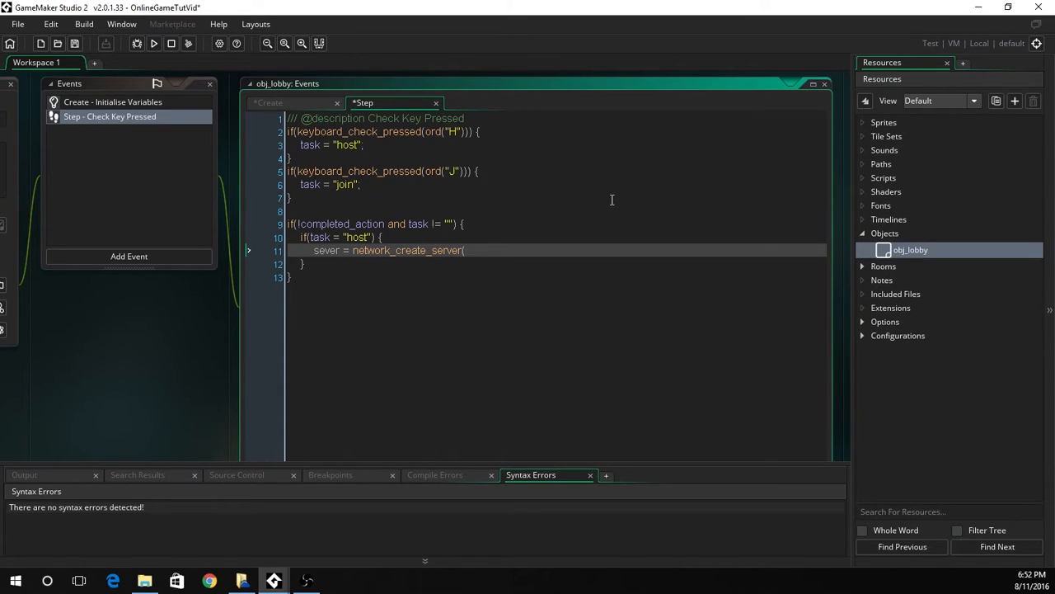
type("network_")
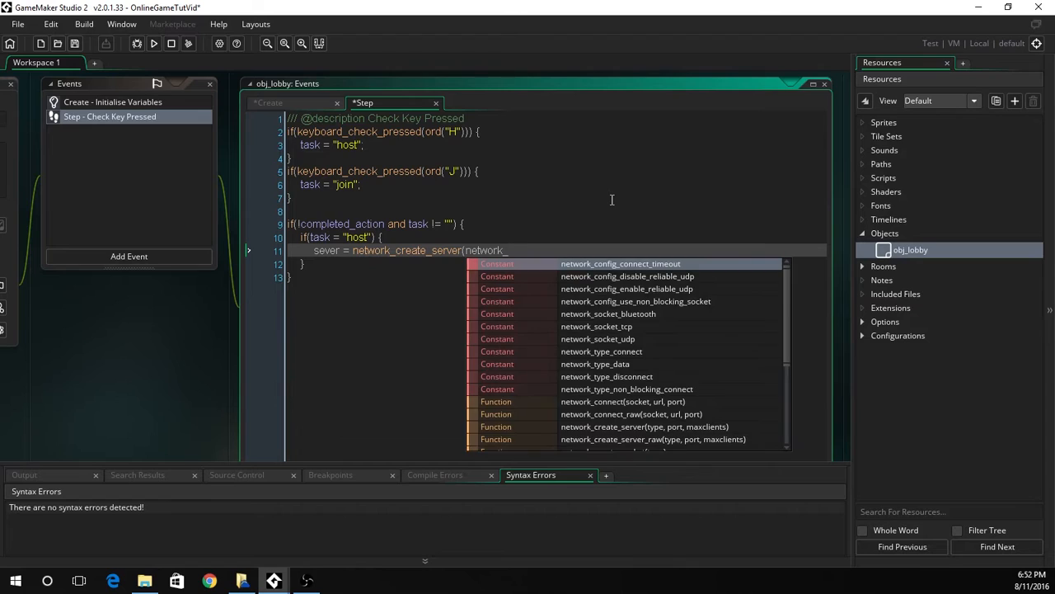
type("_sock")
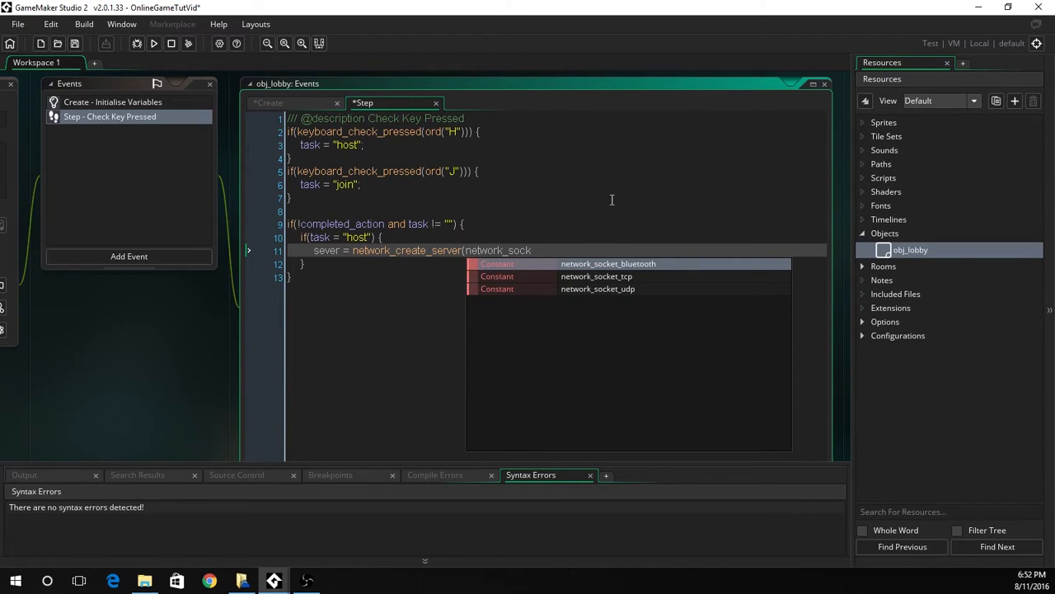
left_click(597, 277)
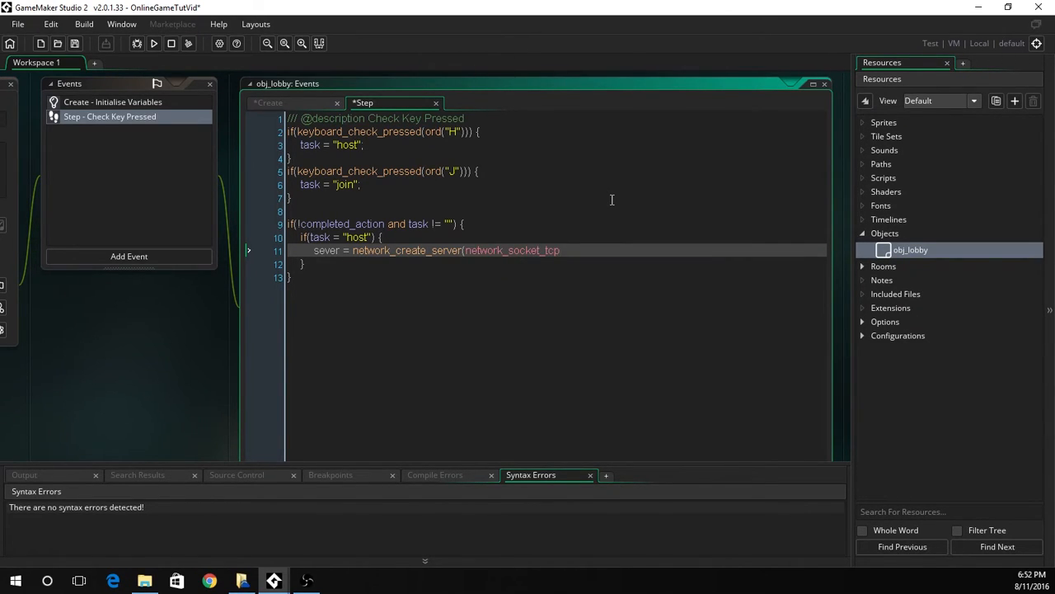
type(",")
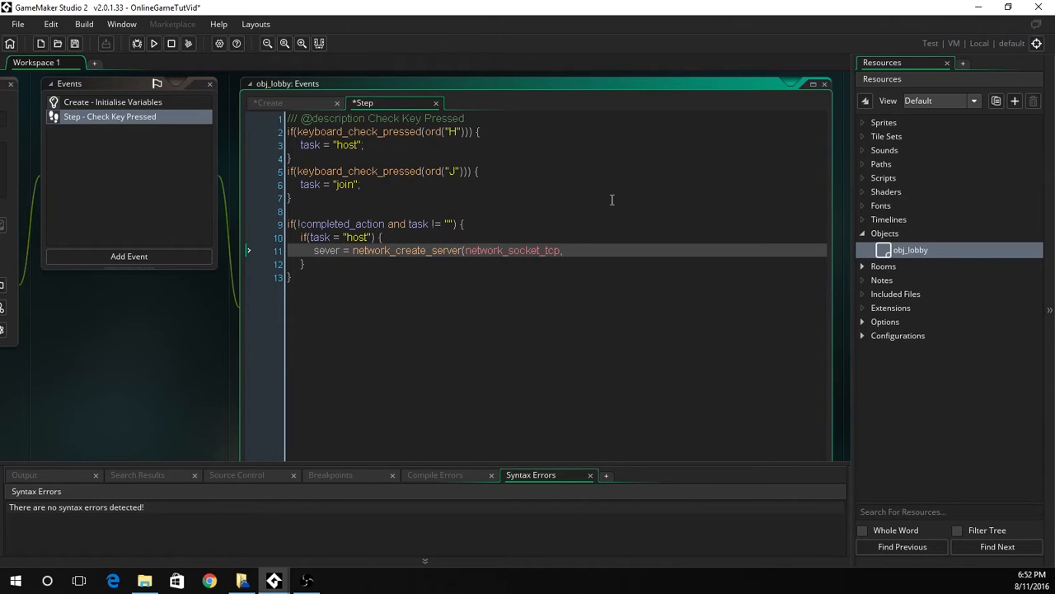
type("35238")
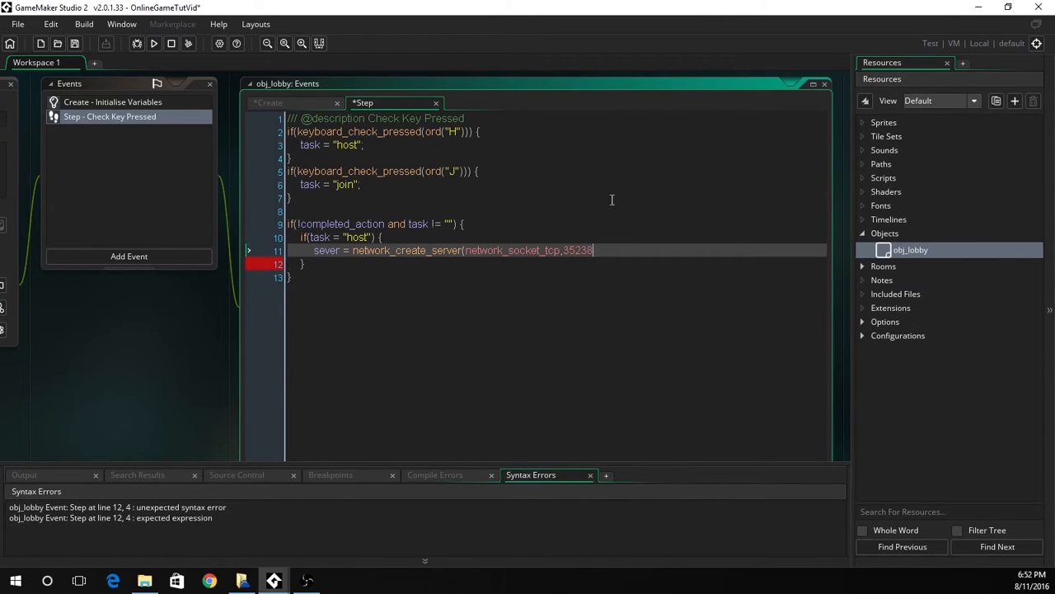
type(",")
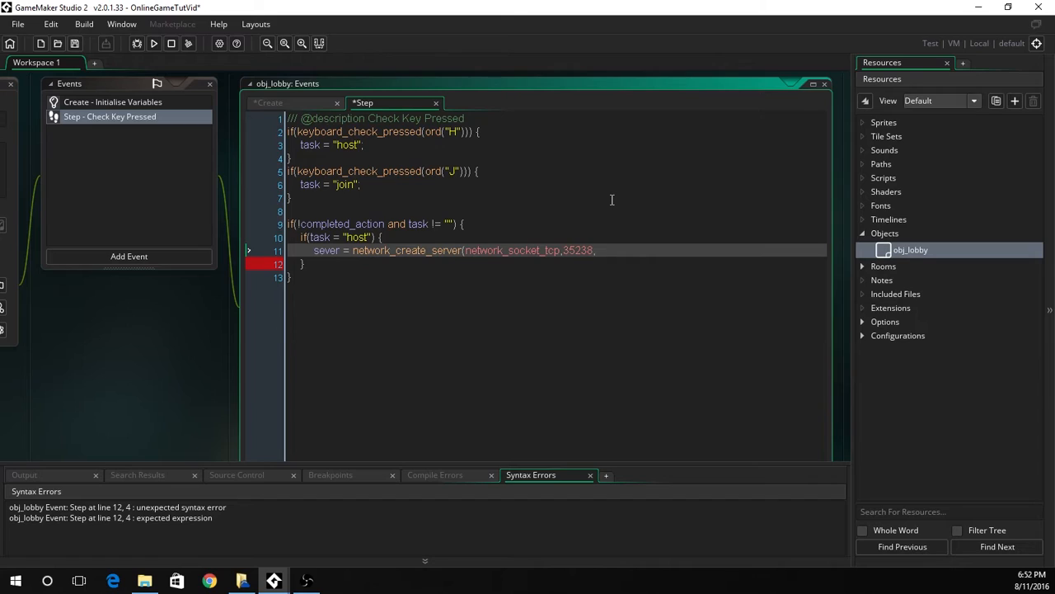
type(",16);")
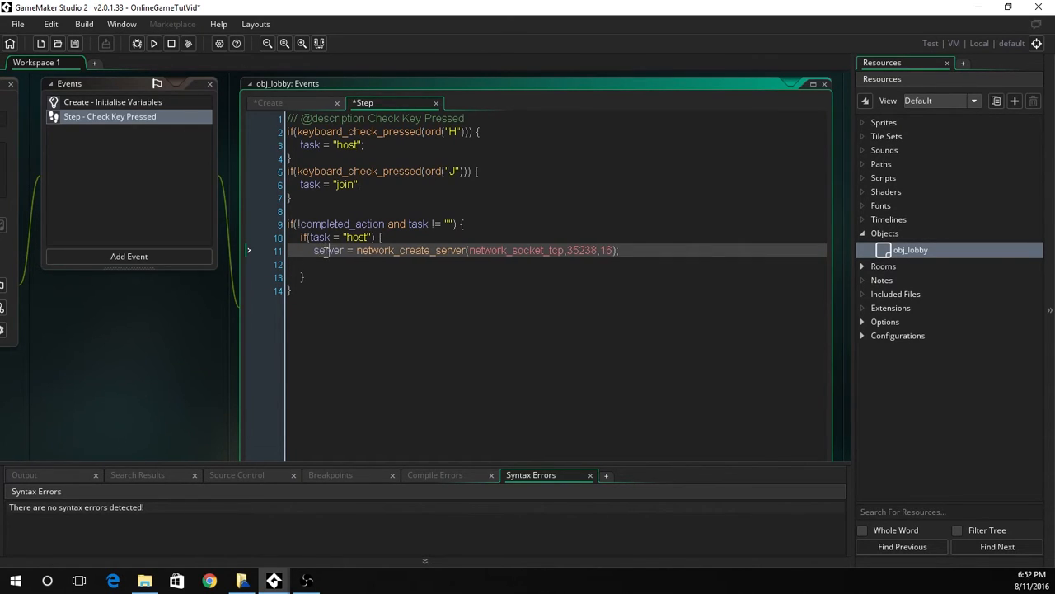
Step: Rename 'sever' to 'server' and add buffer = buffer_create(1024, buffer_fixed, 1)
type("buffer = buffer_create(")
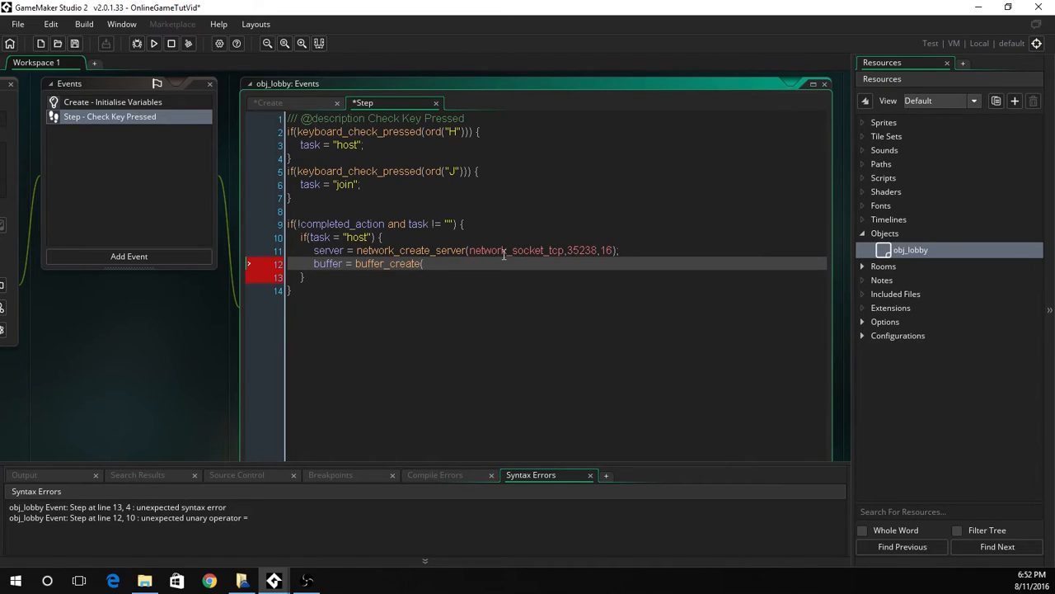
type("1024,")
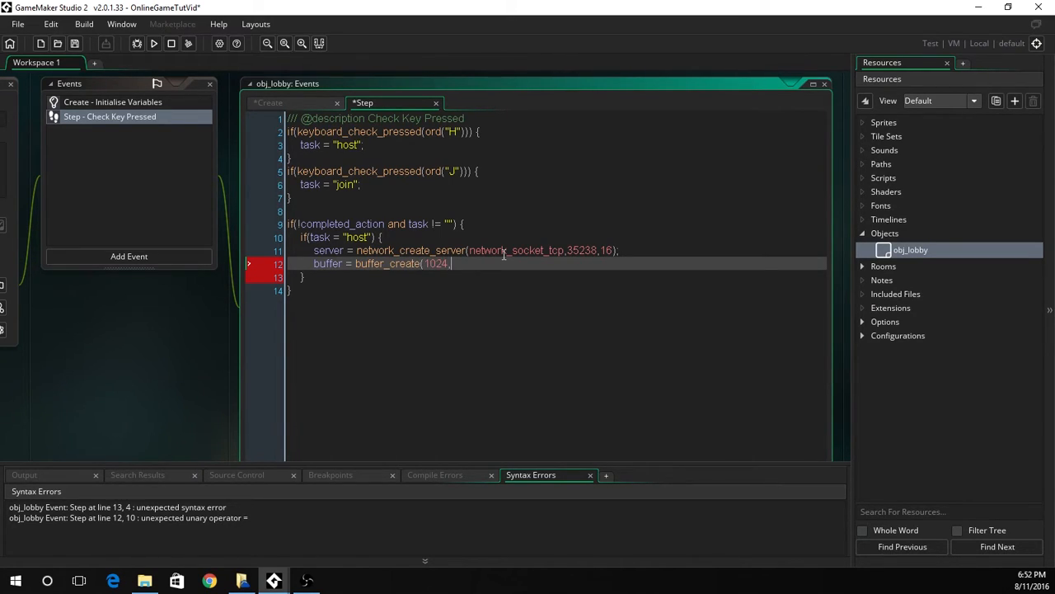
type("buffer_fixed")
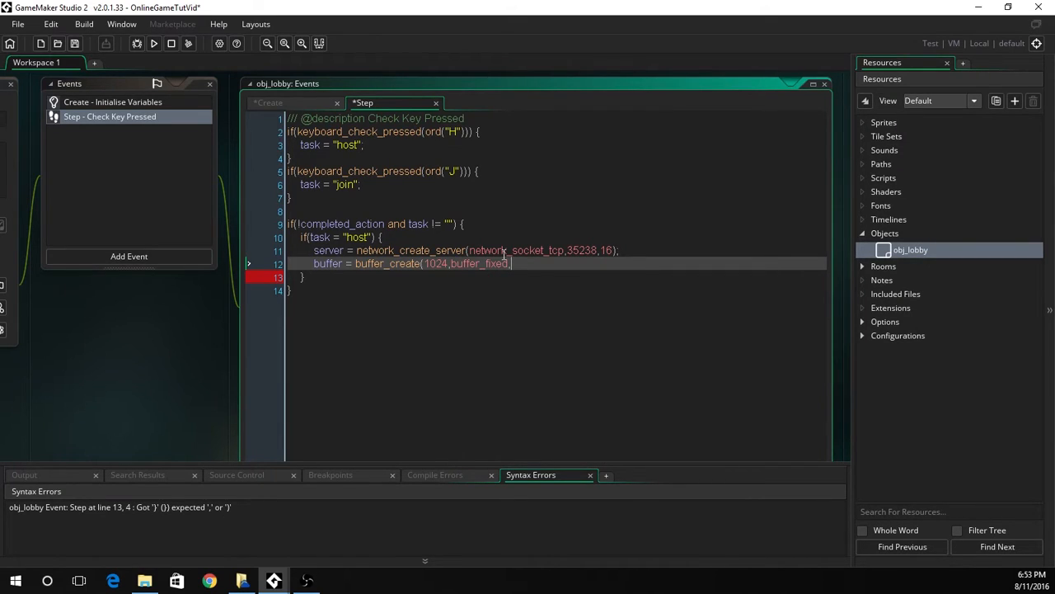
type(",1);")
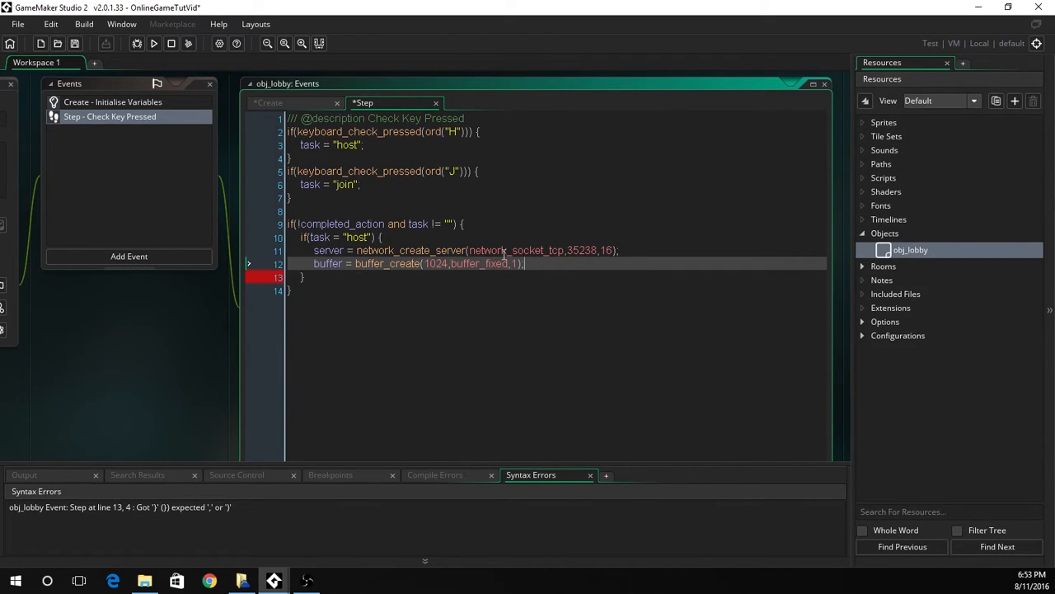
type("socke")
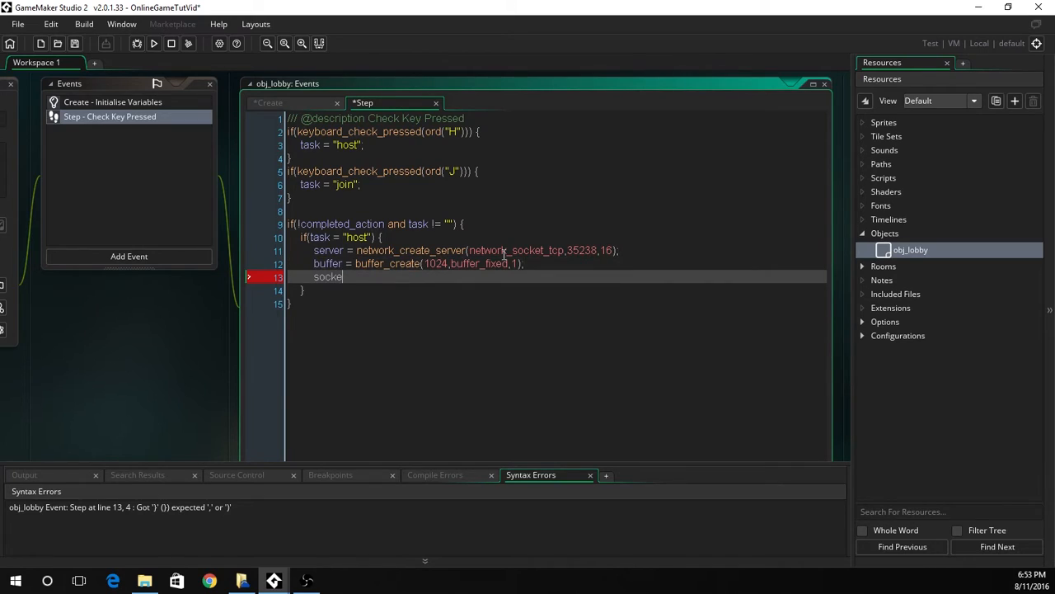
Step: Complete the line socket = network_create_socket(network_socket_udp); in the host block
type("=")
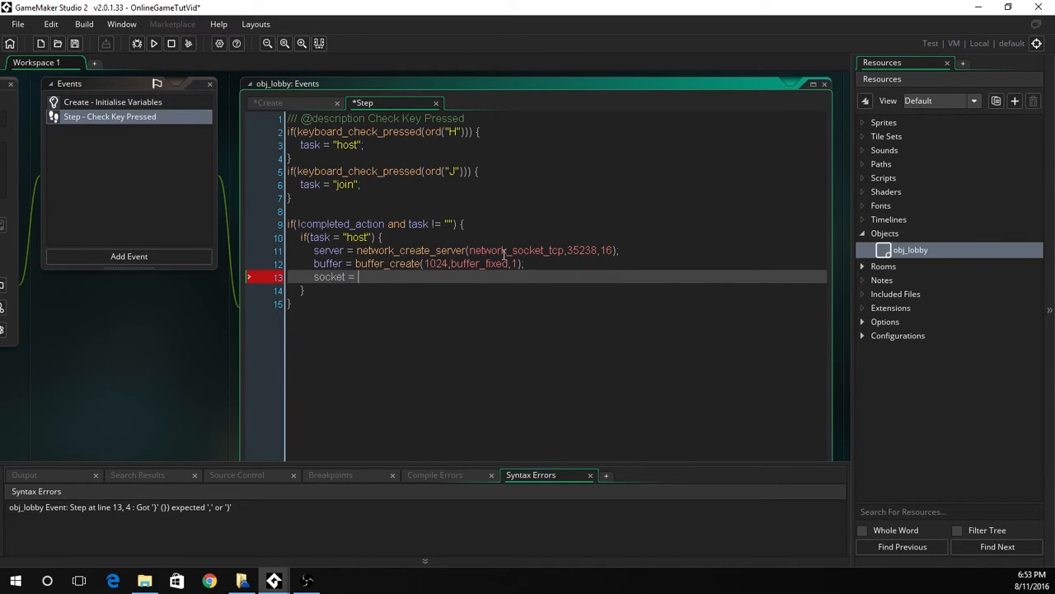
type("network_")
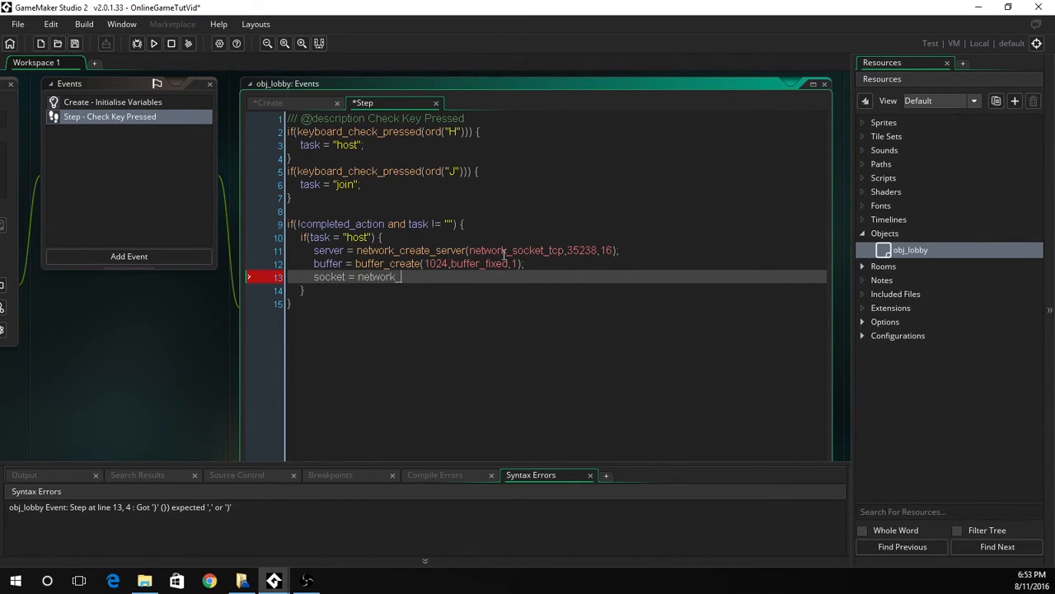
type("create_socket")
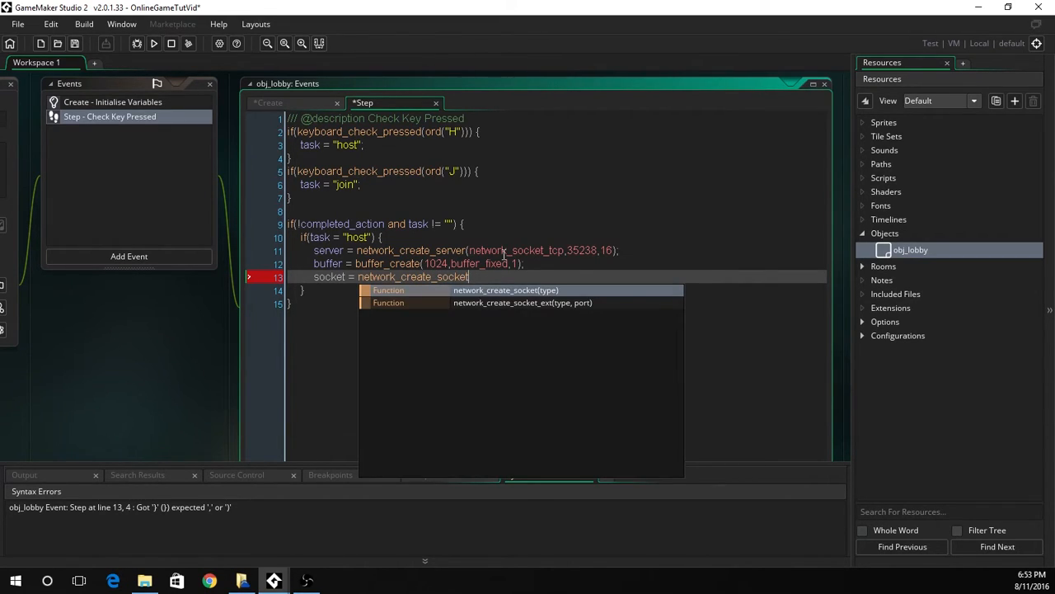
type("(n")
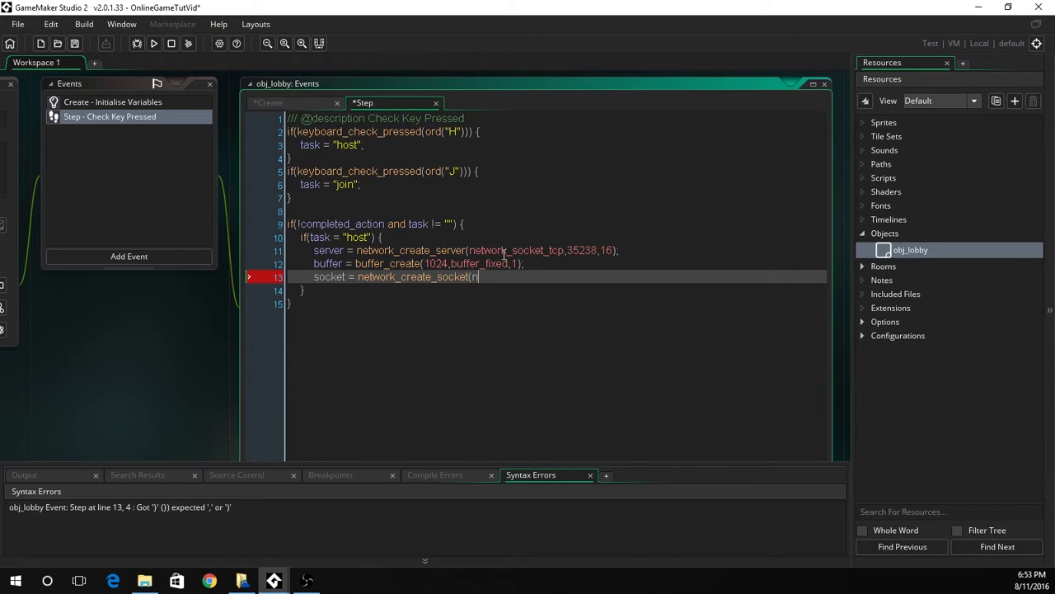
type("etwork_socket_udp")
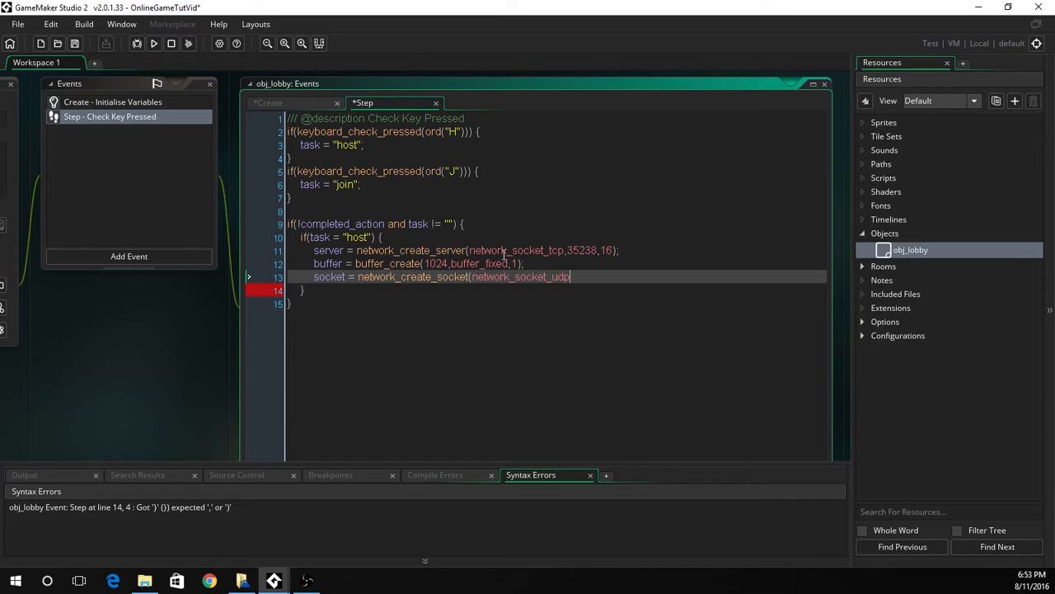
type(")")
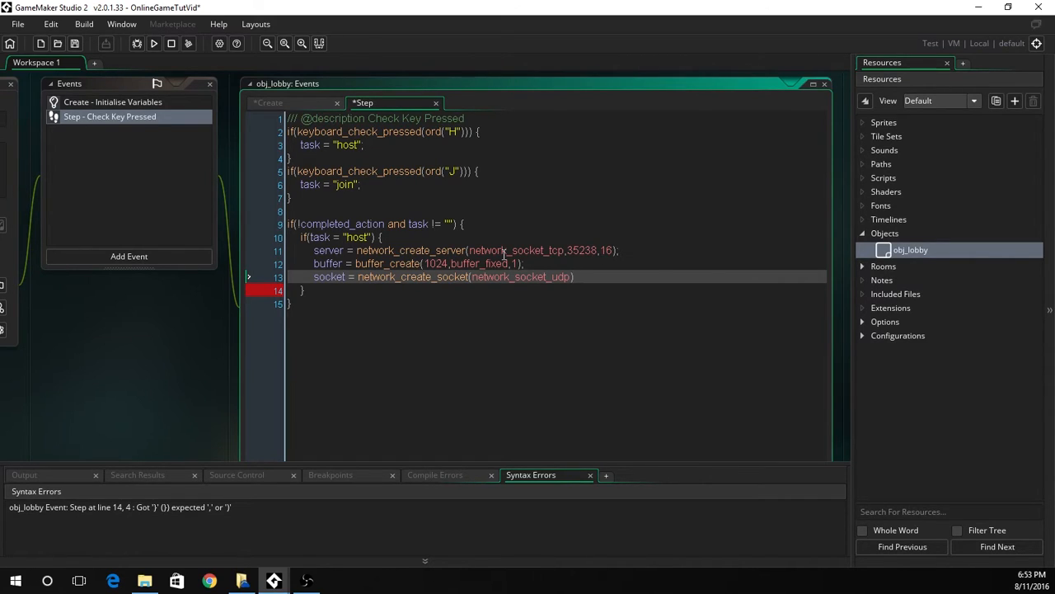
key("Enter")
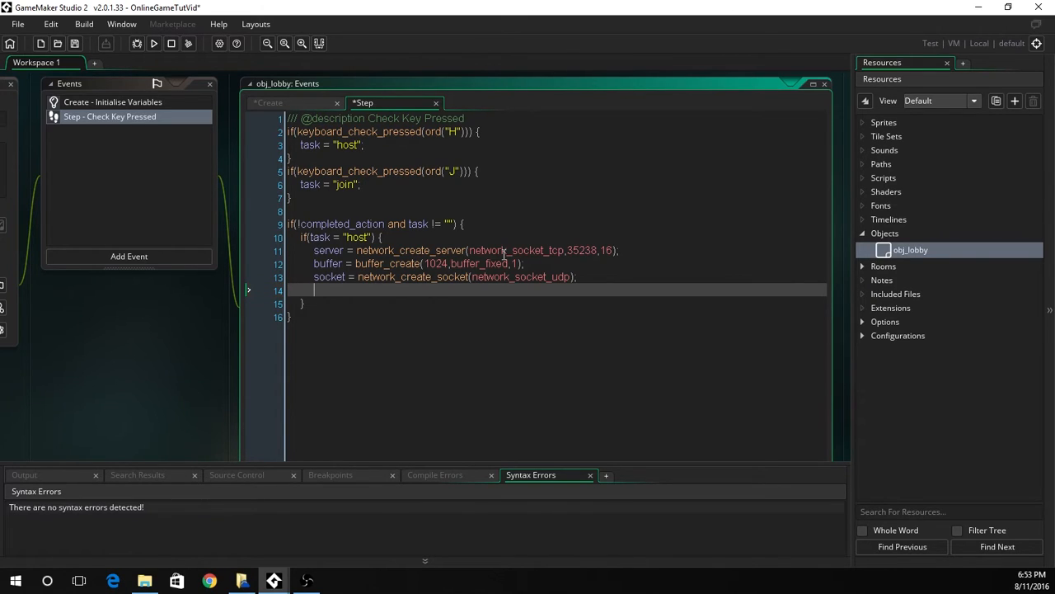
Step: Set server_name = get_string("Enter Server Name","") and completed_action = true in the host block
type("server_name")
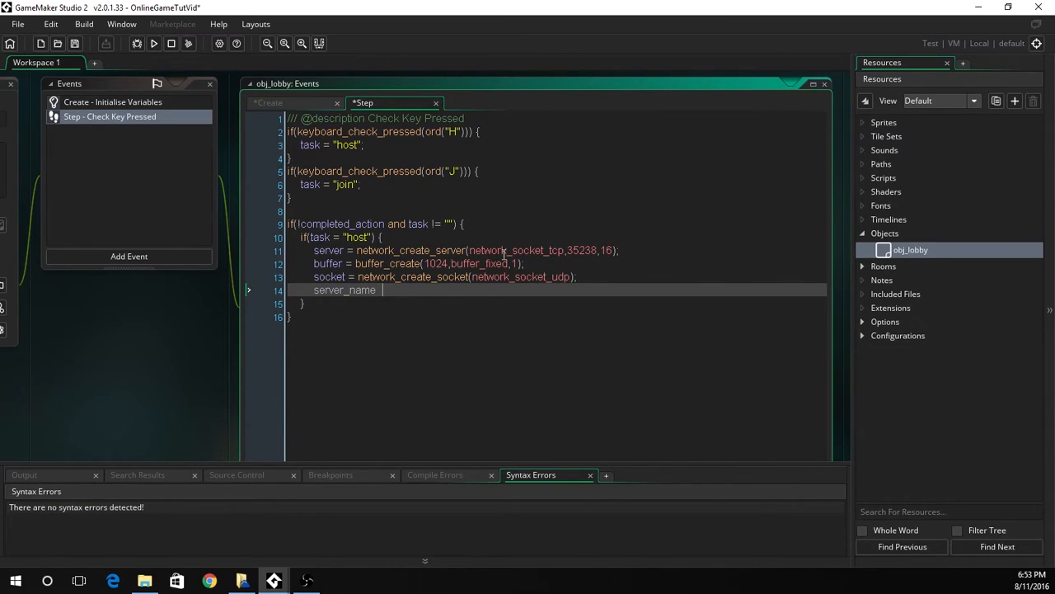
type("= get")
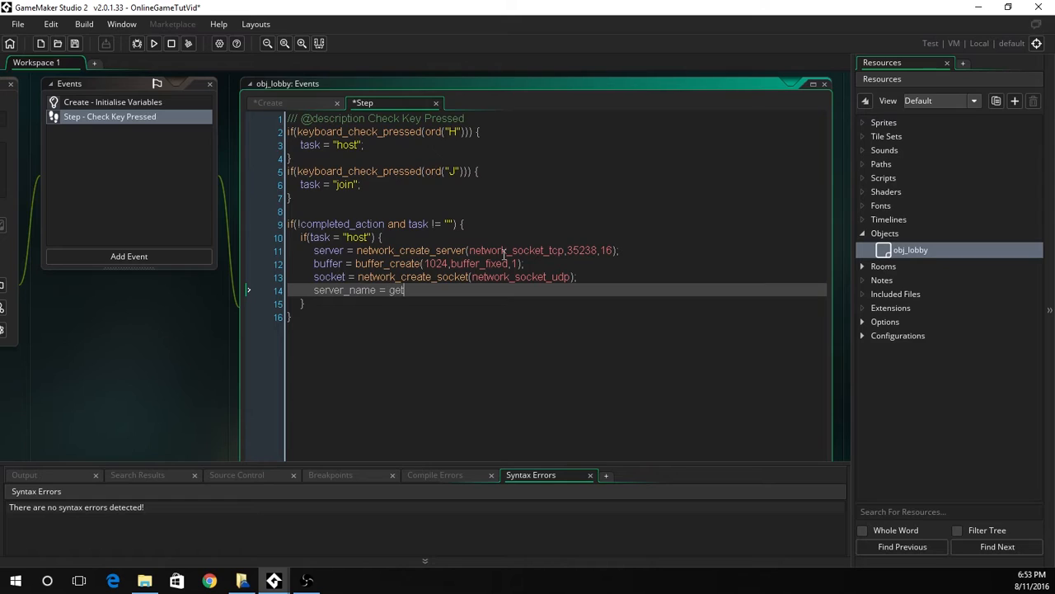
type("_strom")
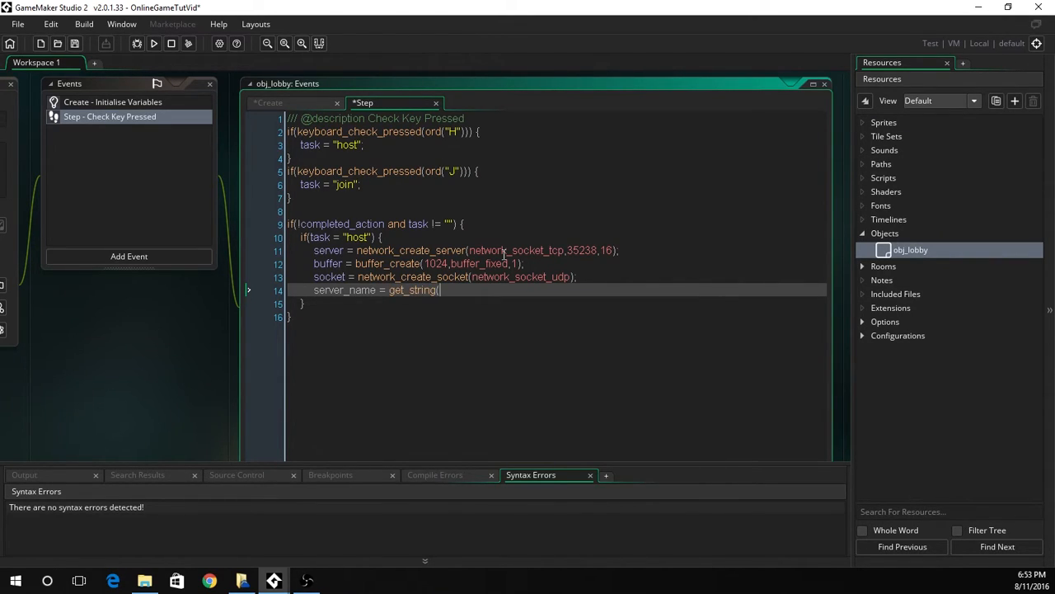
type("\"Ent")
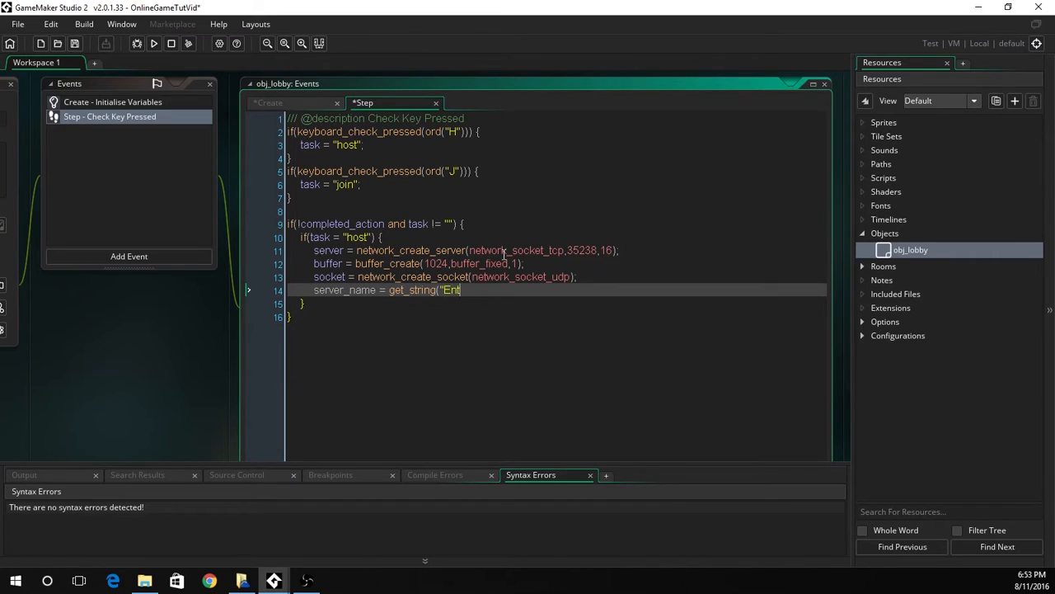
type("er Server Name")
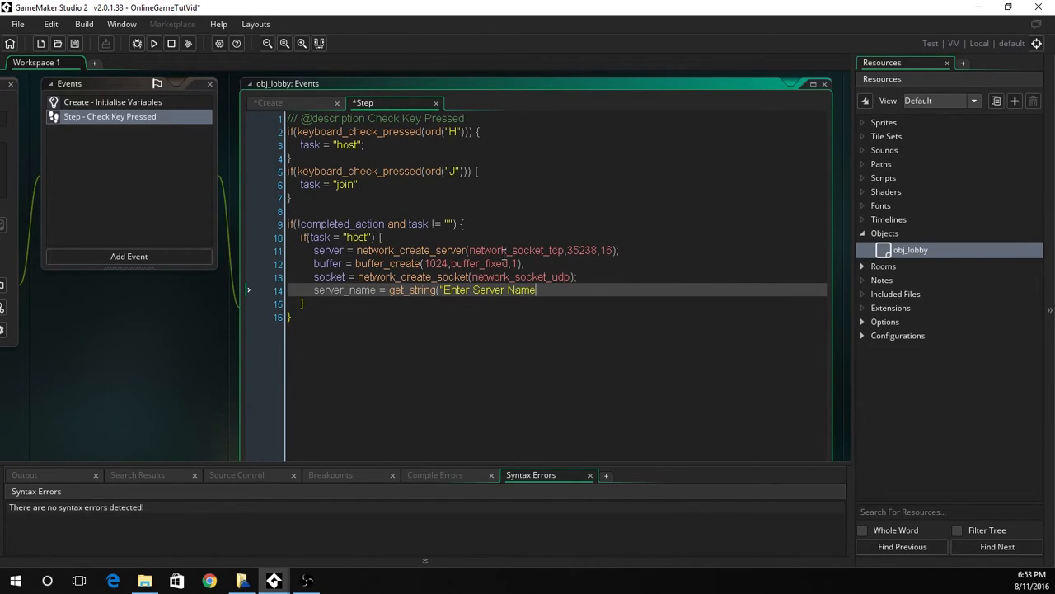
type("\"")
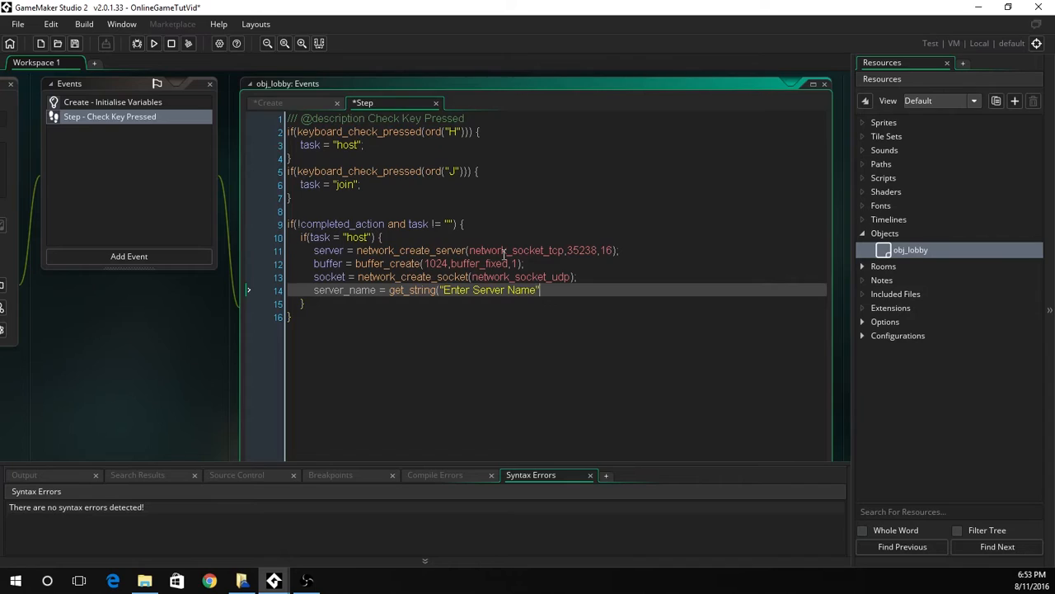
type(",\"\");")
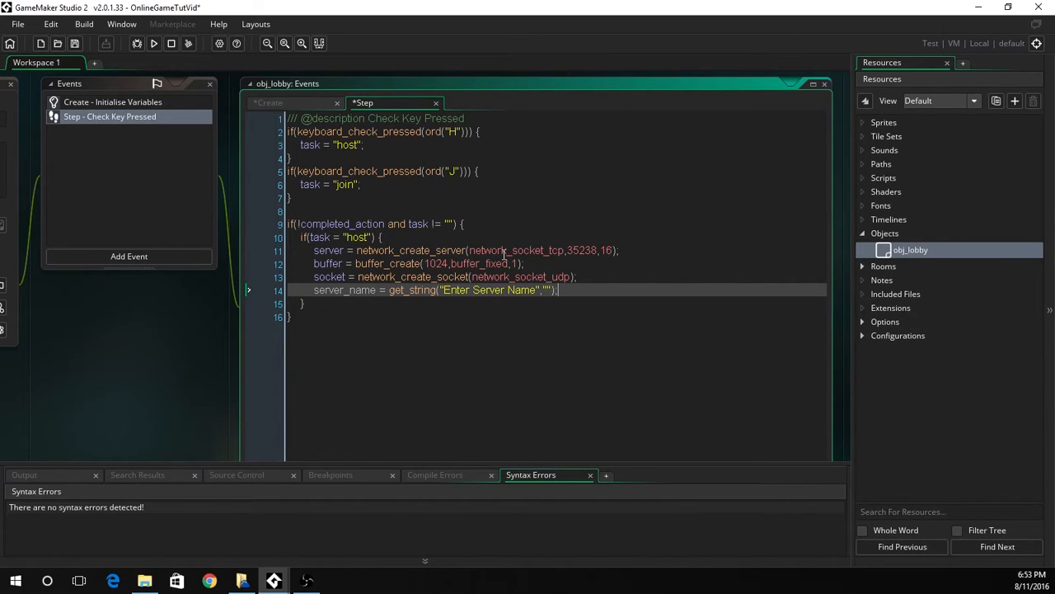
type("comp,e")
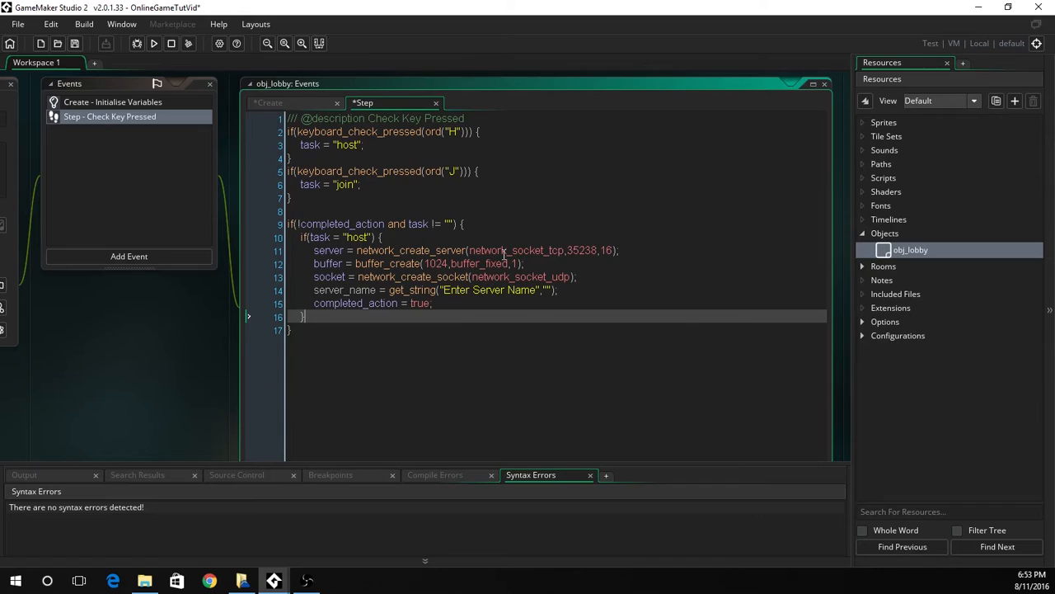
type("if(")
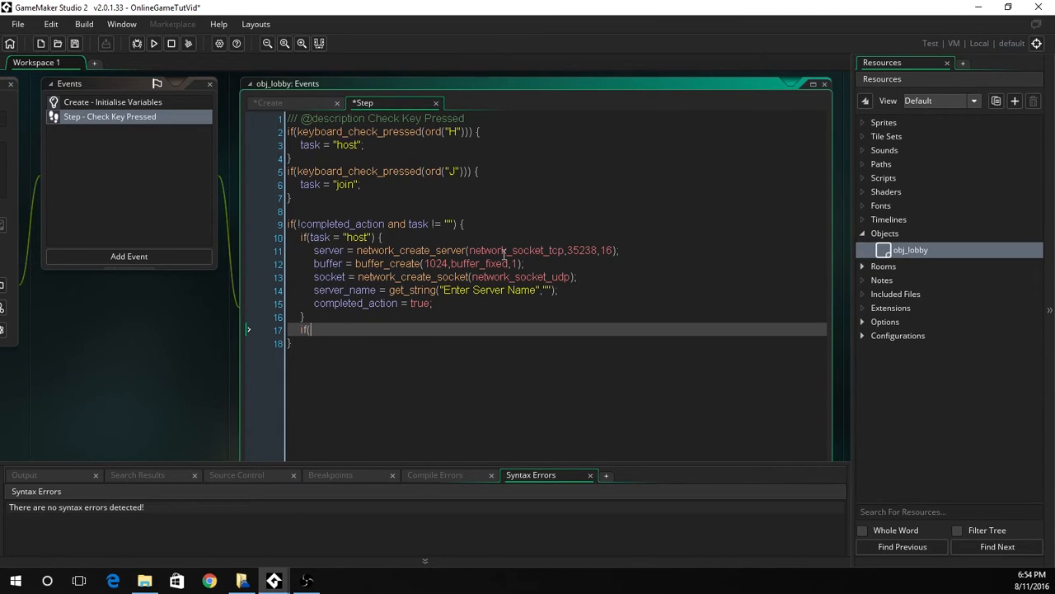
Step: Add an if(task = "join") branch assigning udp_listen from network_create_socket_ext
type("task = \"")
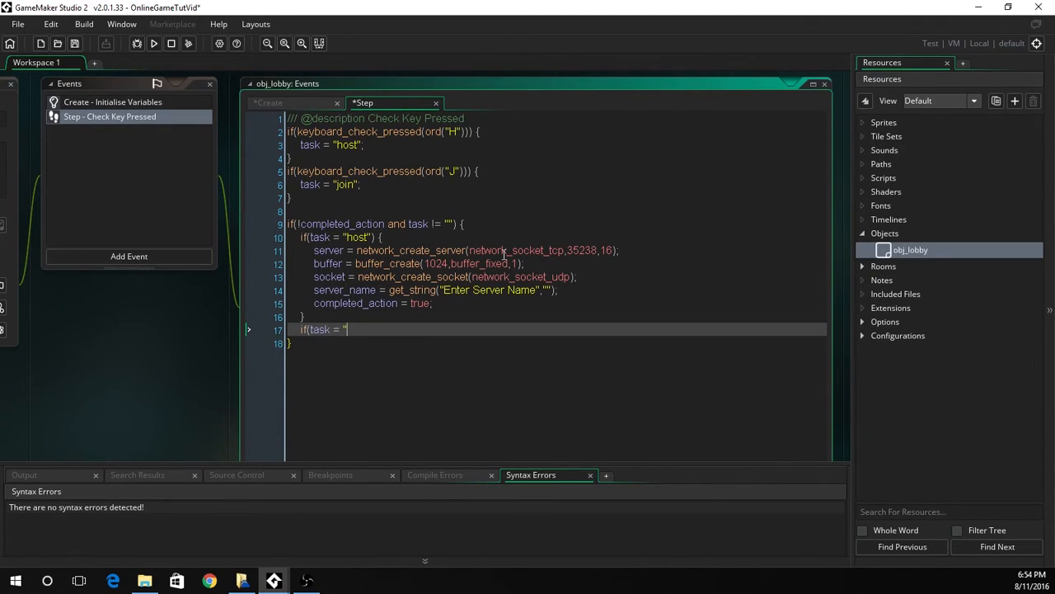
type("jo")
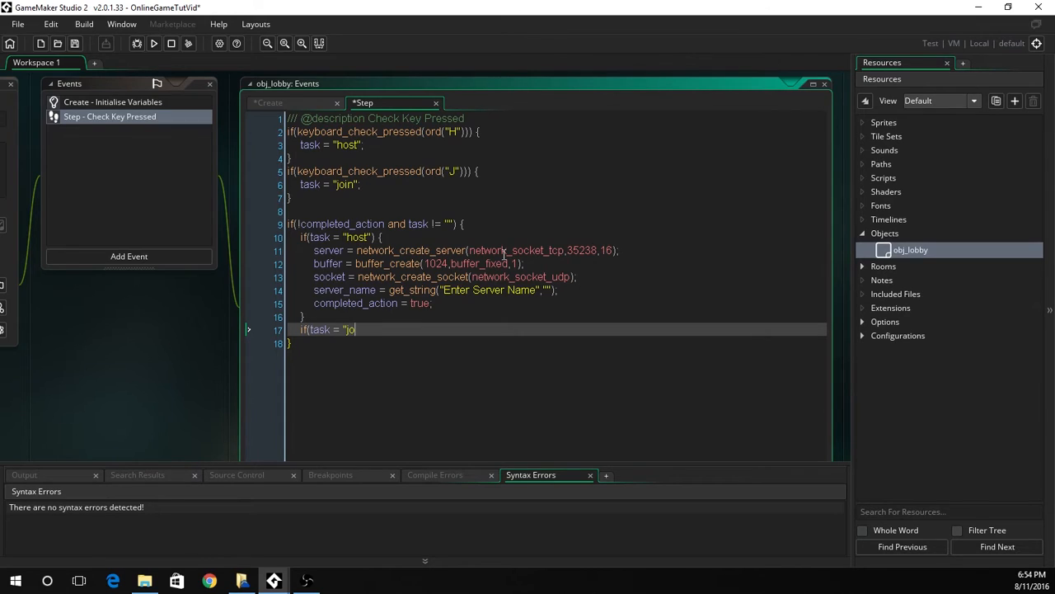
type("in\") {")
type("c")
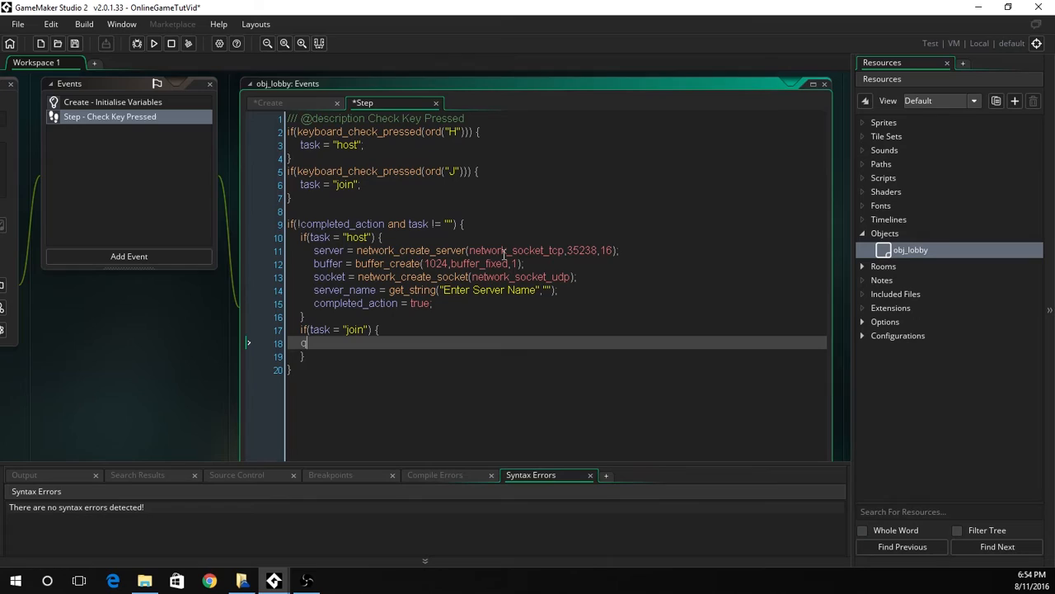
type("dp+")
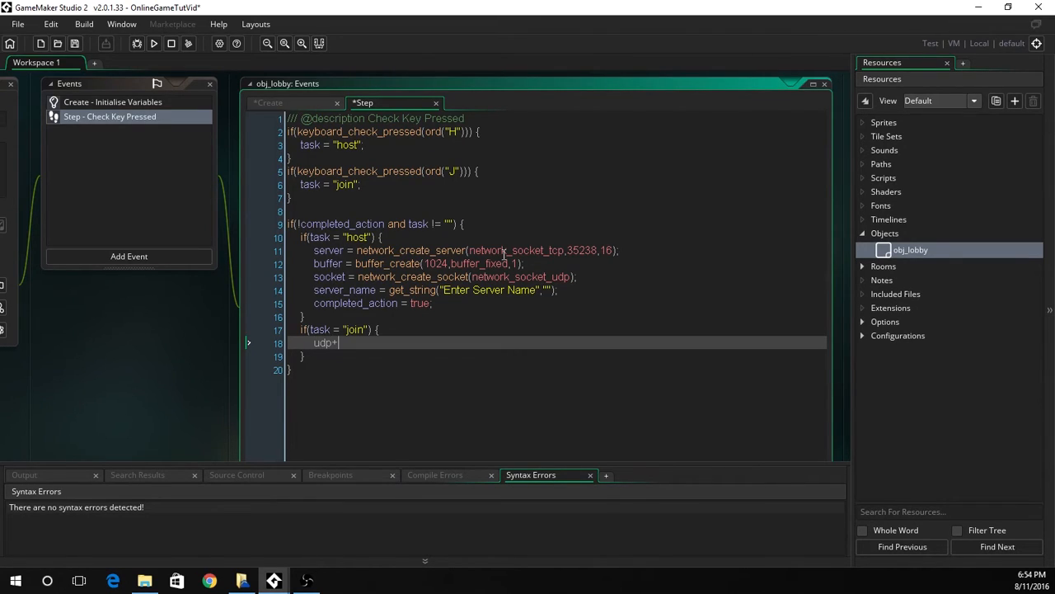
type("_listener")
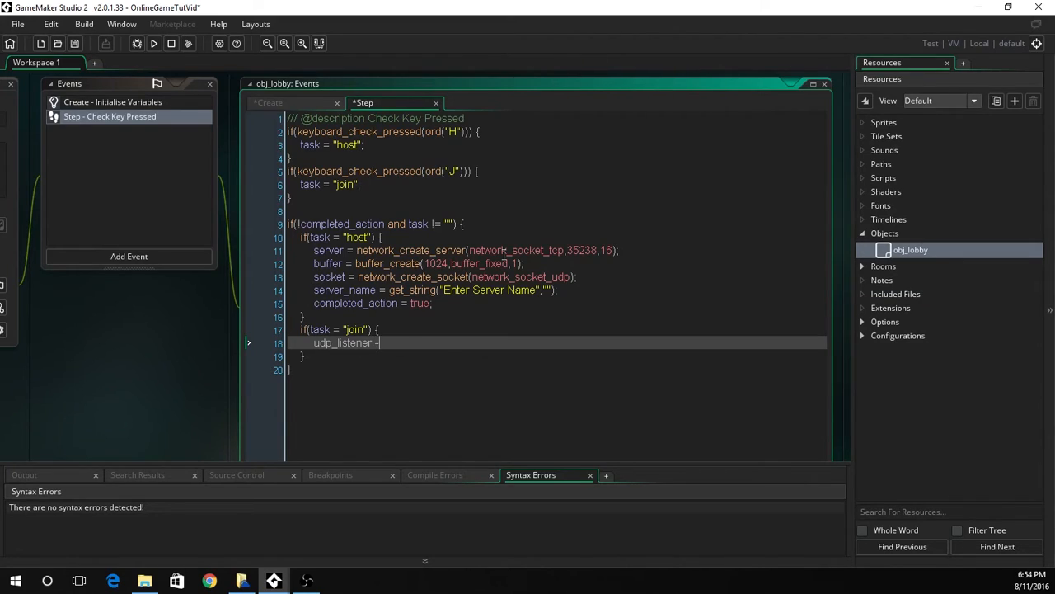
type("= network_")
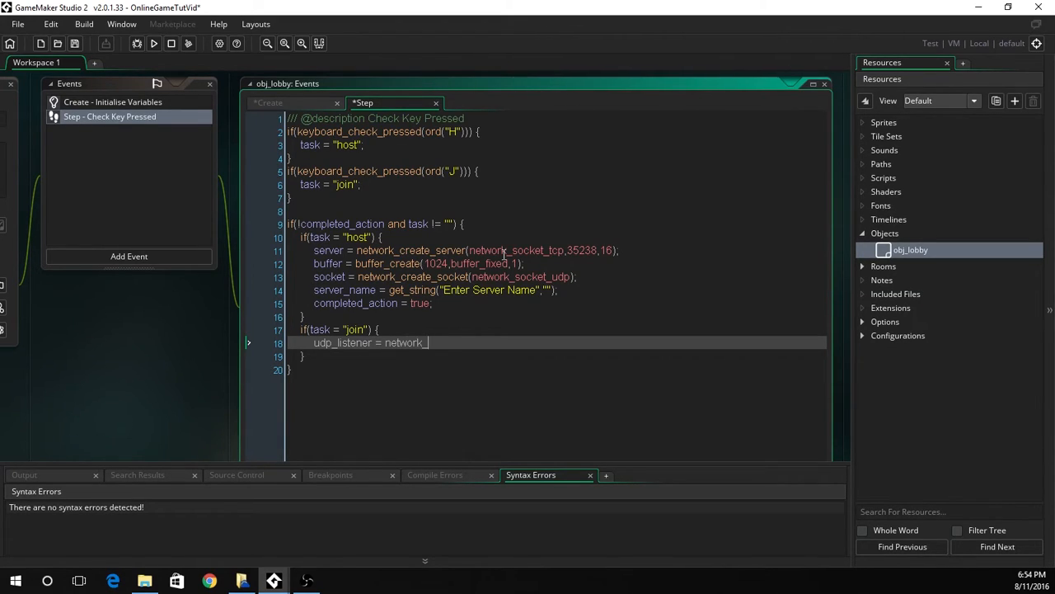
type("create_ss")
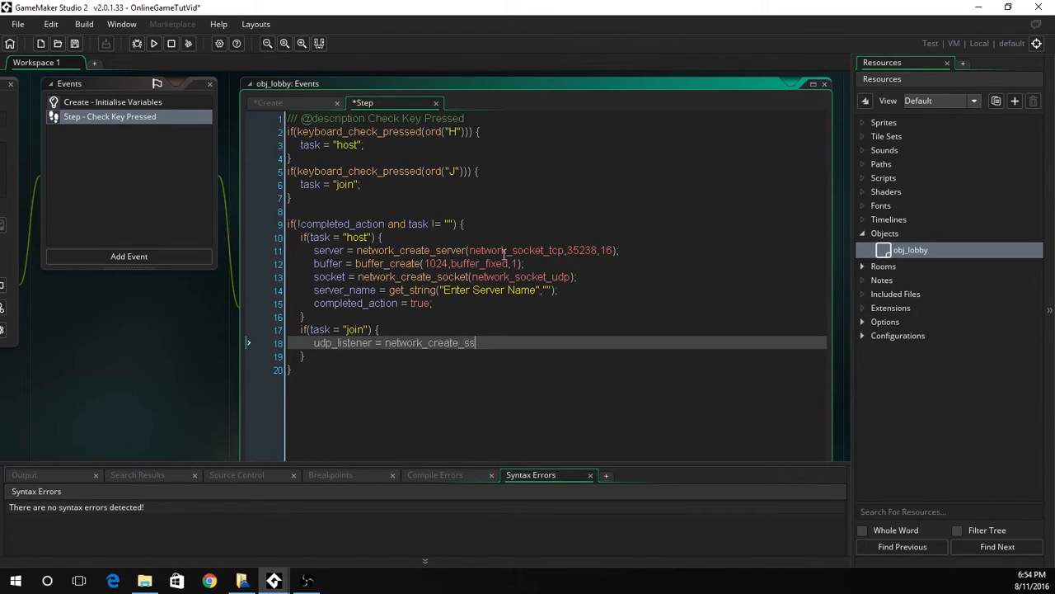
type("ocket_ext")
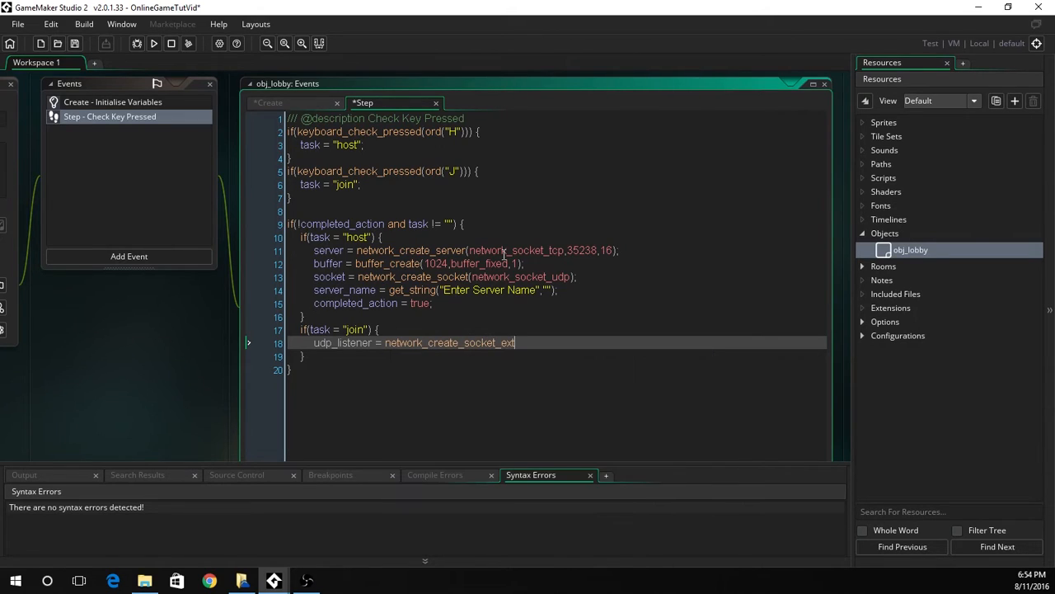
Step: Make the listener a UDP socket on port 35237 and set completed_action = true
type("(net")
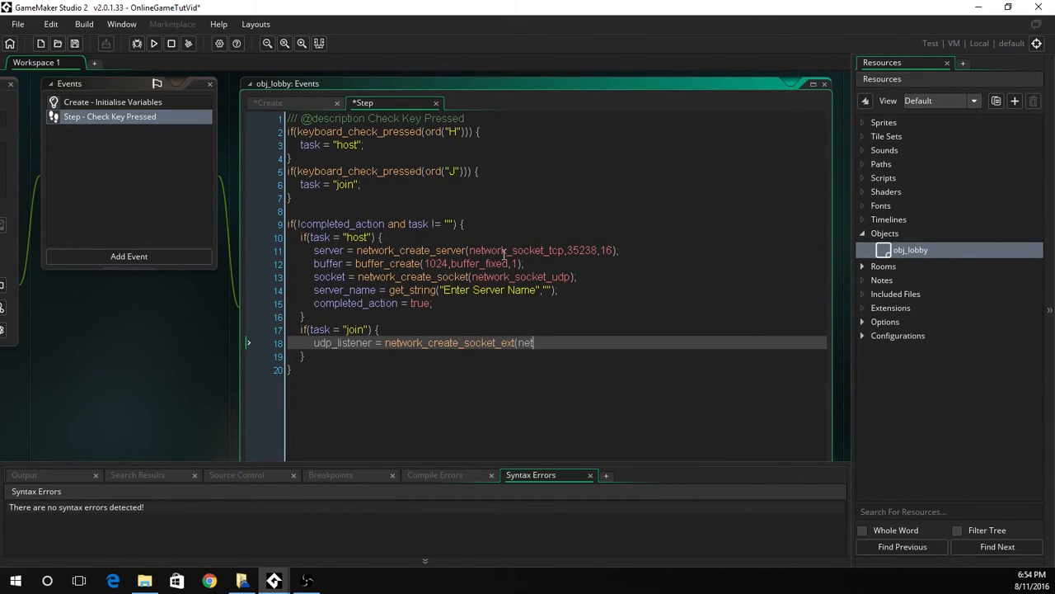
type("work_socket_")
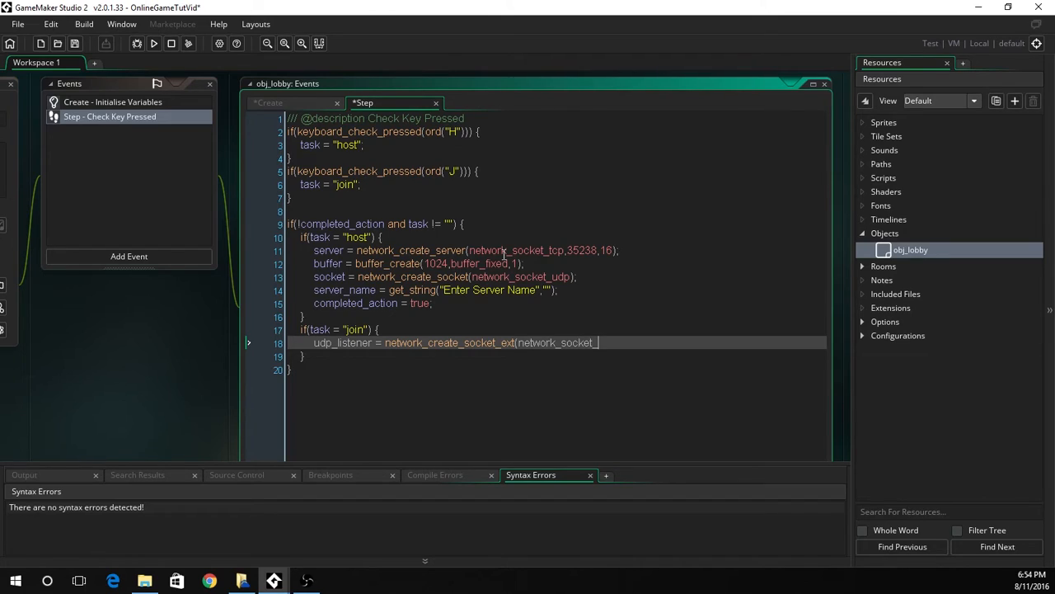
type("udp,")
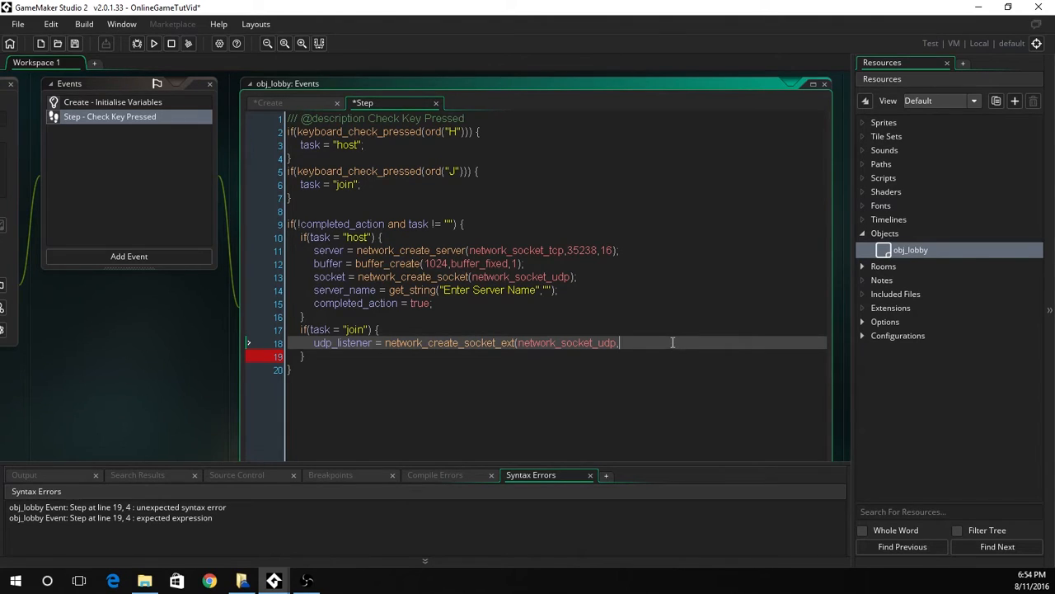
type(",352")
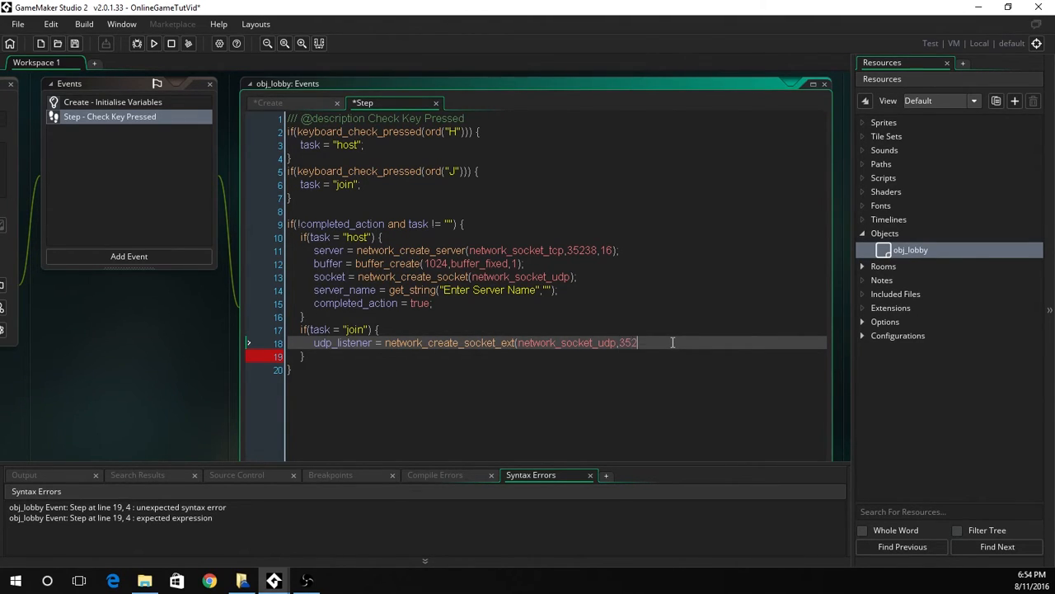
type("37);")
type("completed_actio")
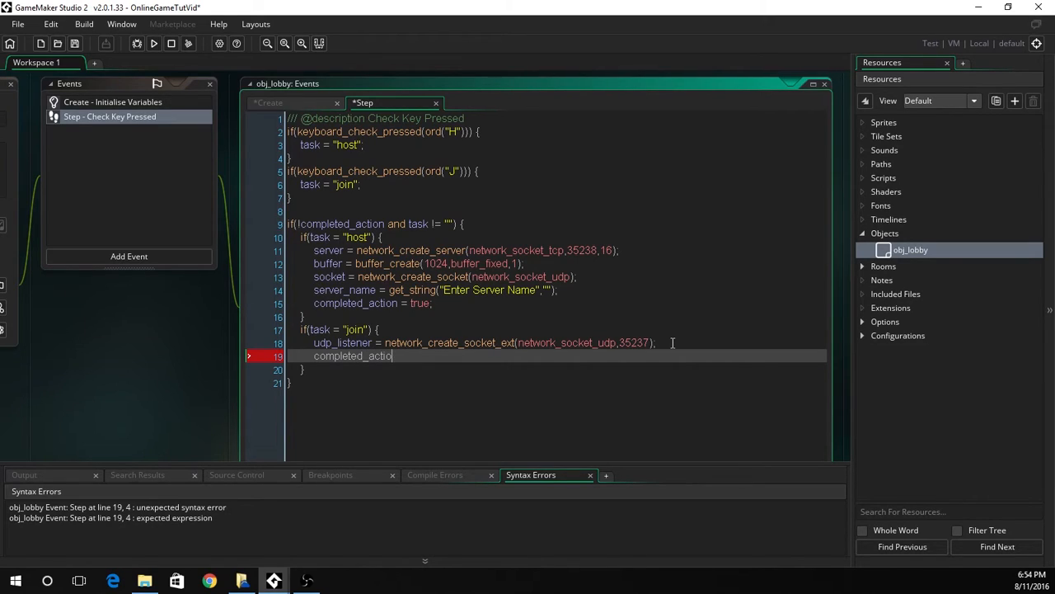
type("n = true;")
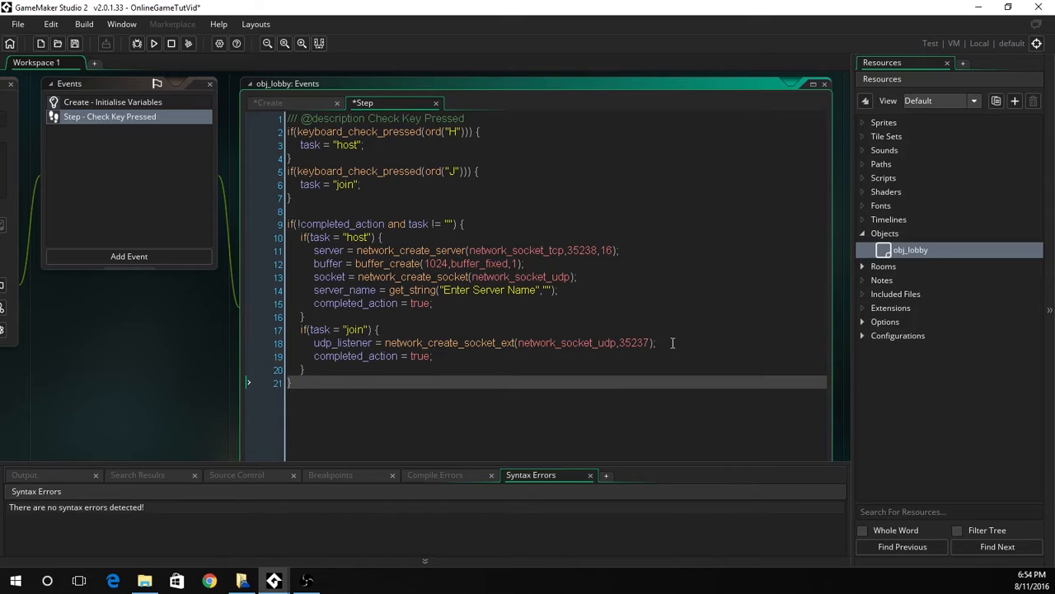
Step: After the closing brace, add if(task = "host") { server_step(); }
key("Enter")
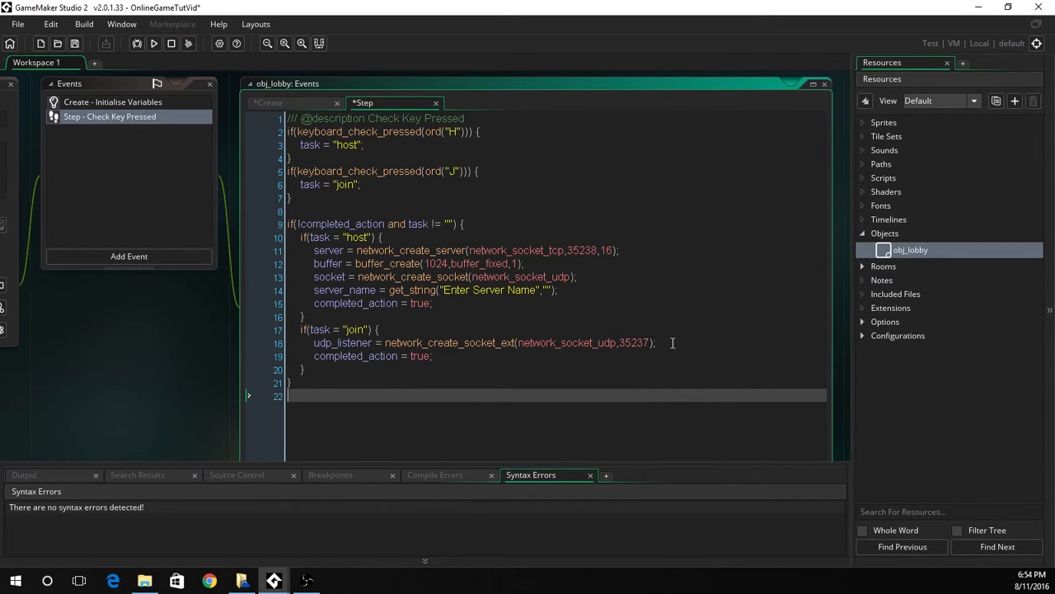
type("if(")
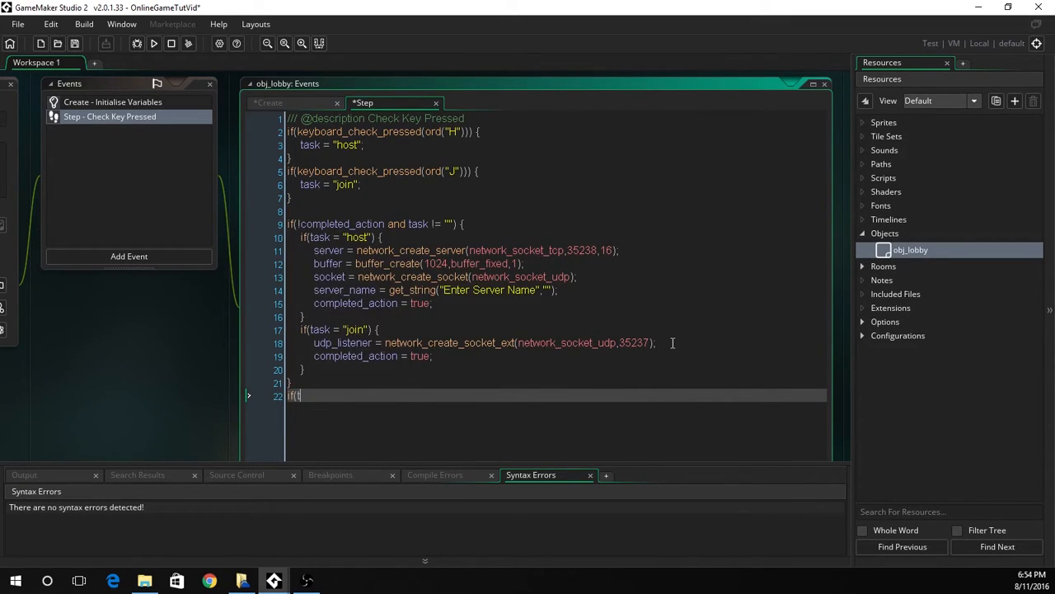
type("task = \"")
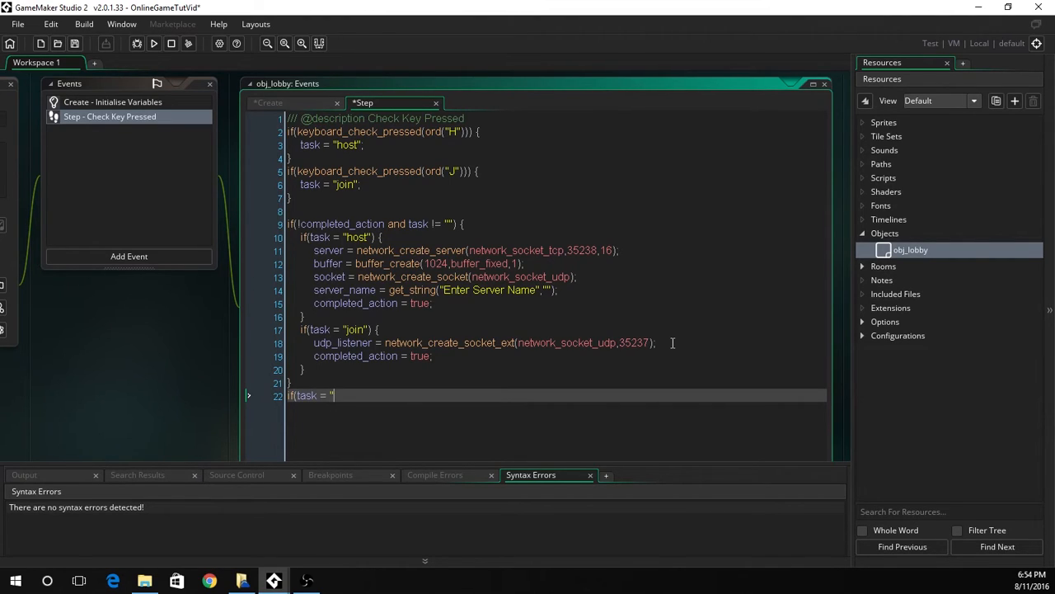
type("h")
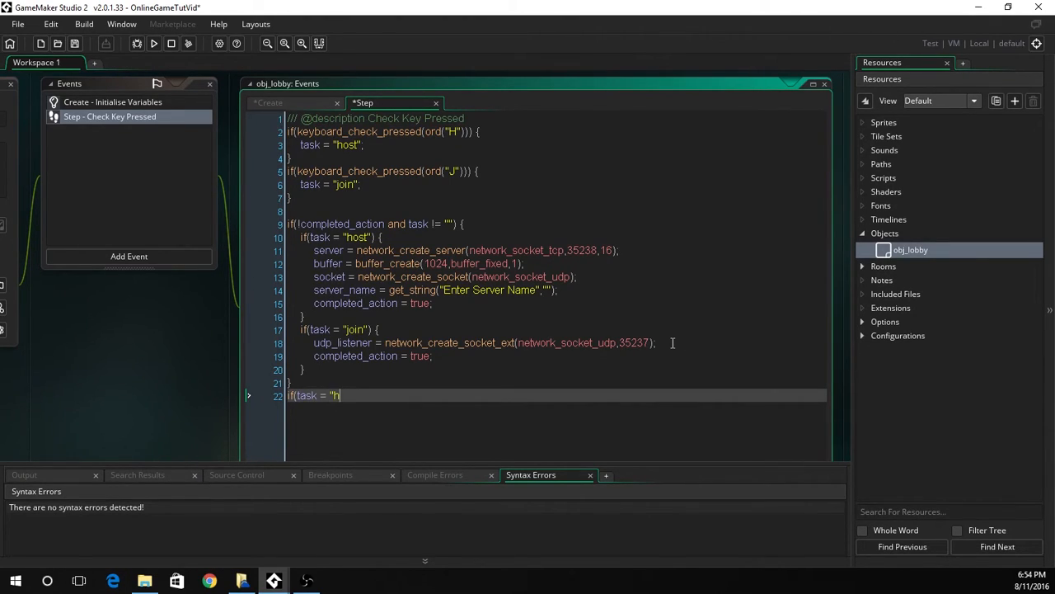
type("ost\") {")
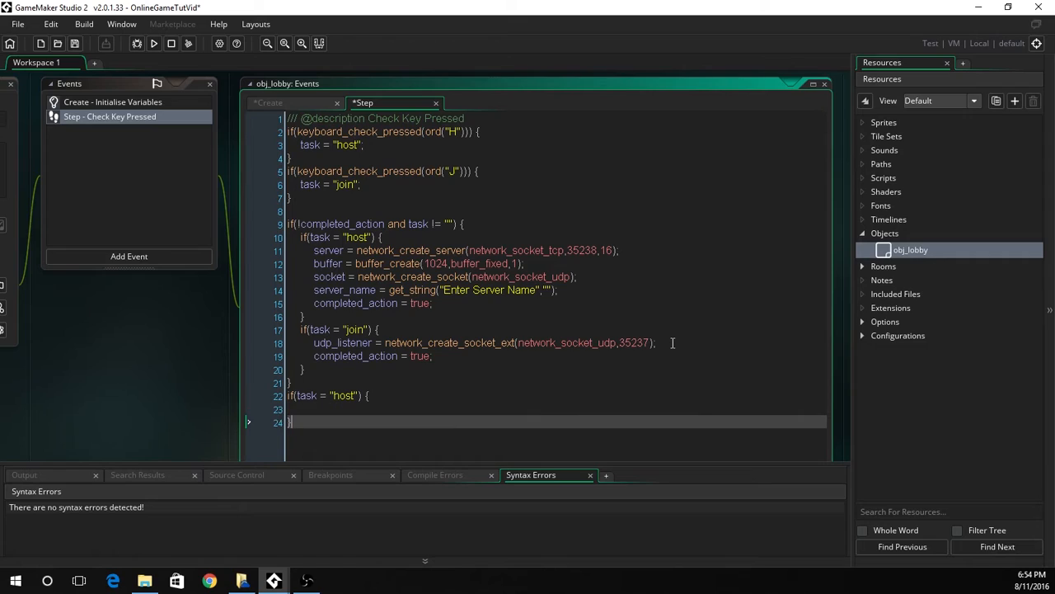
type("server_st")
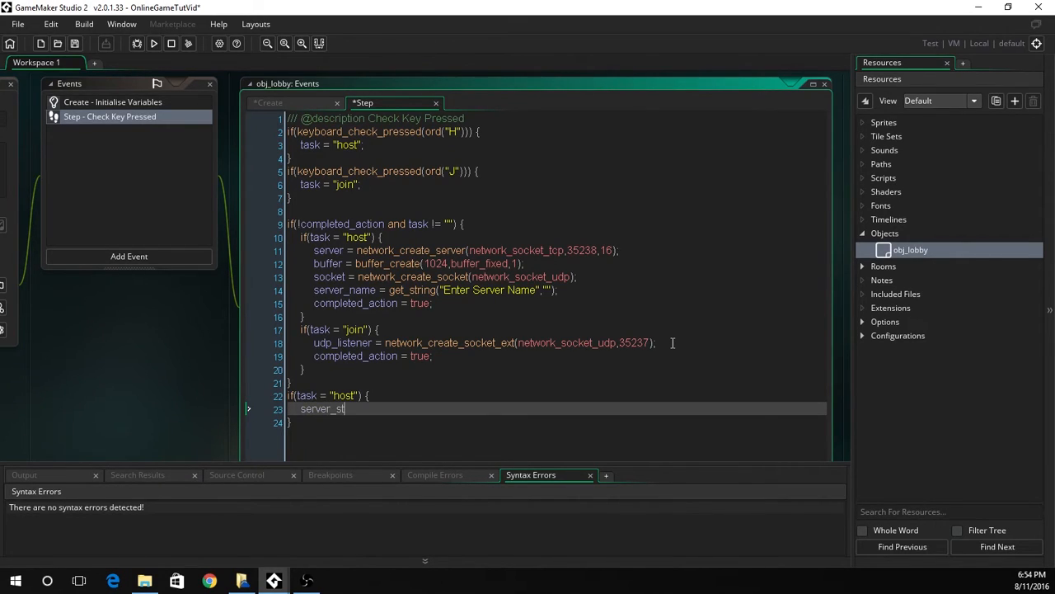
type("ep()")
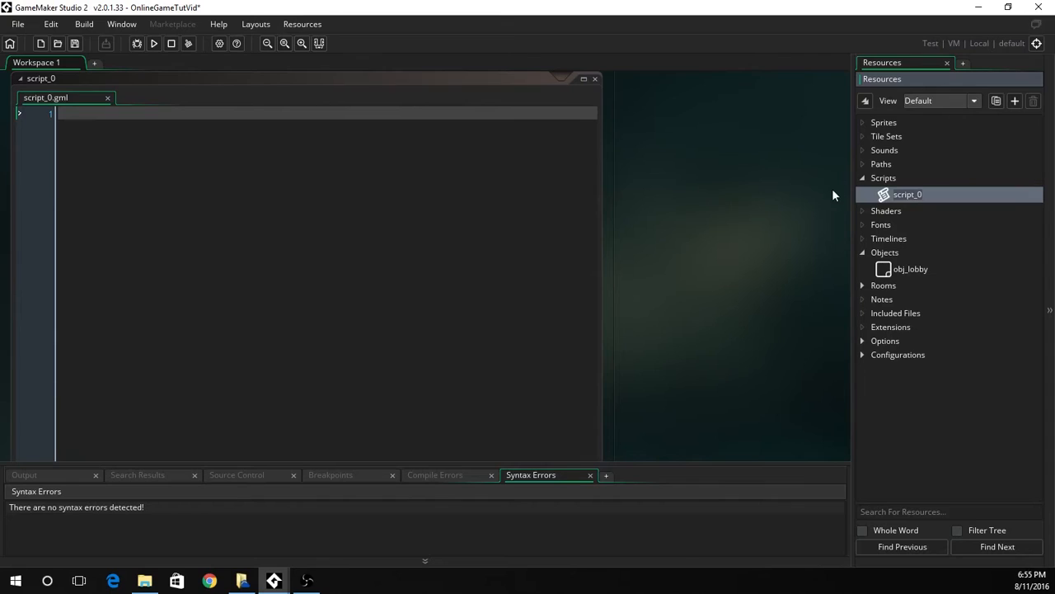
Step: Name the new script server_step and set port = 35236 on its first line
type("server_step")
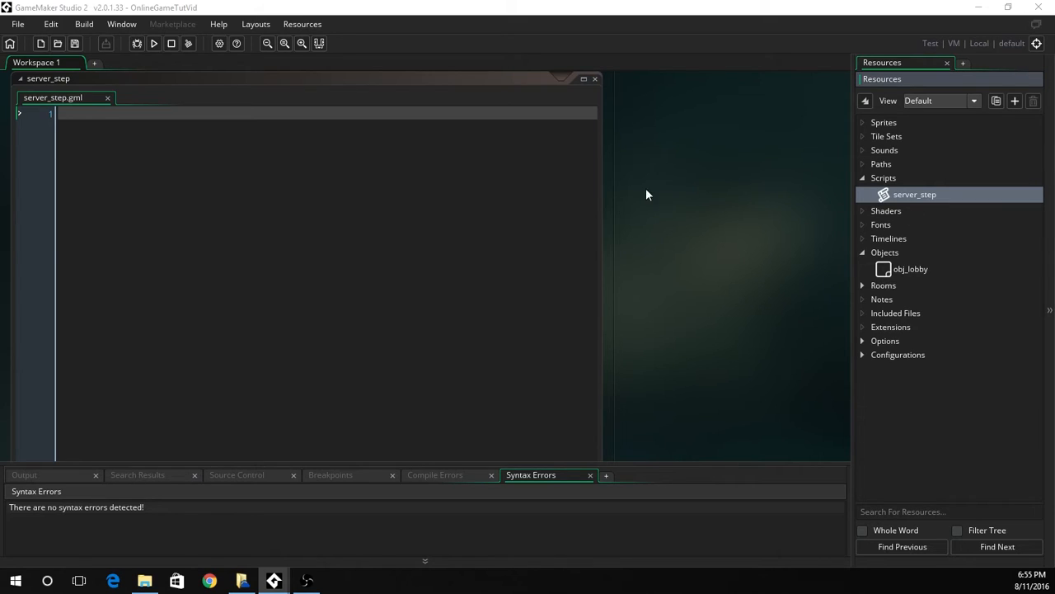
type("//")
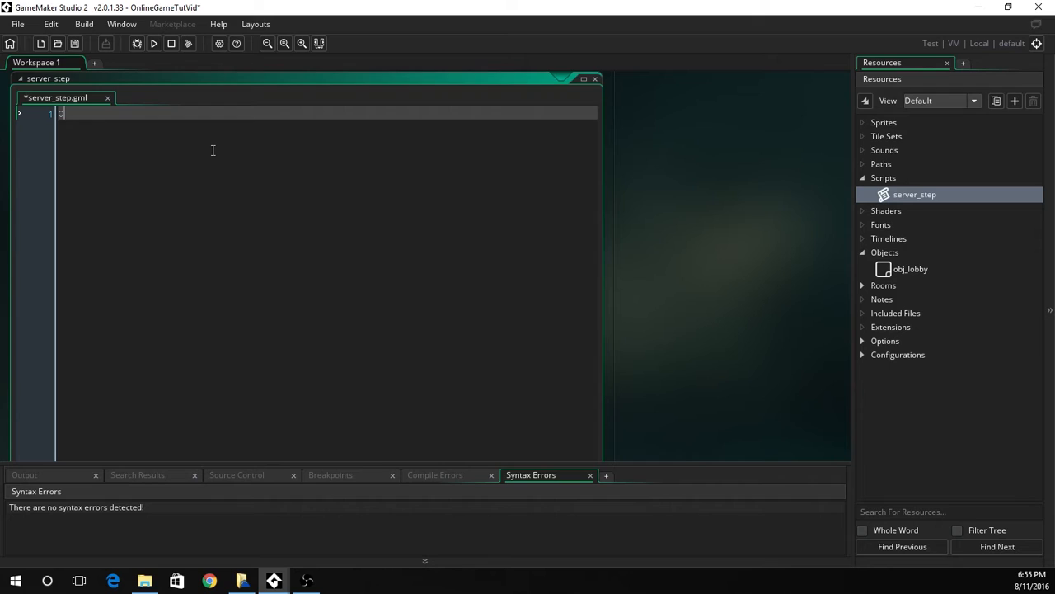
type("ort =")
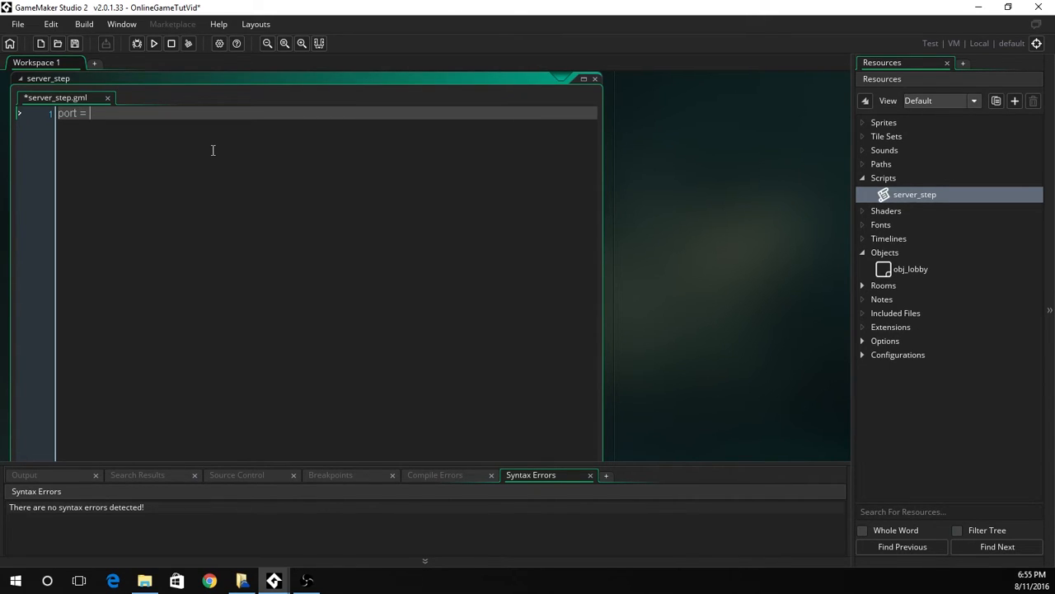
type("3")
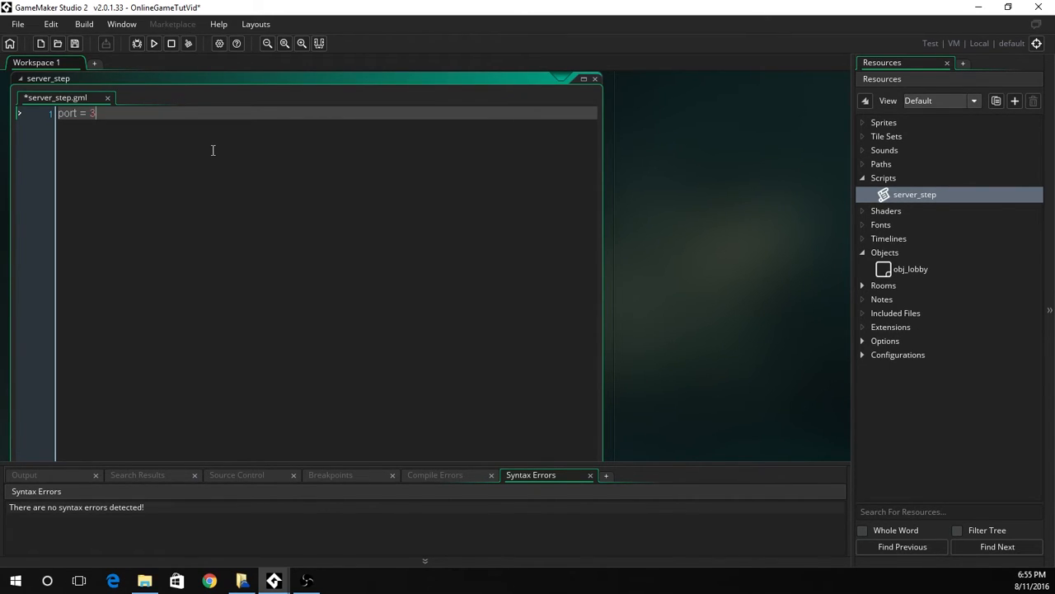
type("5")
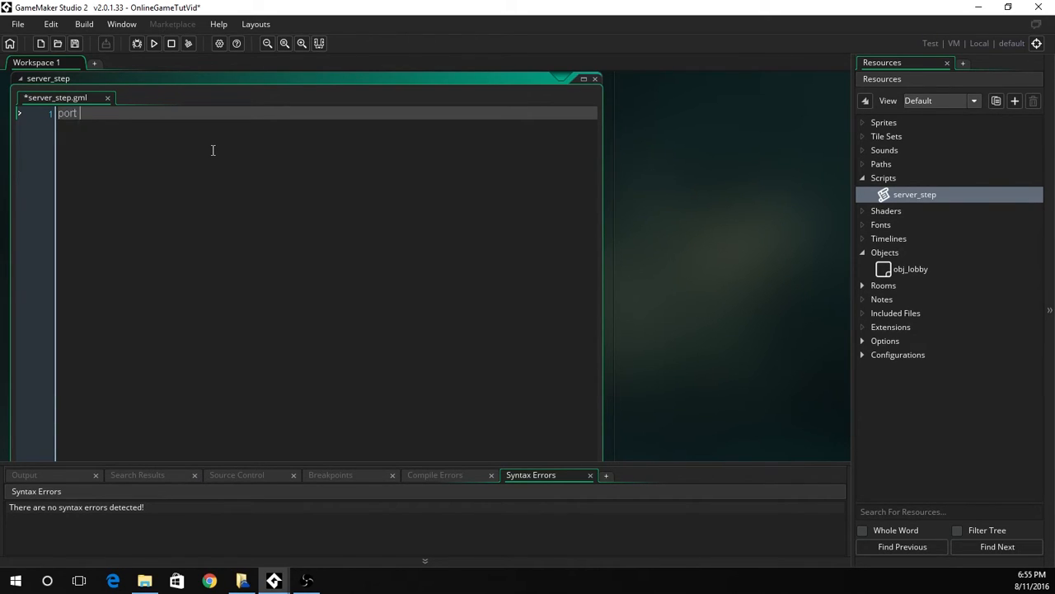
type("= 35236;")
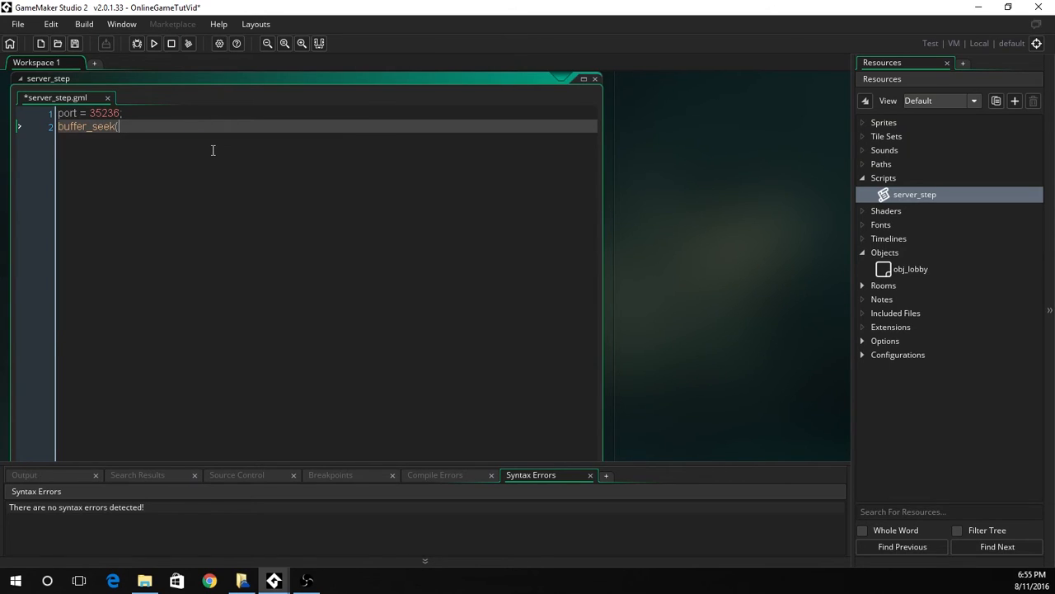
Step: Add buffer_seek(buffer, buffer_seek_start, 0) to reset the buffer to its start
type("buf")
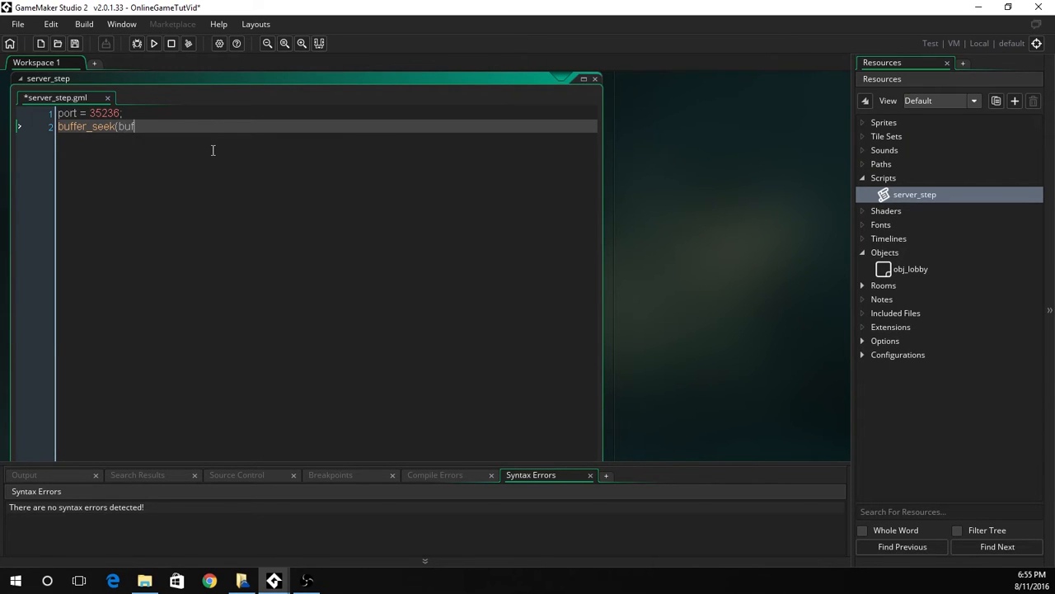
type("fer,")
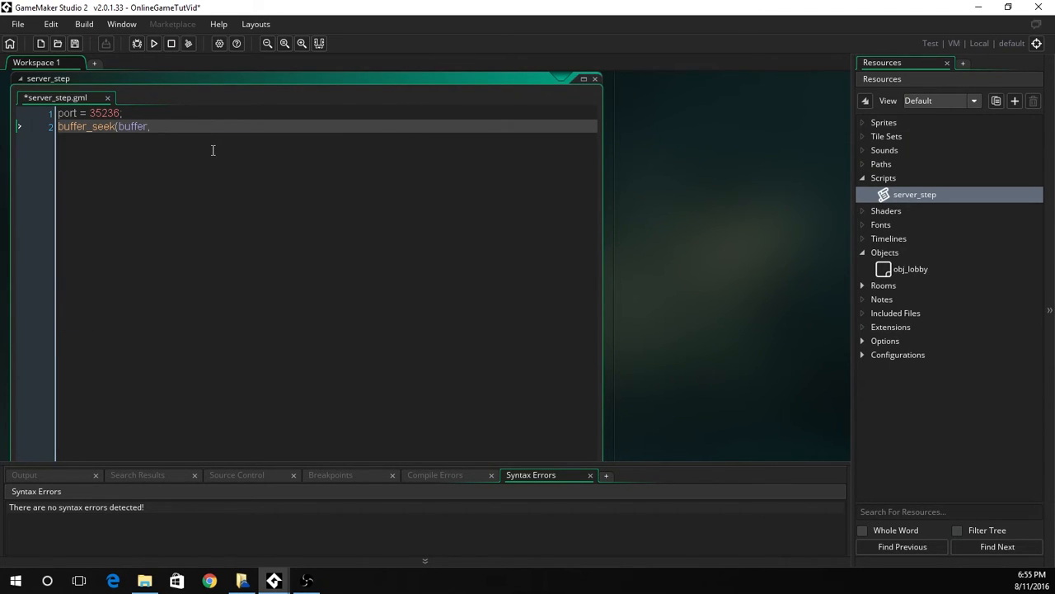
type("buffer_seek_start")
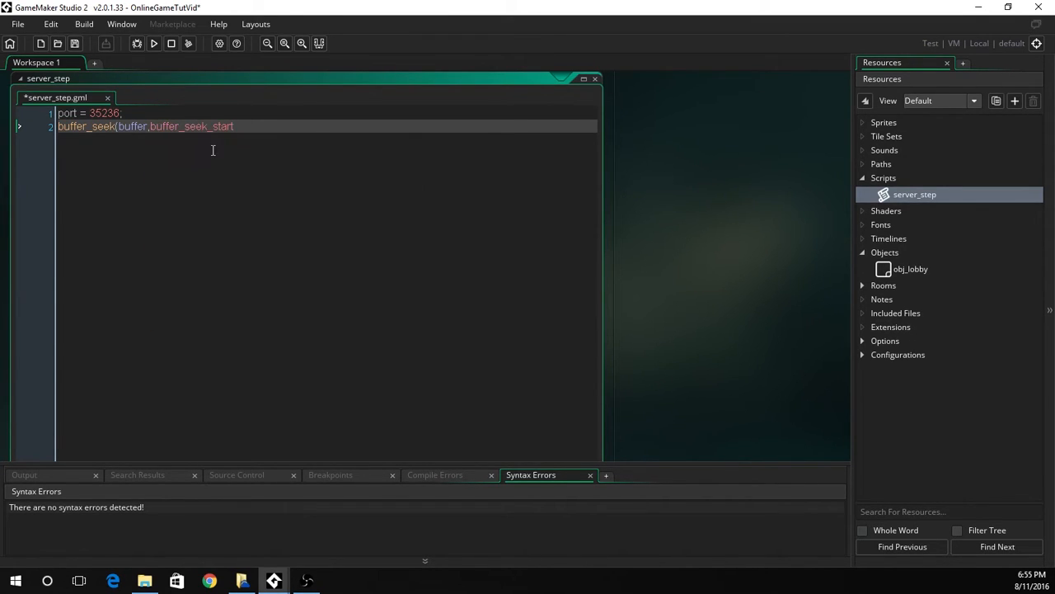
type(",0);")
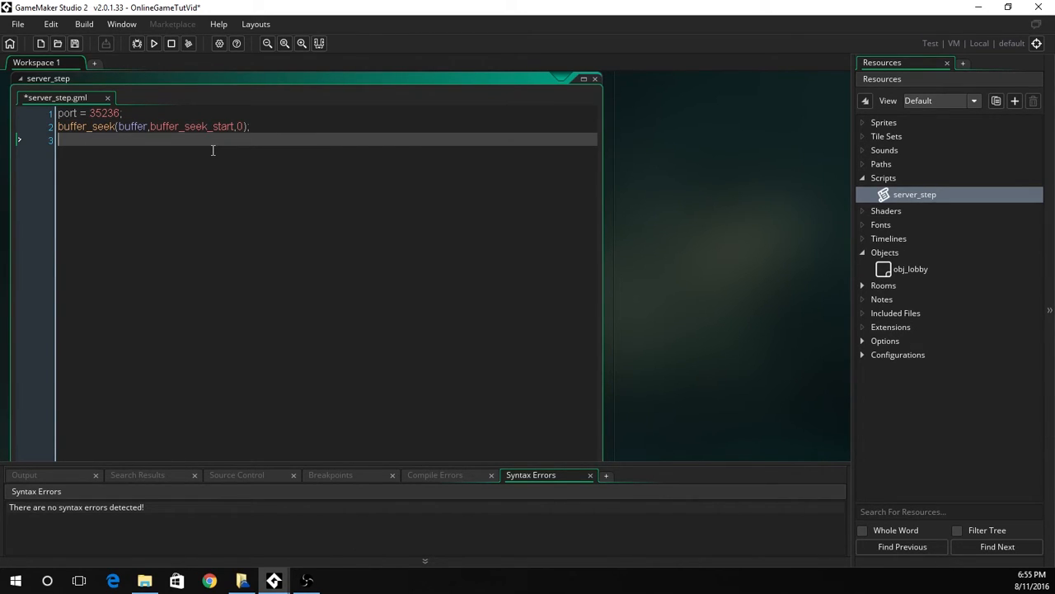
Step: Write server_name into the buffer with buffer_write as a buffer_string
type("buffer")
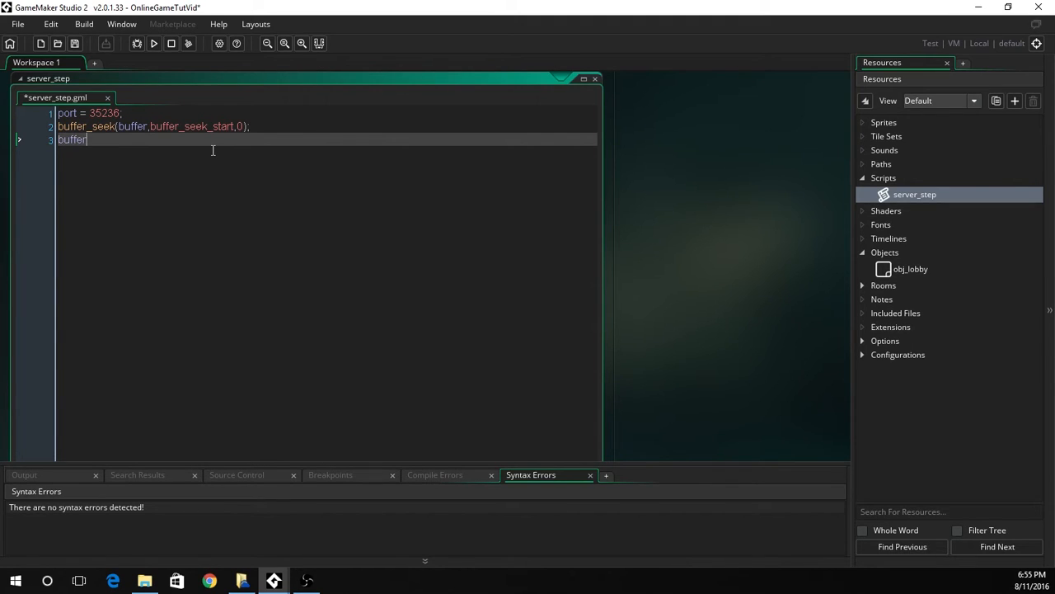
type("_write(")
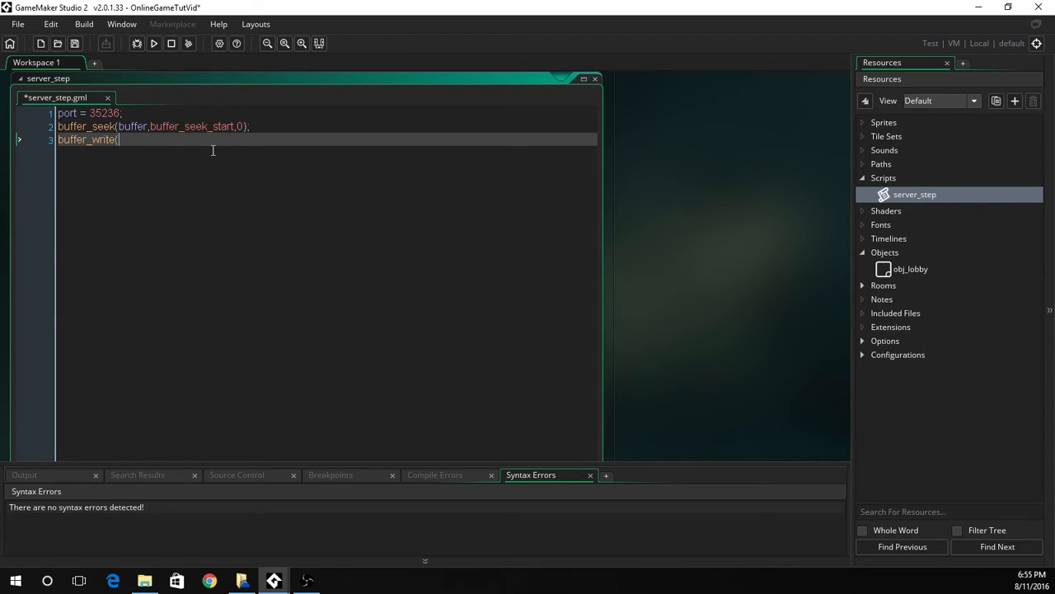
type("buffer,")
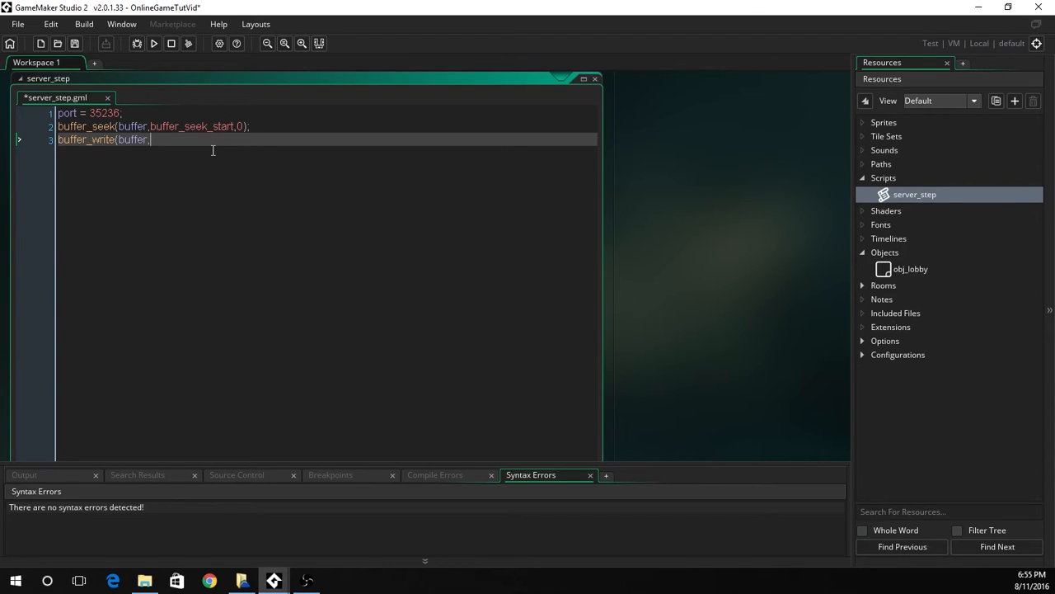
type("buffer_str")
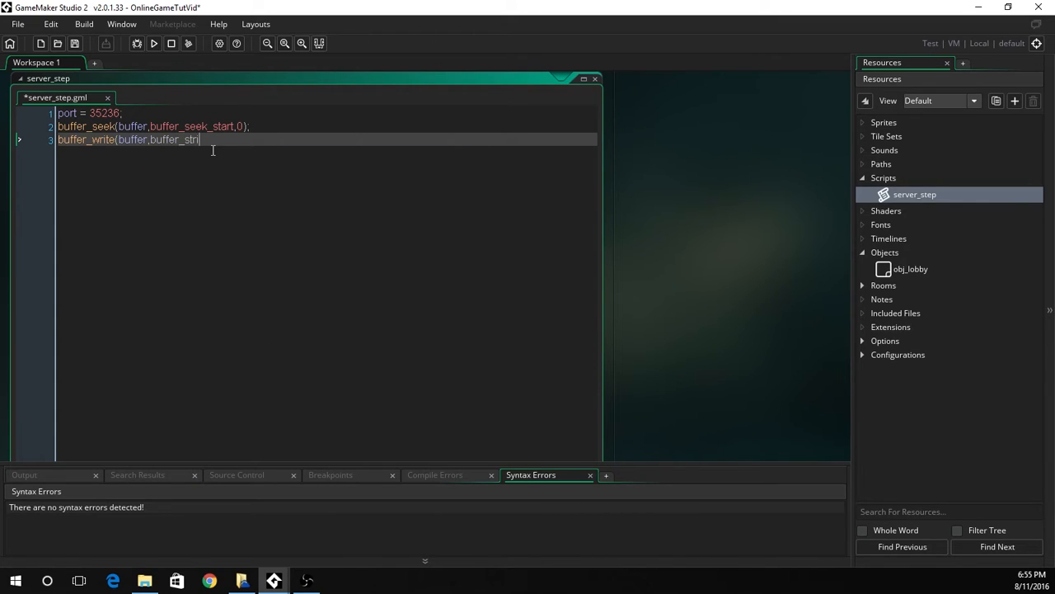
type("ing_s")
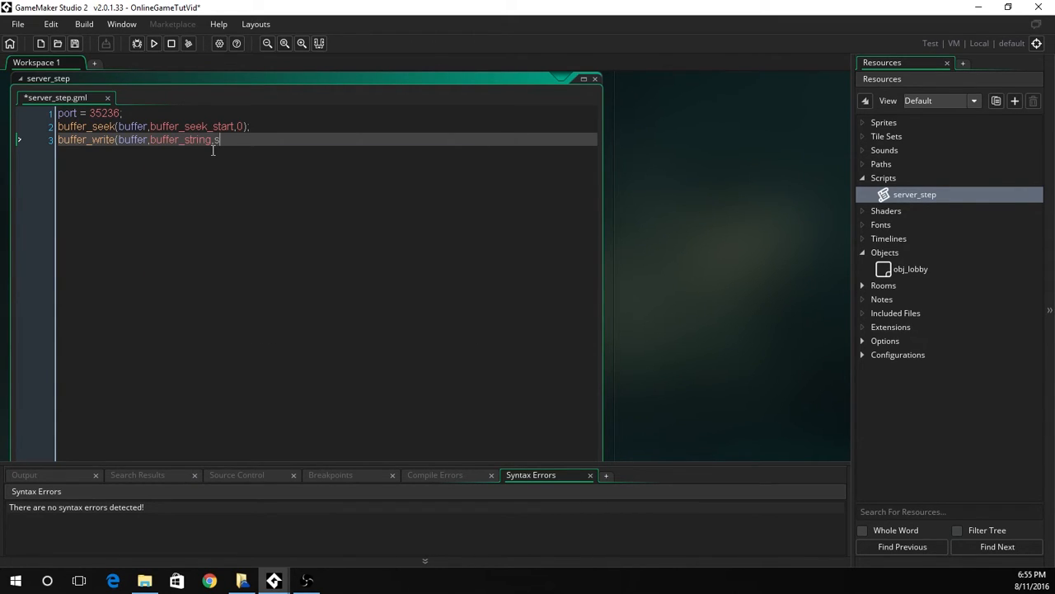
type("erver_name")
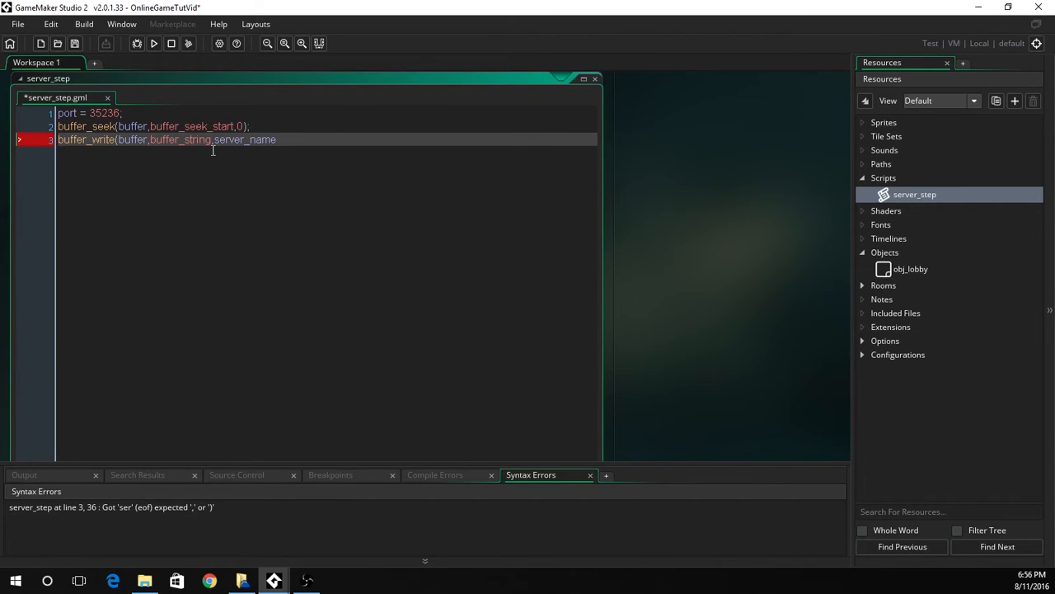
type(");")
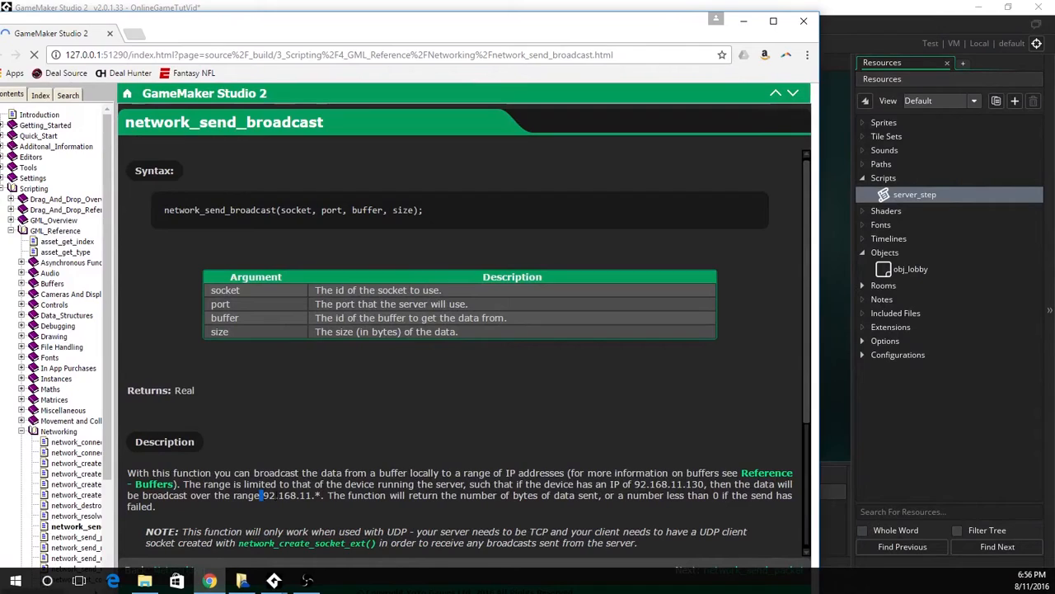
Step: Browse the manual to the network_send_broadcast reference page
left_click_drag(670, 484, 629, 495)
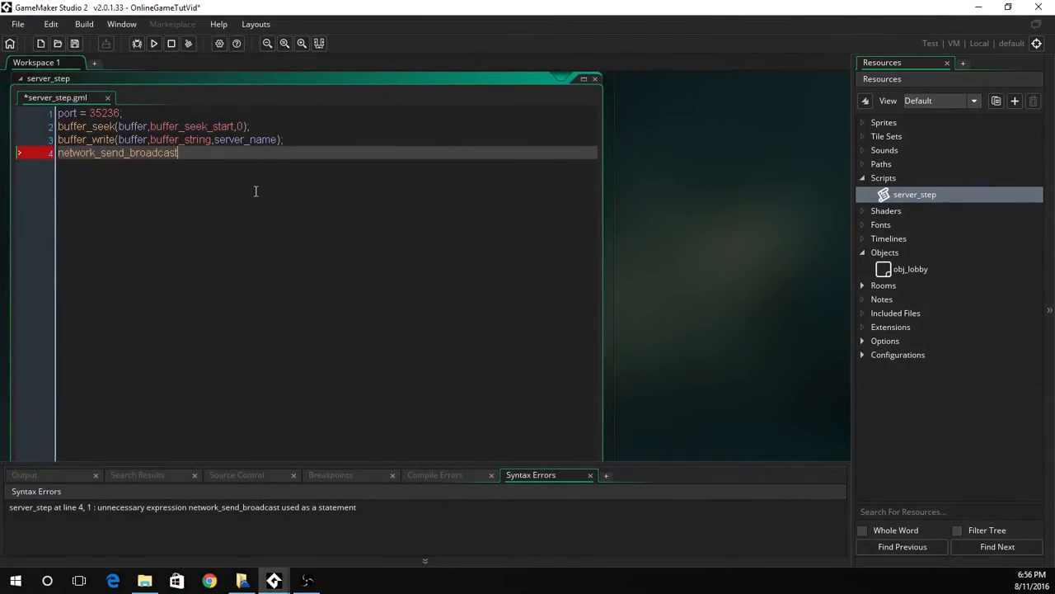
Step: Complete the broadcast call with socket, port 32525, buffer and buffer_tell(buffer)
type("(socket")
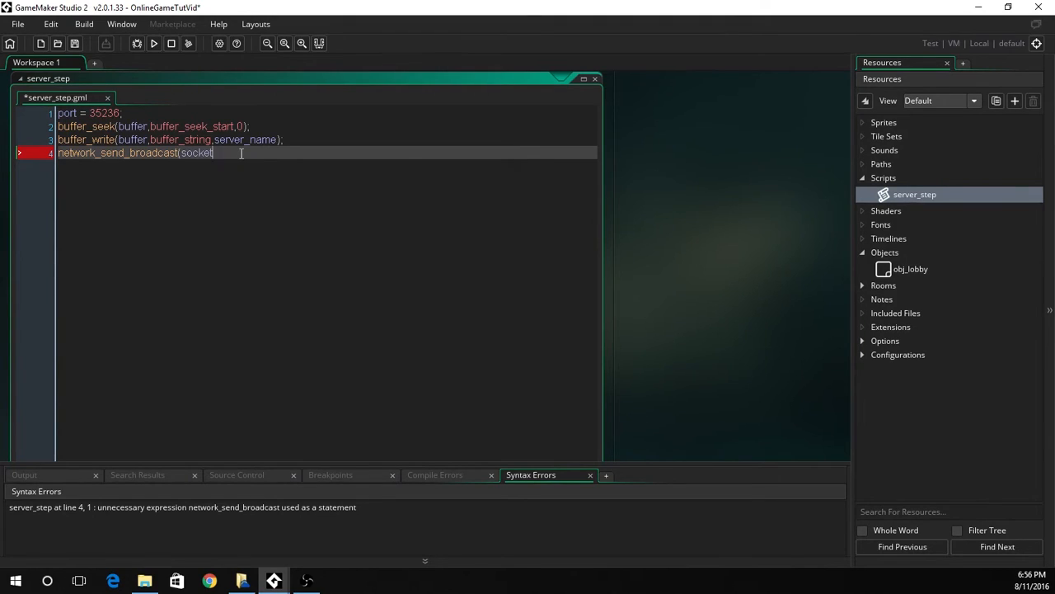
type(",")
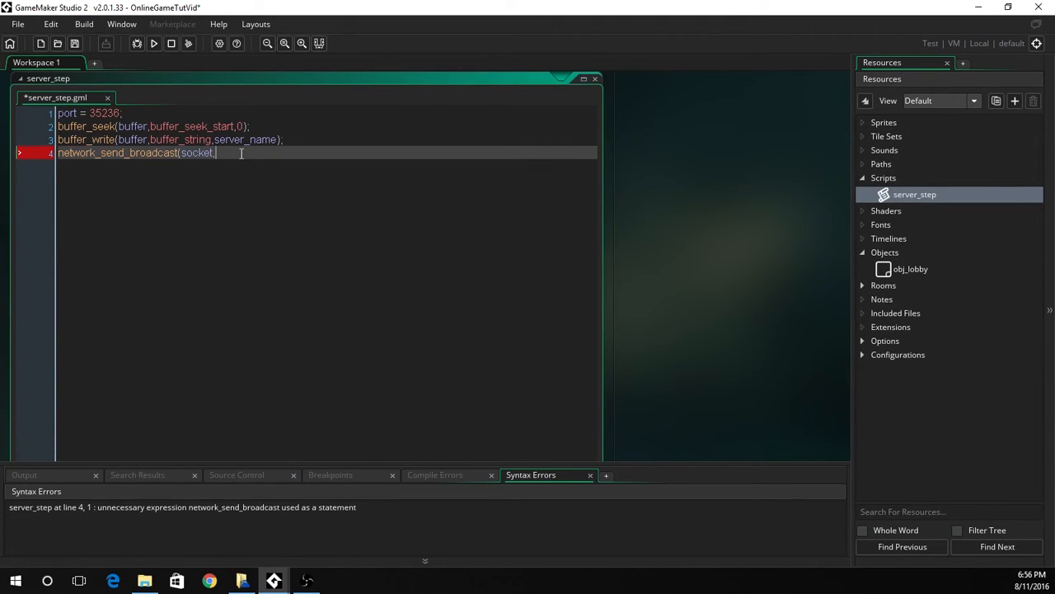
type("32525")
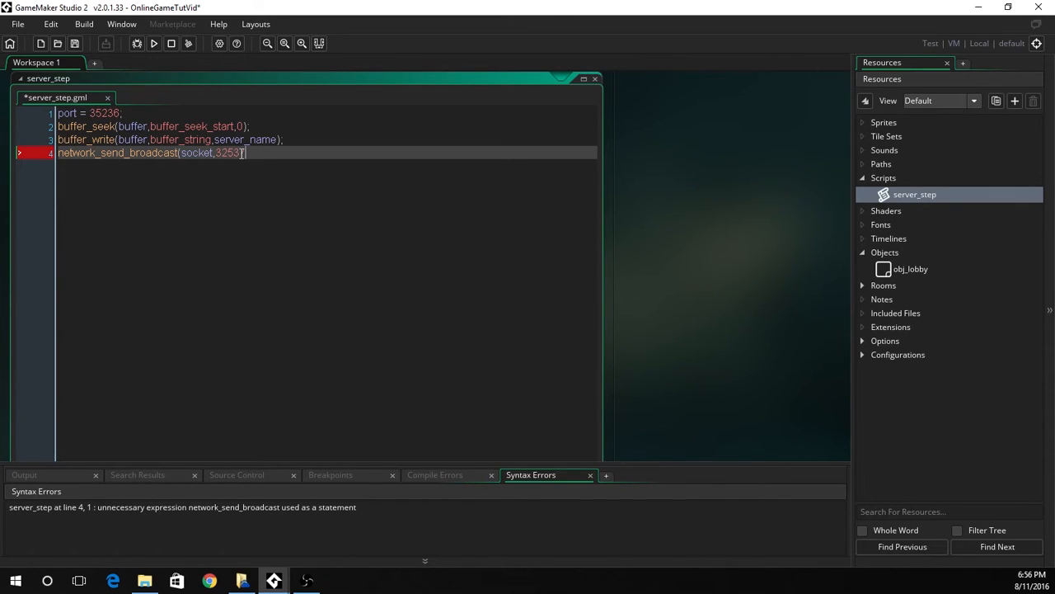
type(",b")
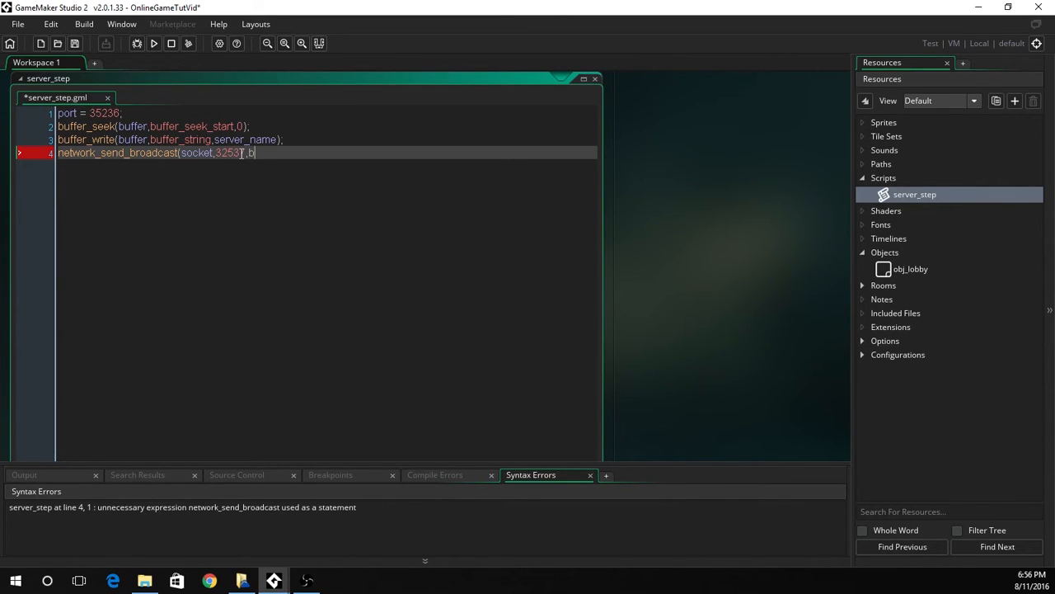
type("uffer,")
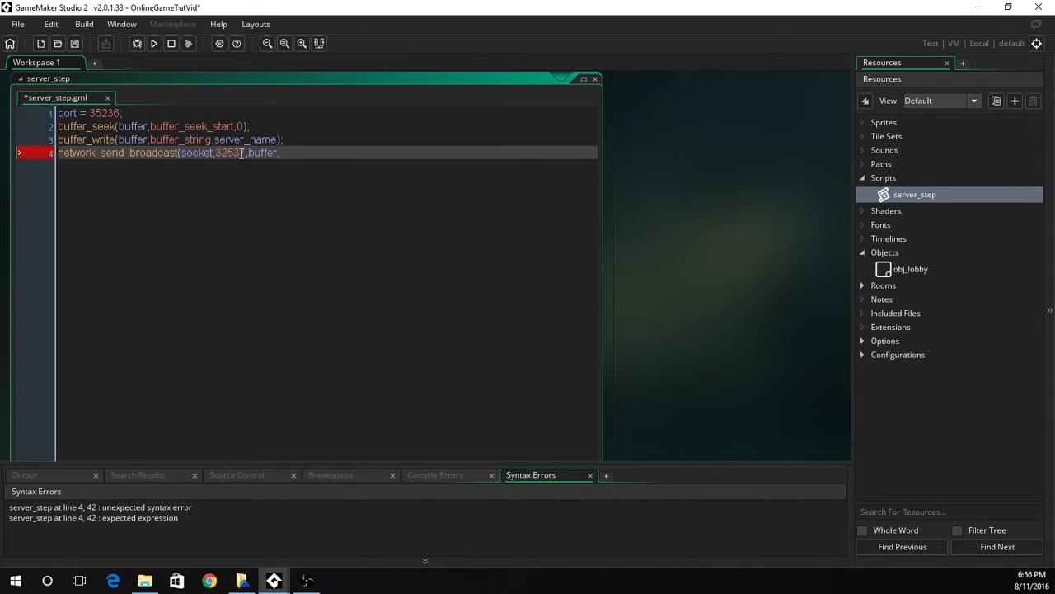
type("buffer_tell")
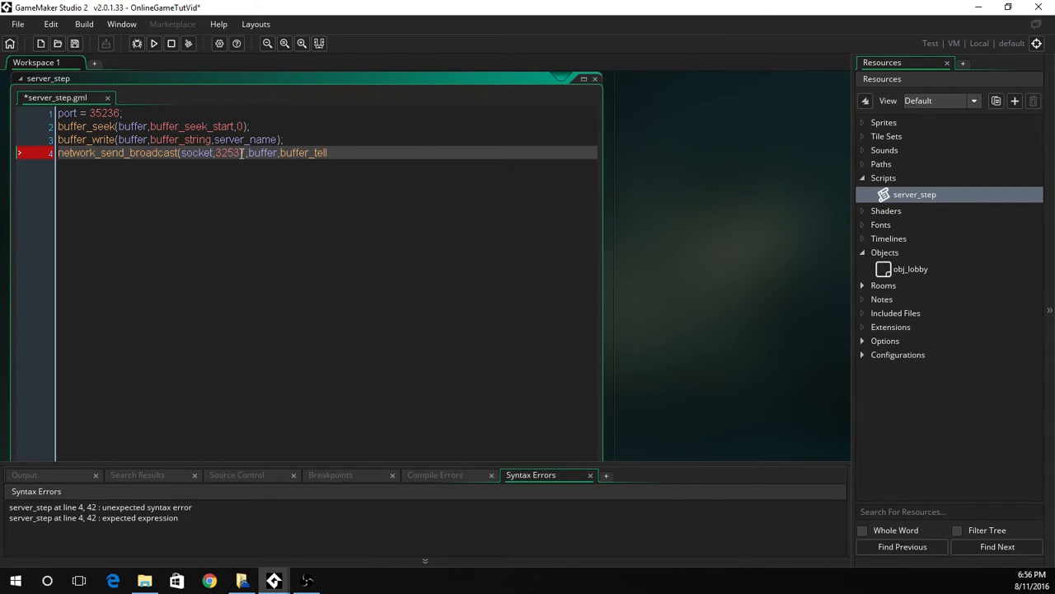
type("(buffer))")
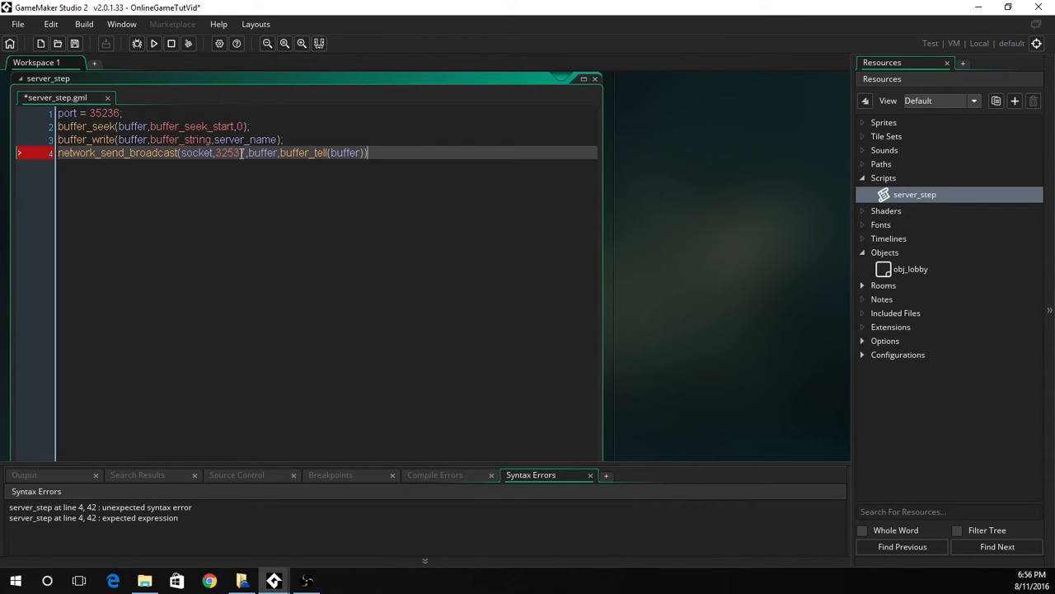
type(";")
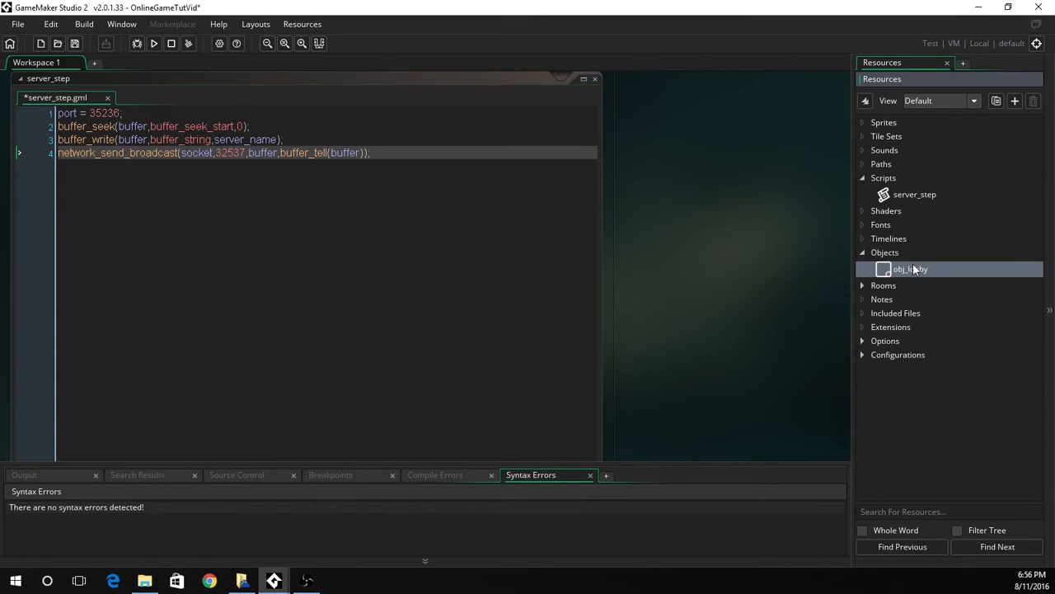
Step: Add an Async - Networking event to obj_lobby
double_click(910, 269)
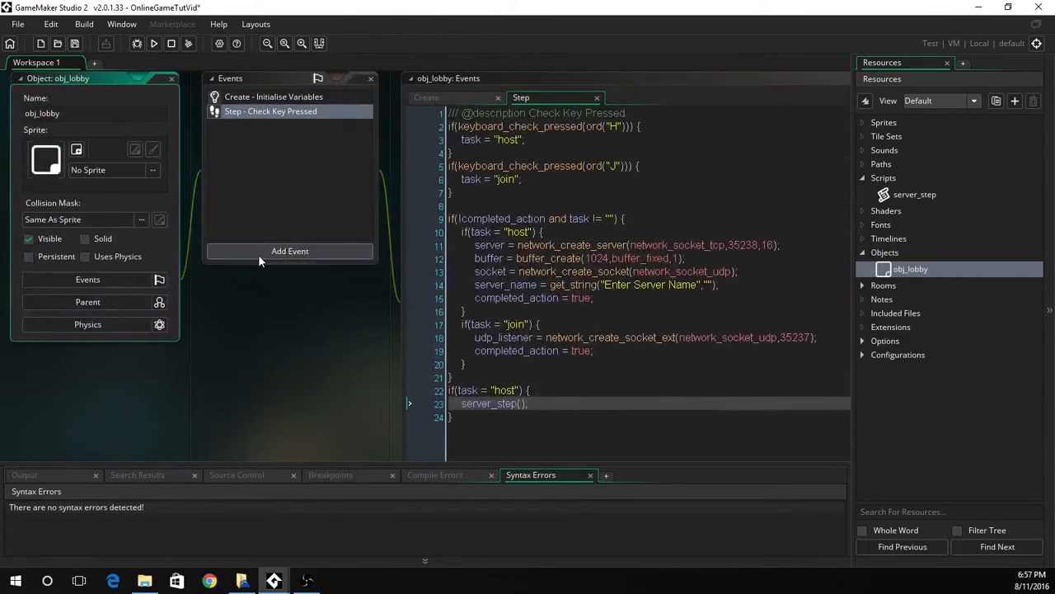
left_click(289, 250)
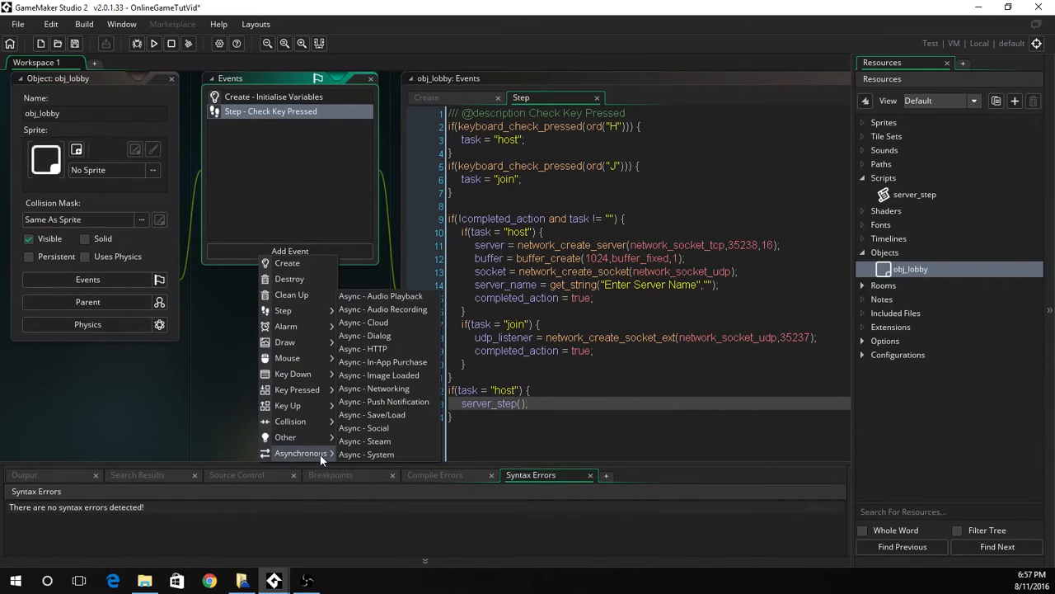
mouse_move(374, 387)
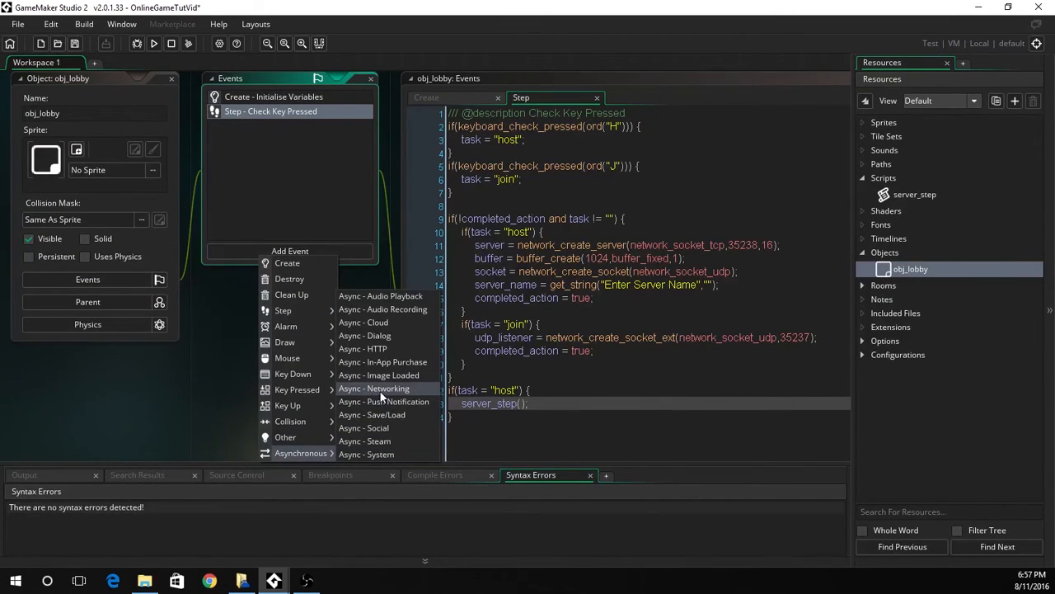
left_click(373, 388)
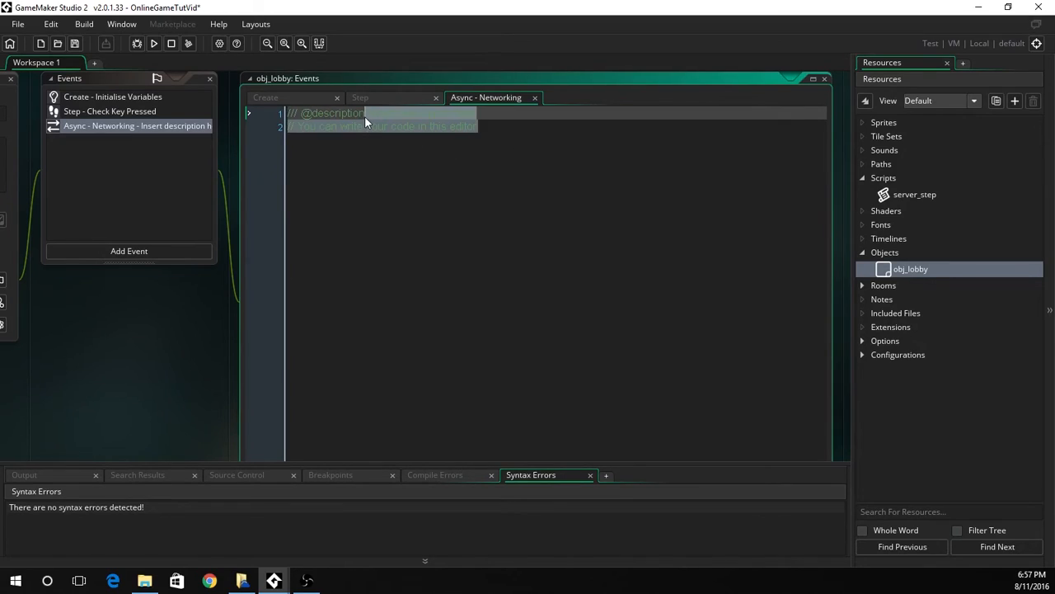
Step: Add a description, then read async_load's type inside an if(task = "join") block
type("Check for Broadc")
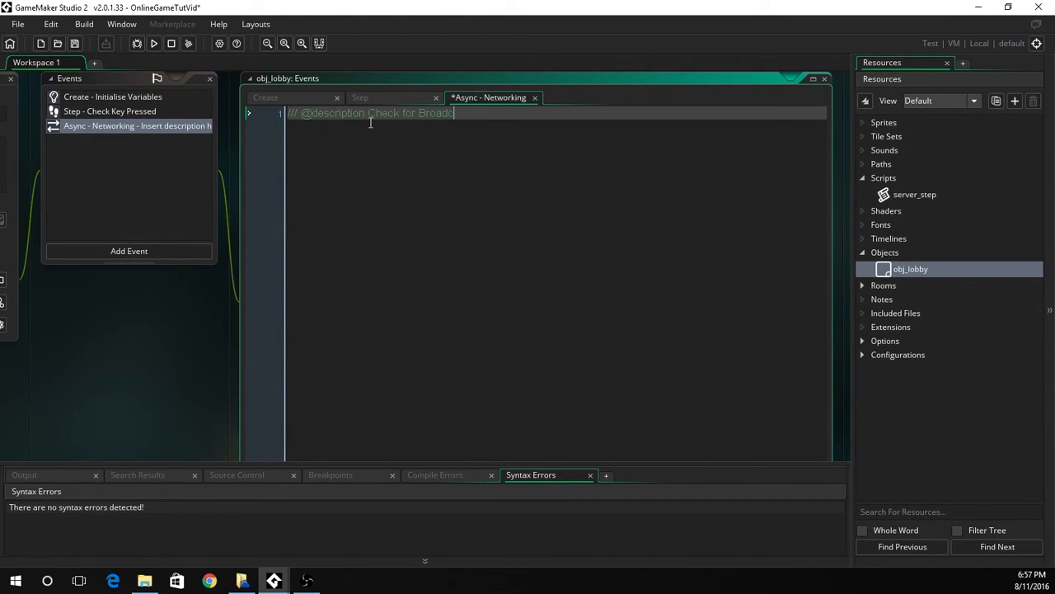
key("Enter")
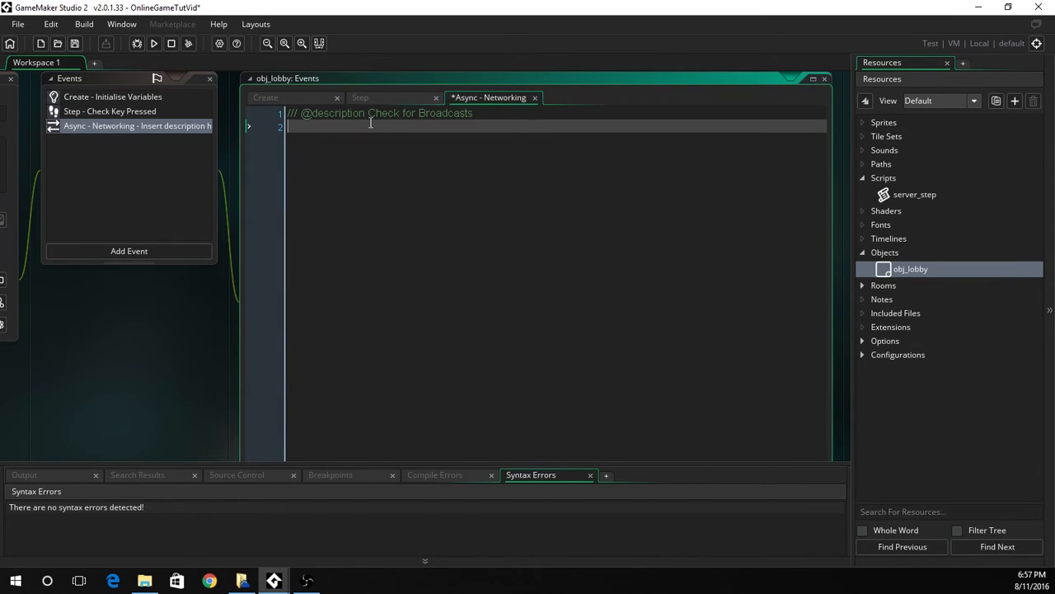
type("if(task =")
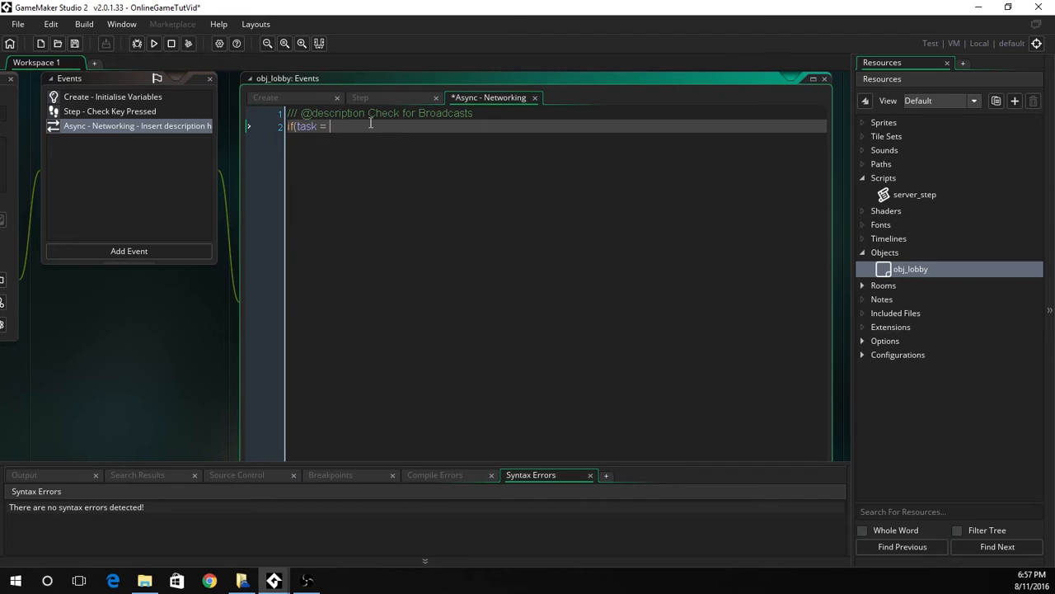
type("\"join\"")
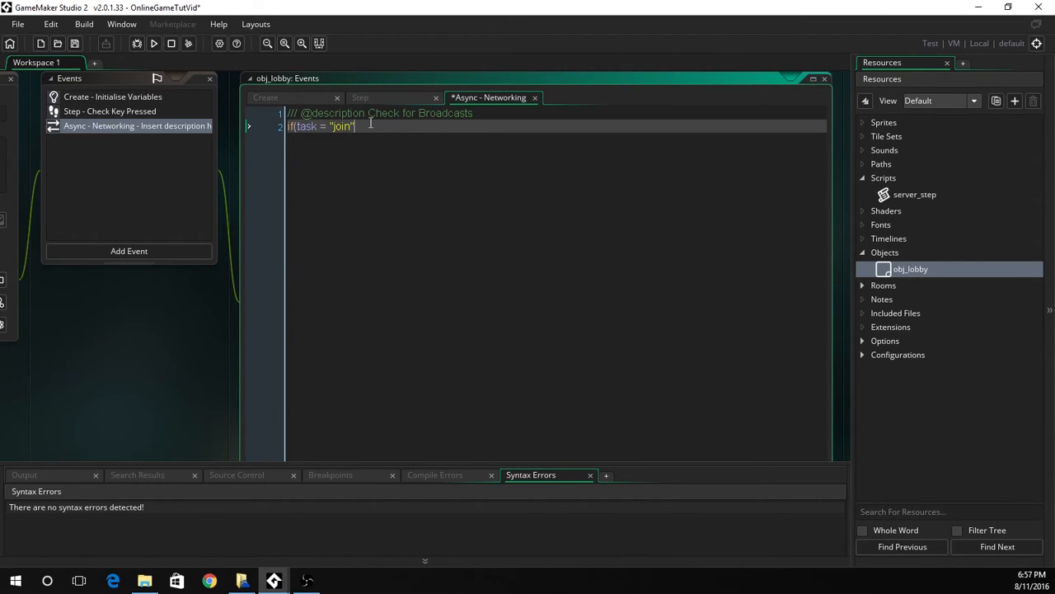
type("{")
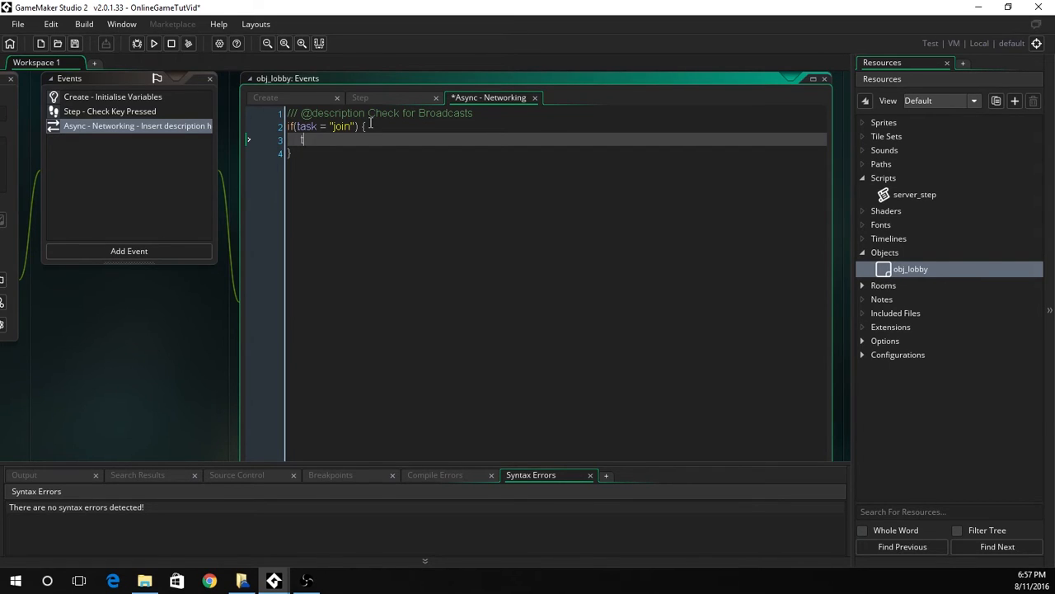
type("type =")
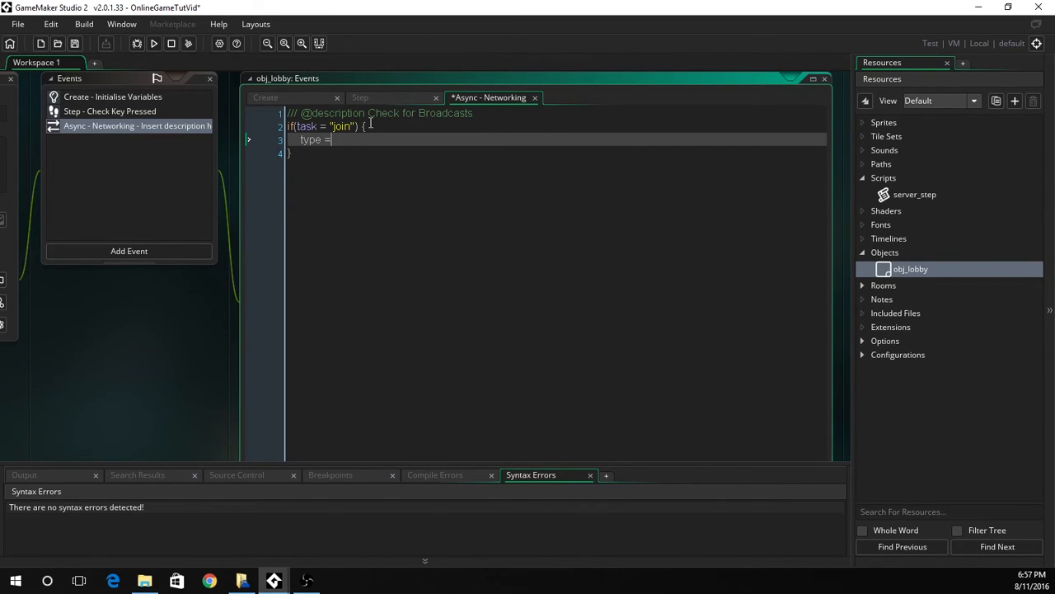
type("async_load[?")
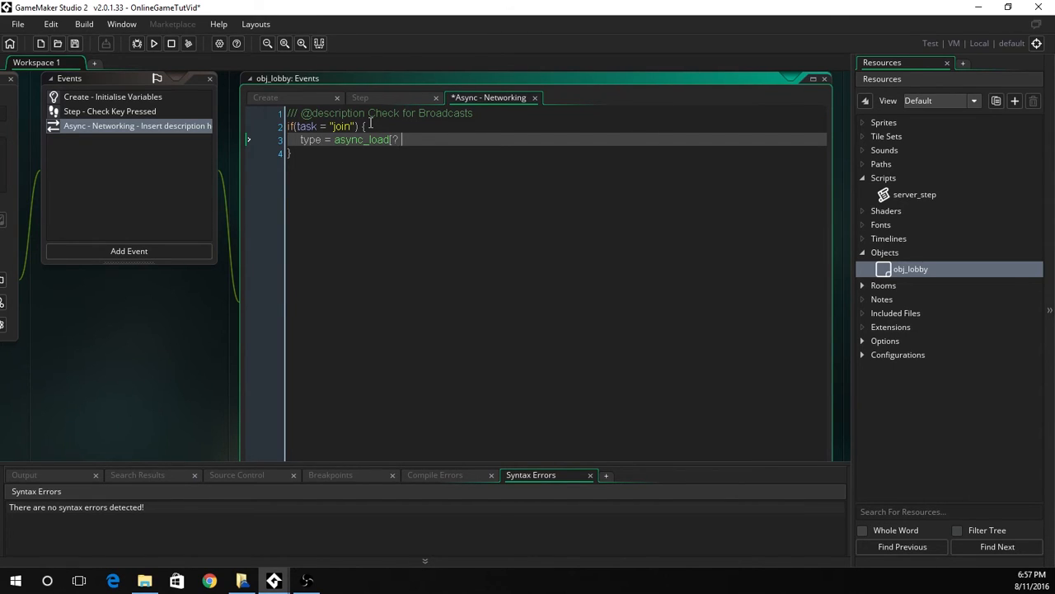
type("\"type\"];")
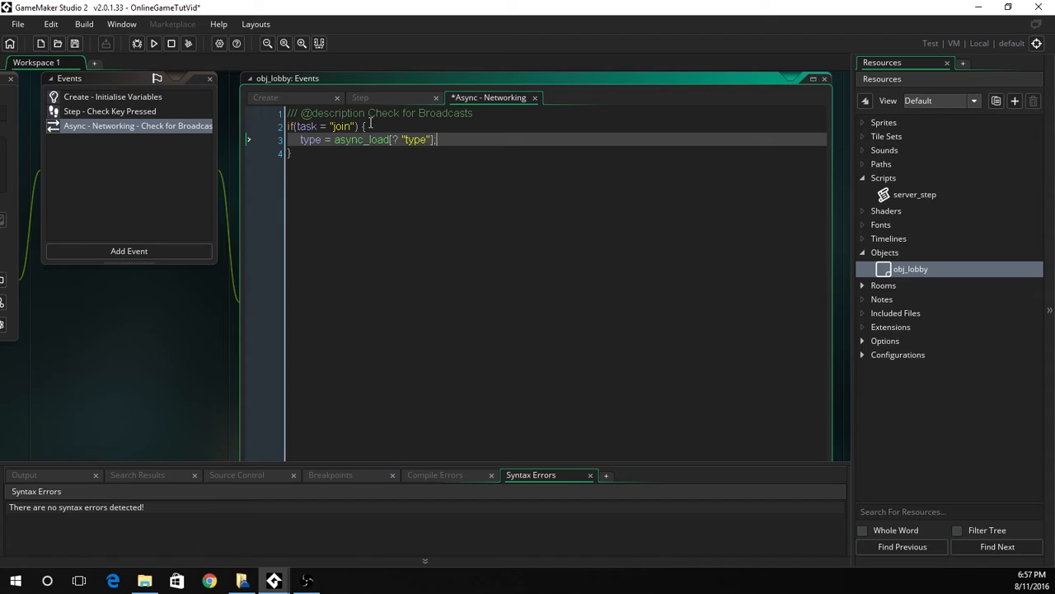
key("Enter")
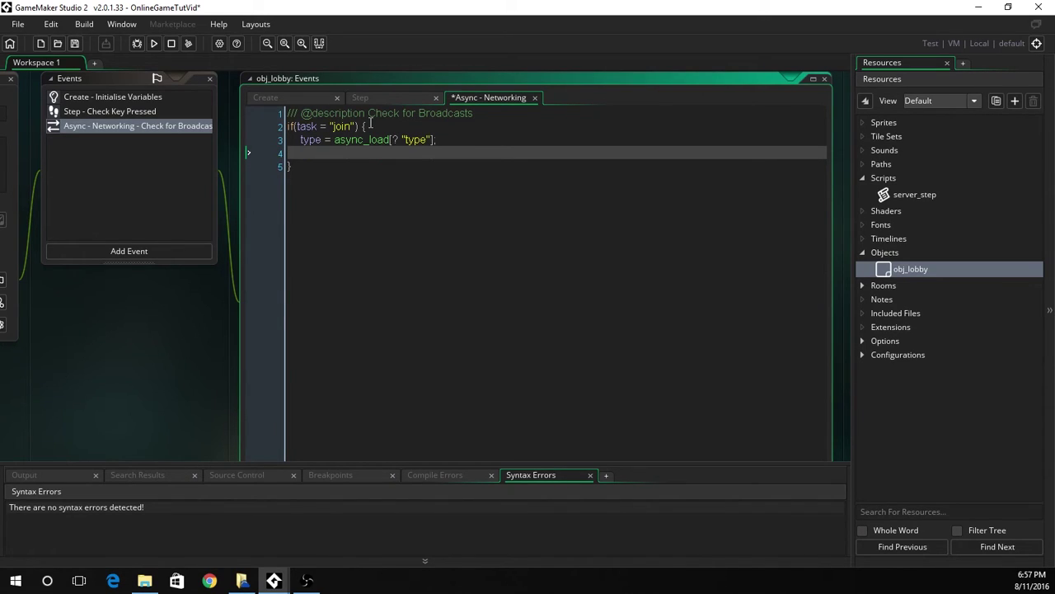
Step: On network data, read name from async_load's buffer as a buffer_string
type("if(type = network_type_data) {")
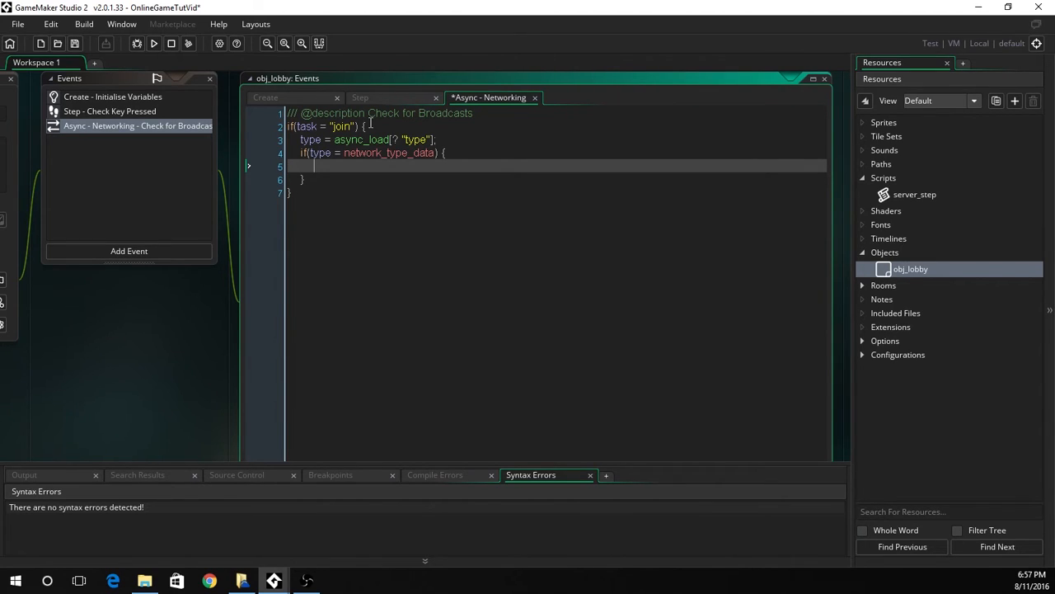
type("name")
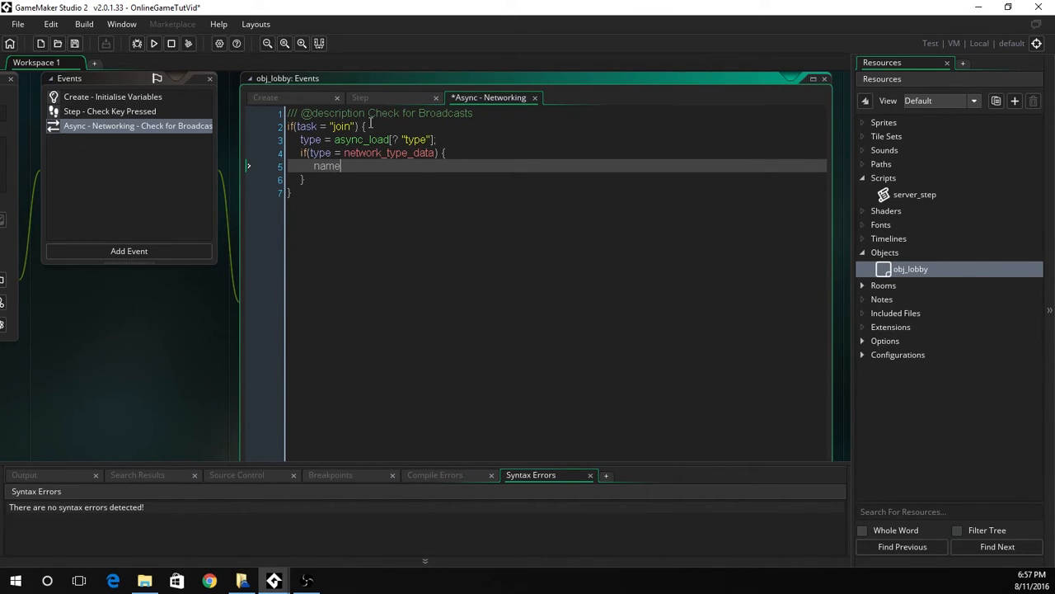
type("= buffer-")
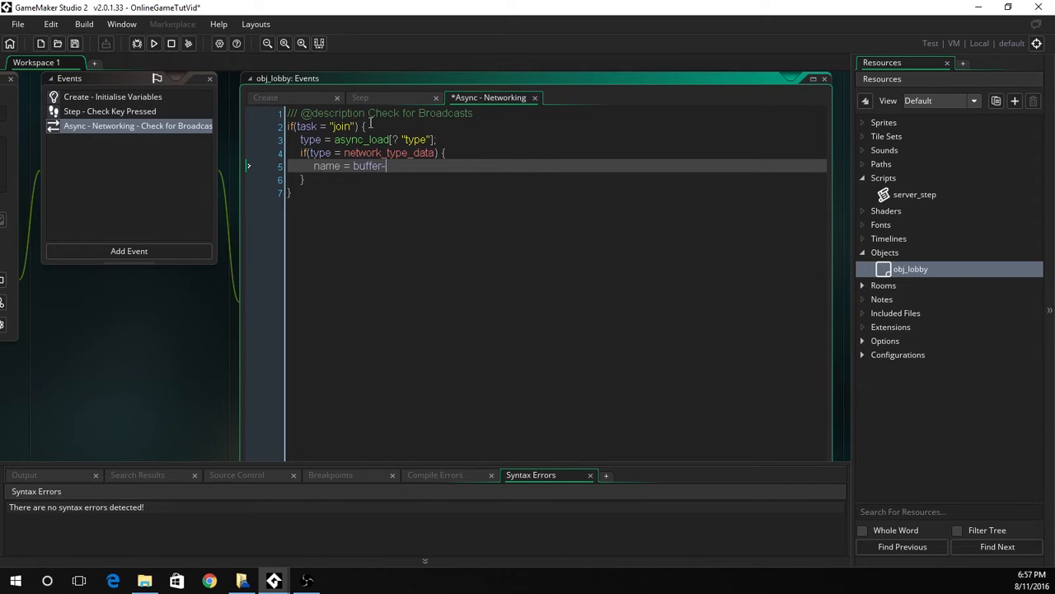
type("_read")
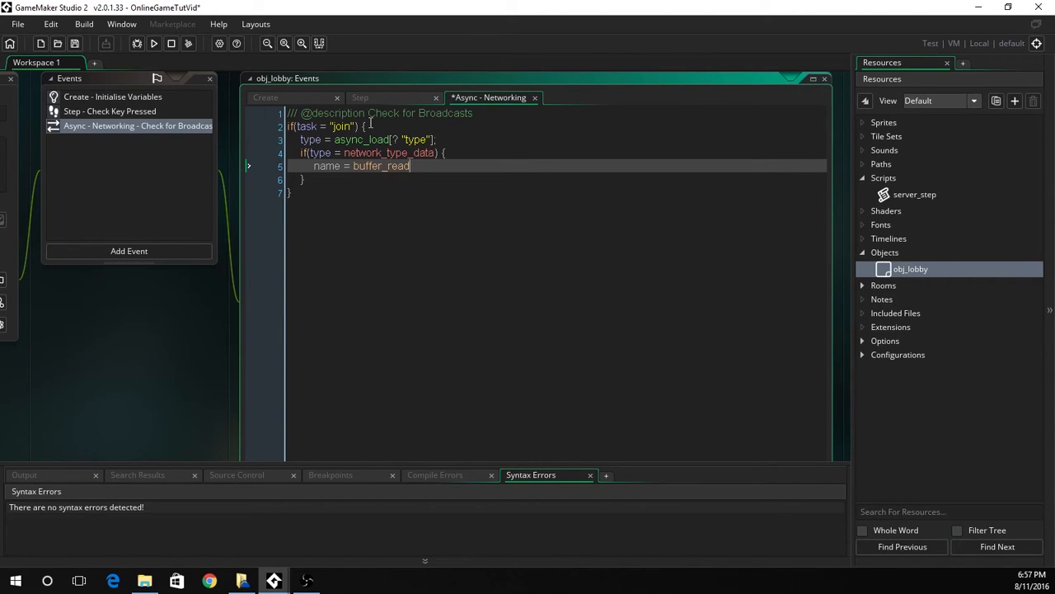
type("(asy")
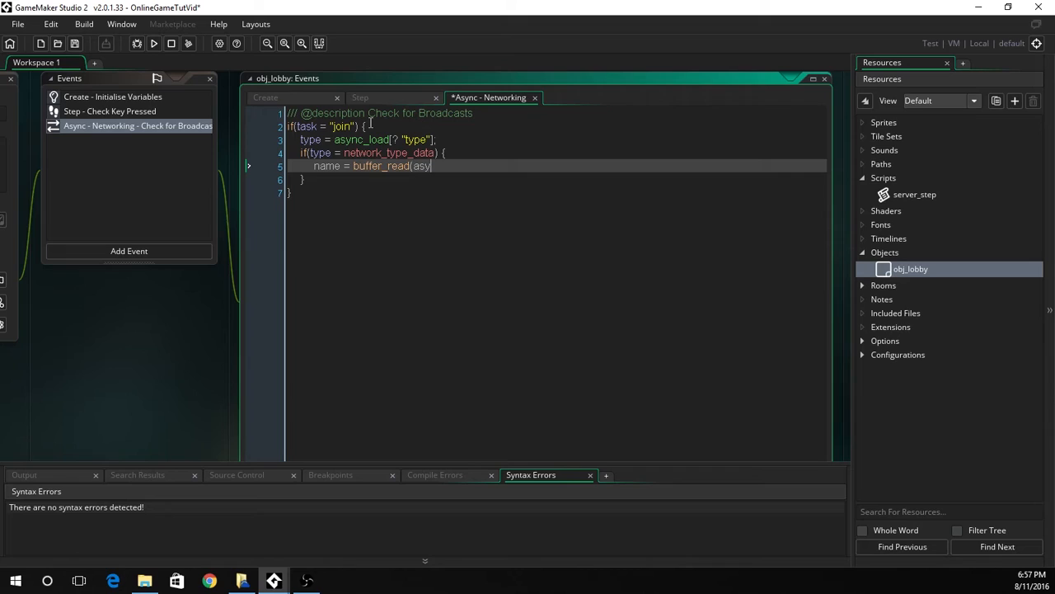
type("nc_load[? \"")
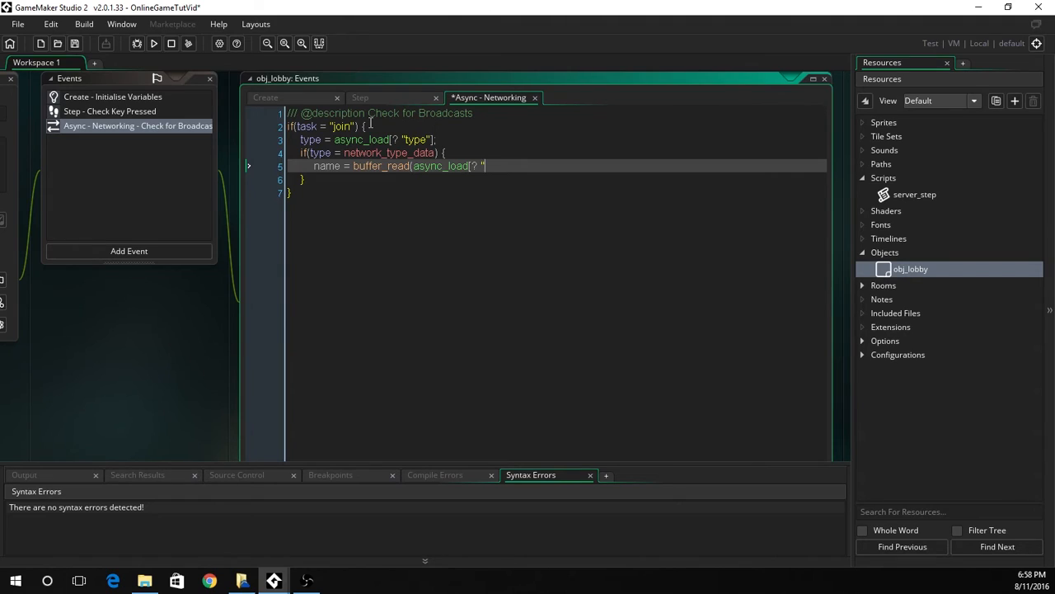
type("buffer")
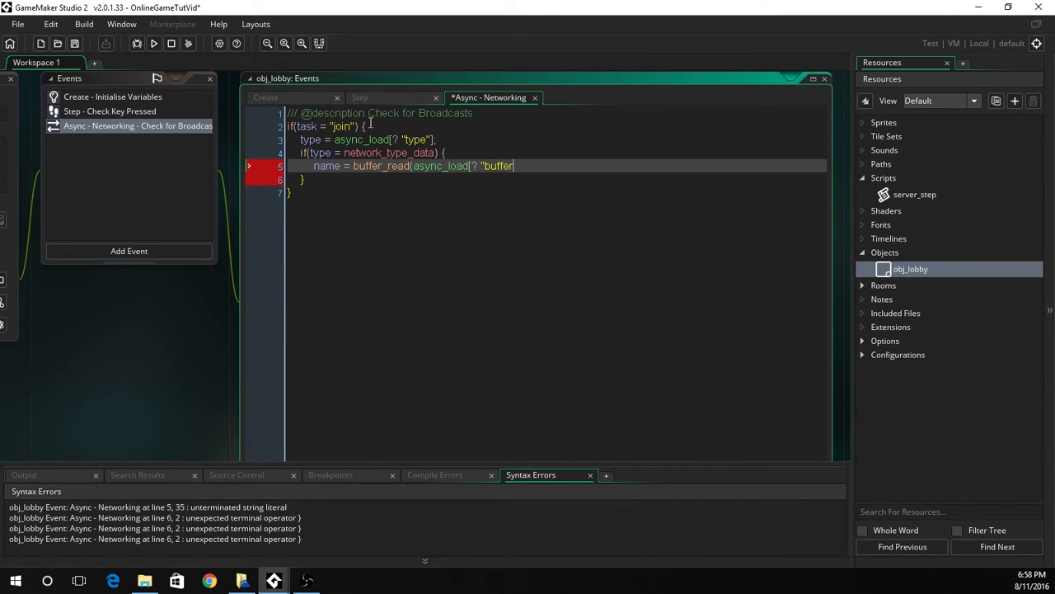
type("\"")
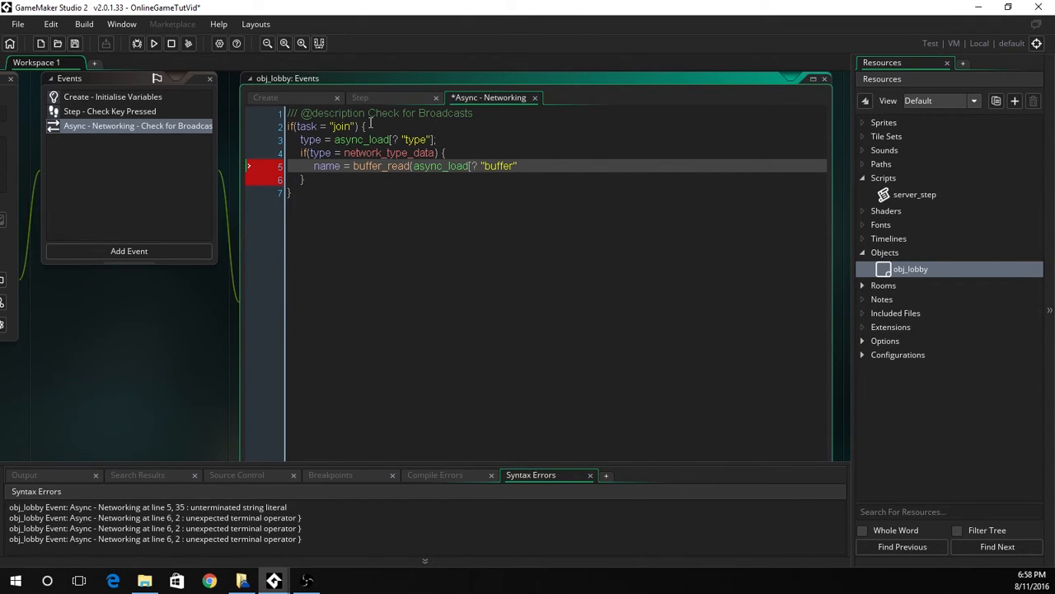
type("],buffer")
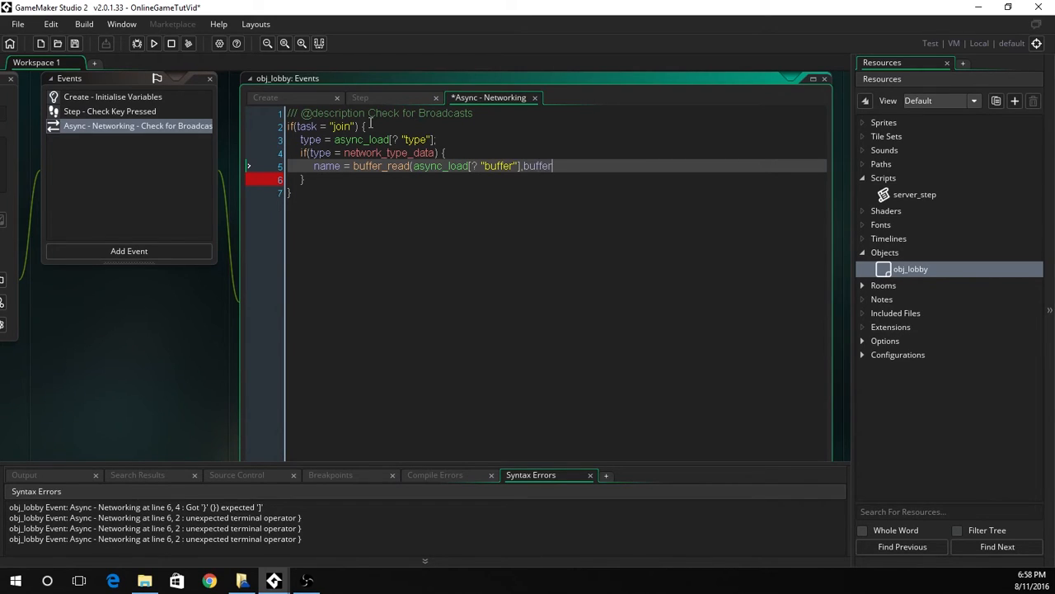
type("_string);")
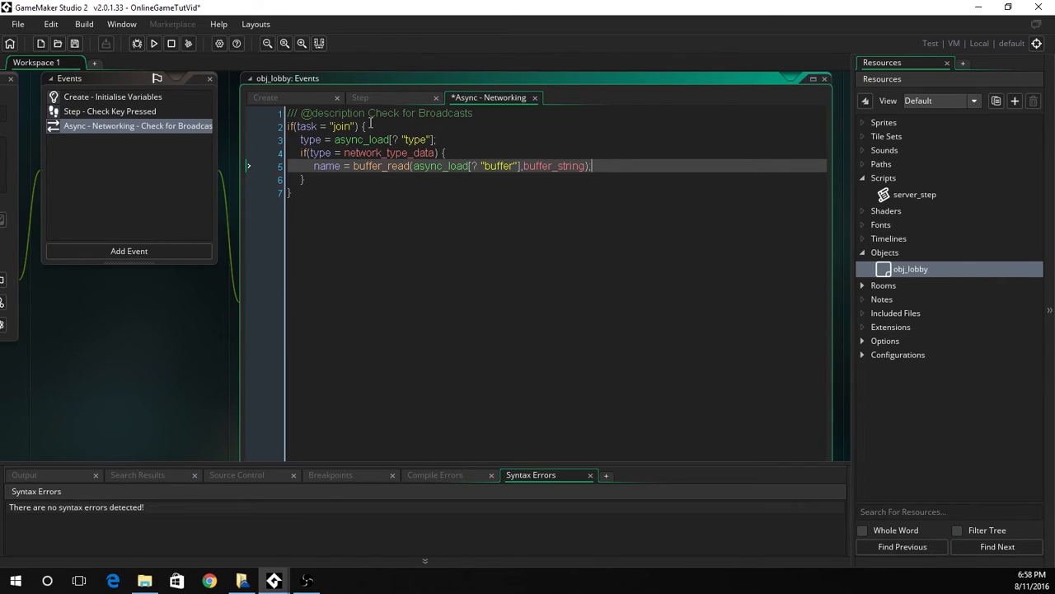
Step: Open a with(obj_server_name) block after the buffer_read line
type("with")
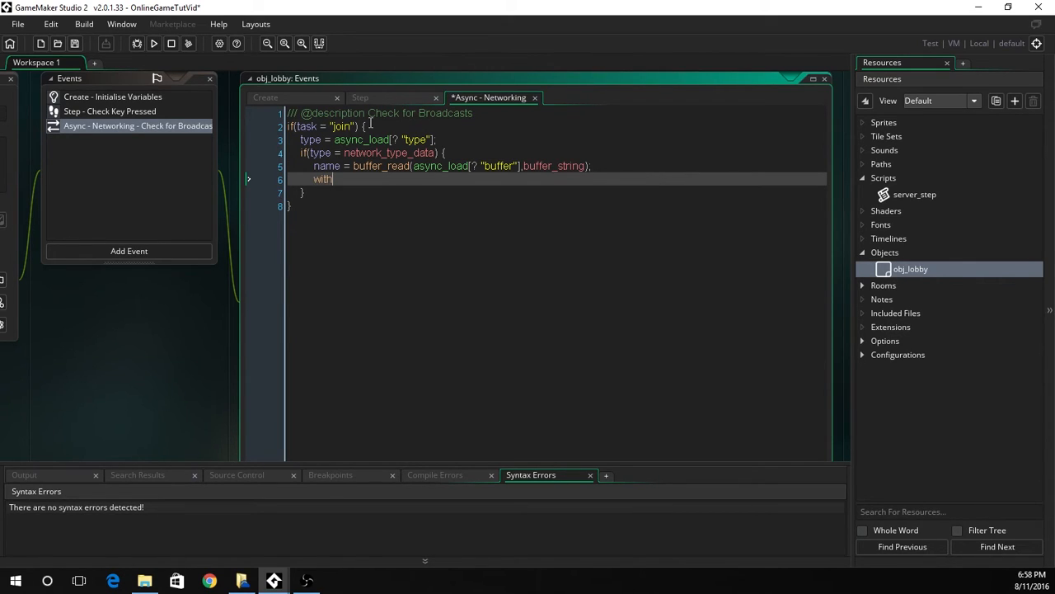
type("(obj_")
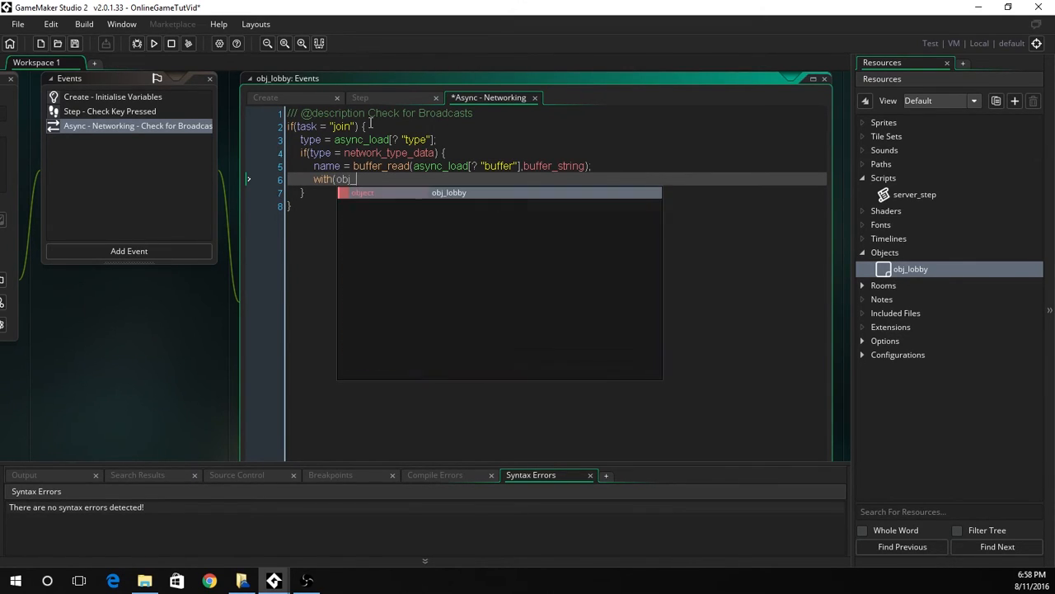
type("server_name) {")
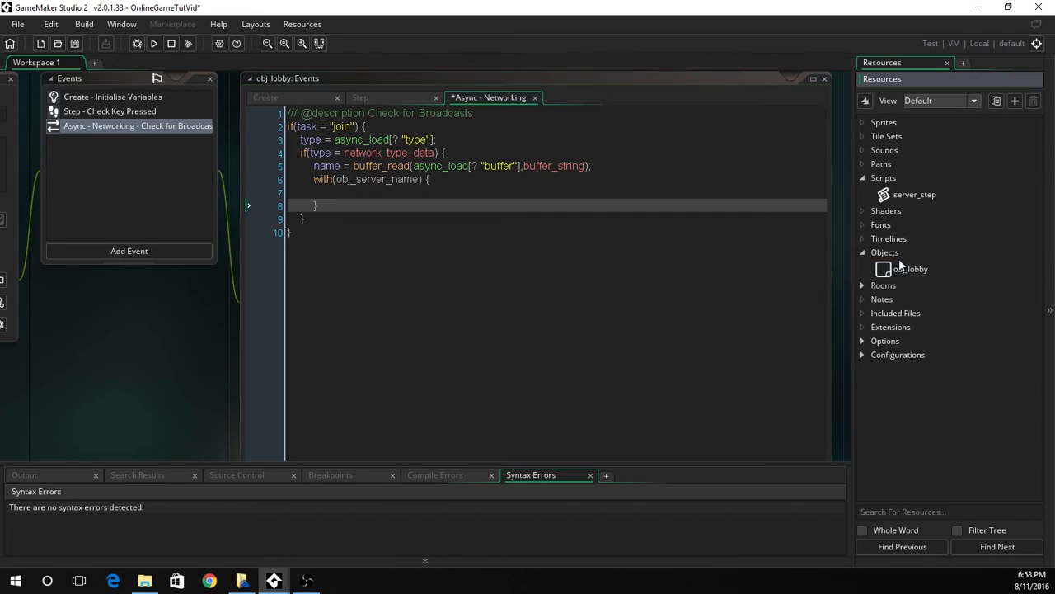
Step: Create a new object resource and name it obj_server_name
right_click(885, 252)
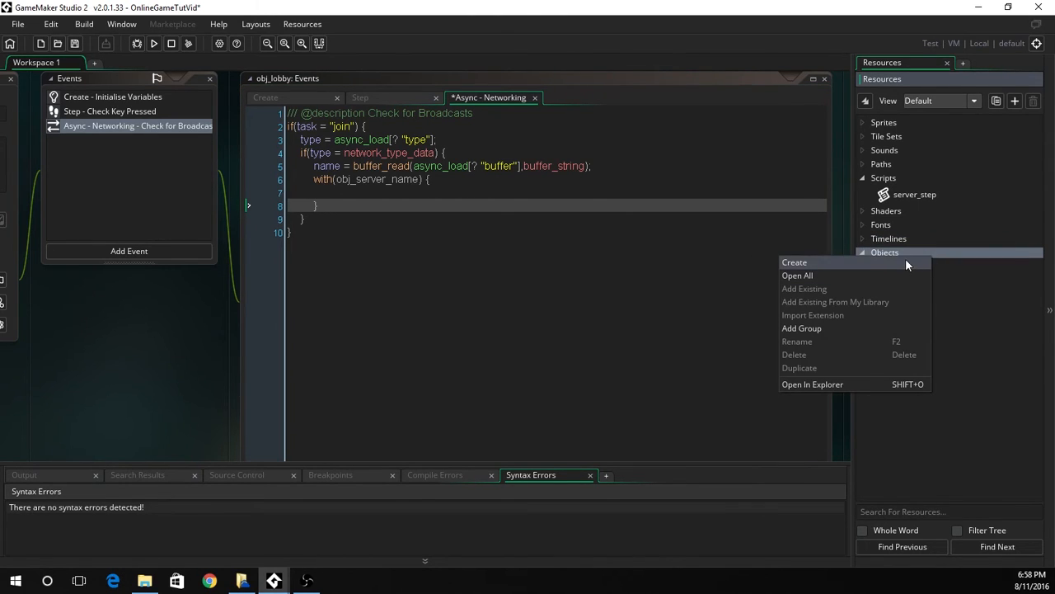
left_click(794, 262)
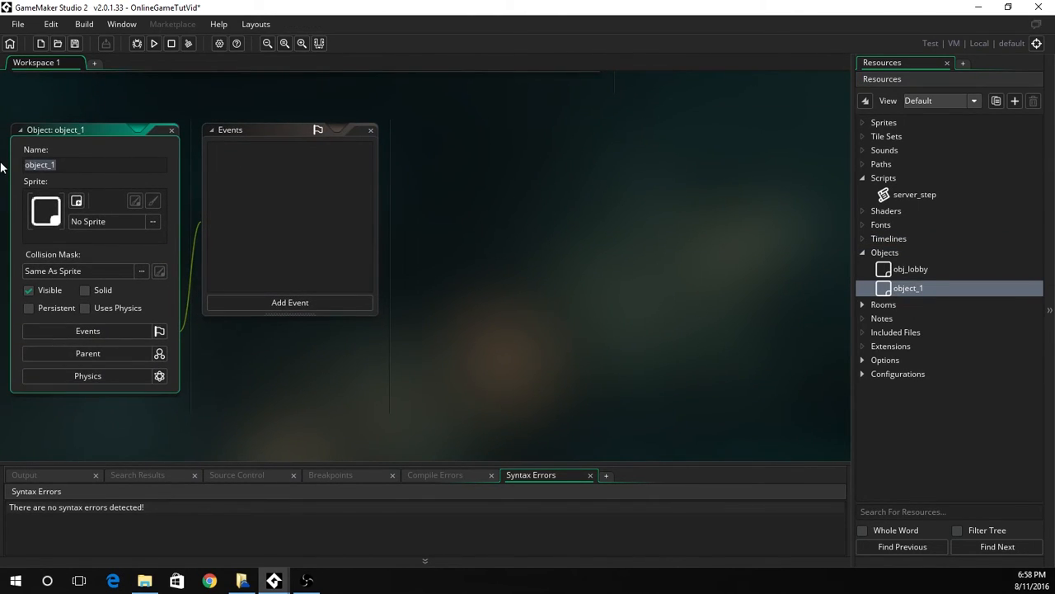
type("obj_serc")
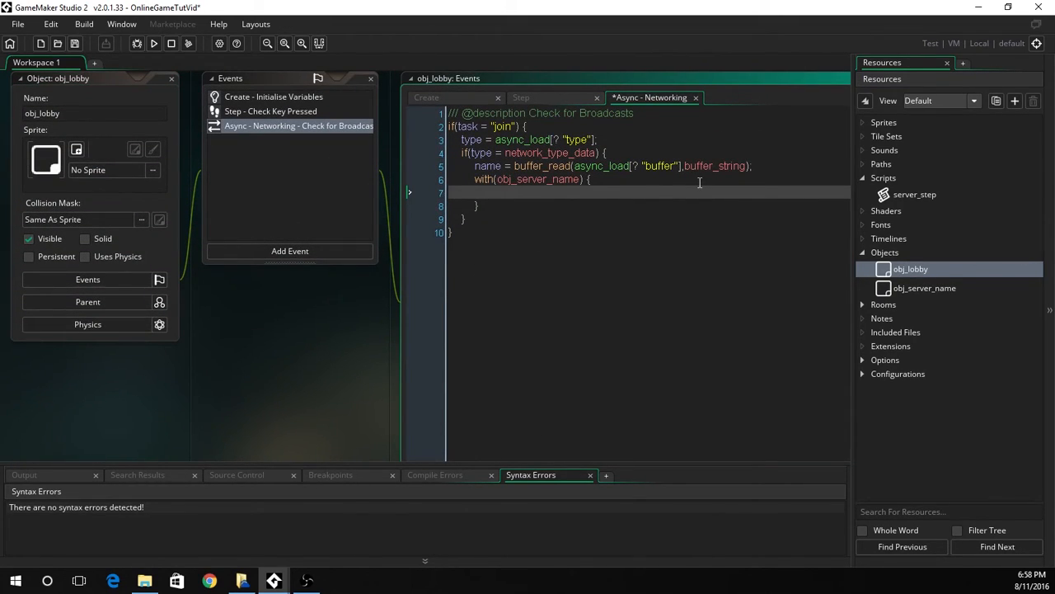
Step: Add a text check in the with block to detect an existing server name
type("if(text) =")
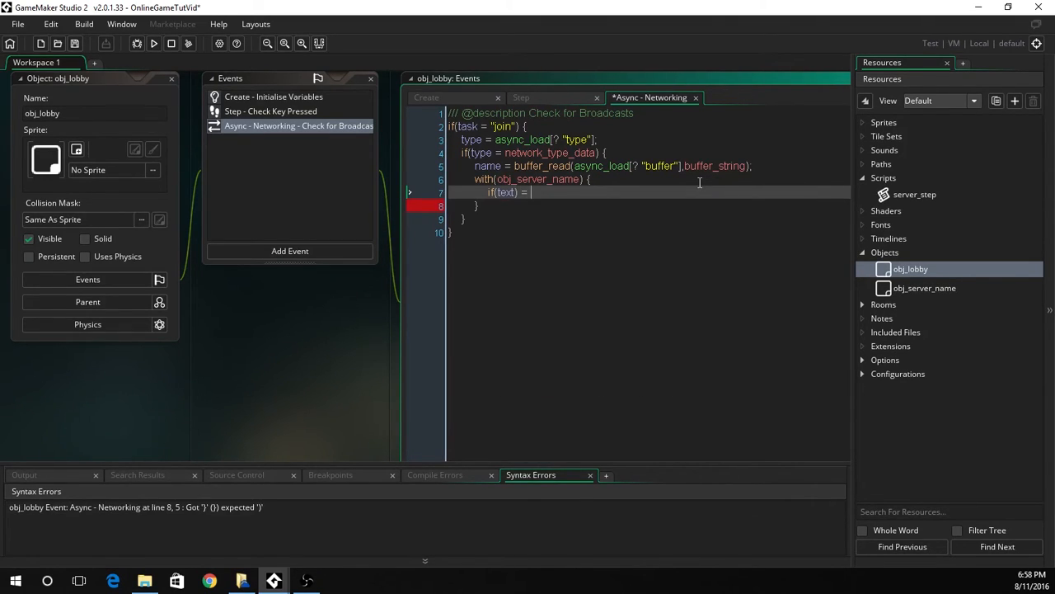
type("obj")
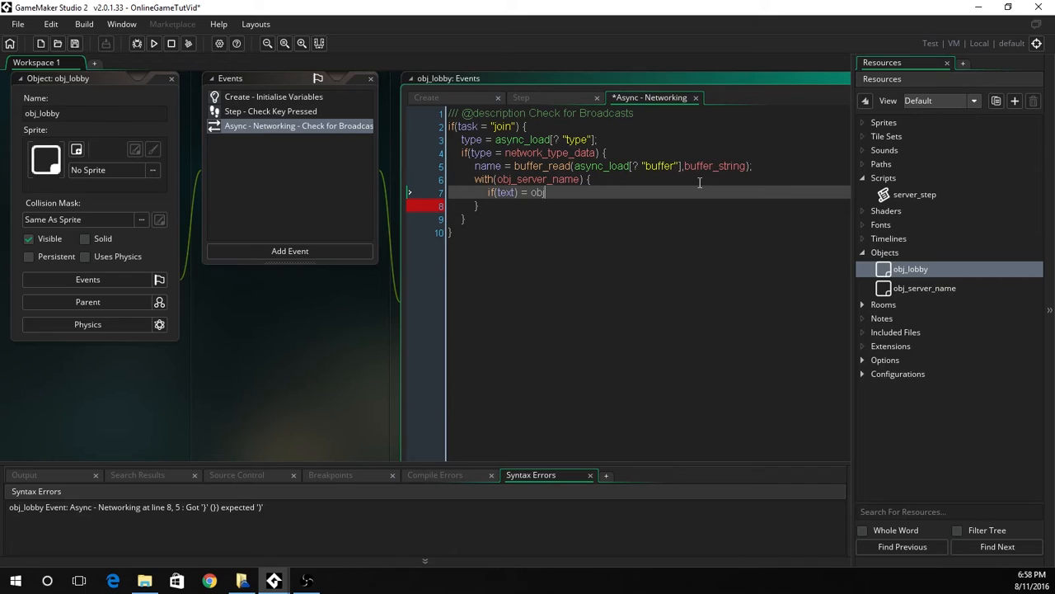
type("_lobby.name")
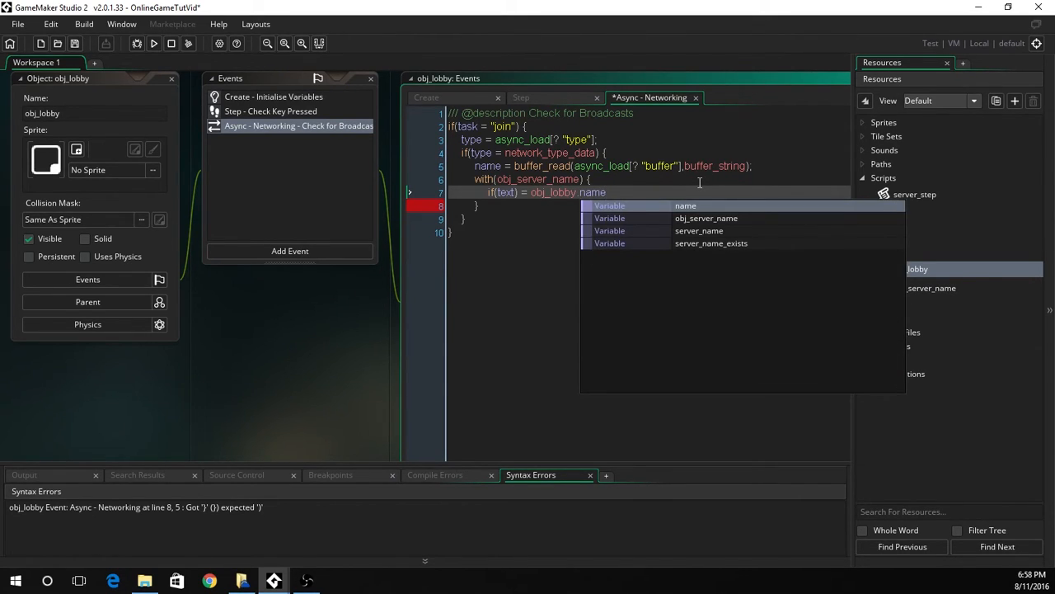
type("then")
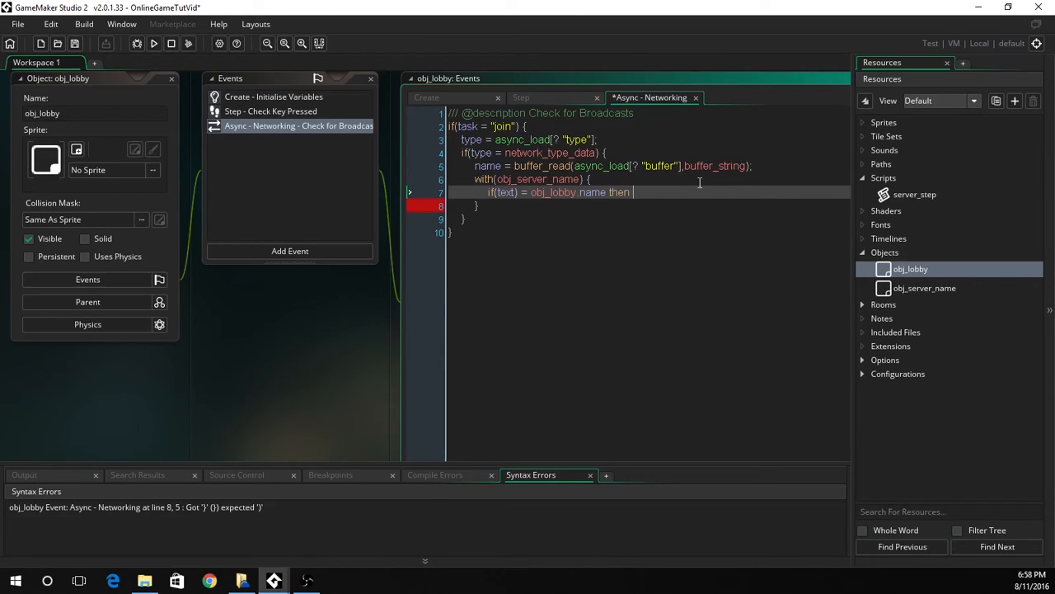
type("obj_lobby")
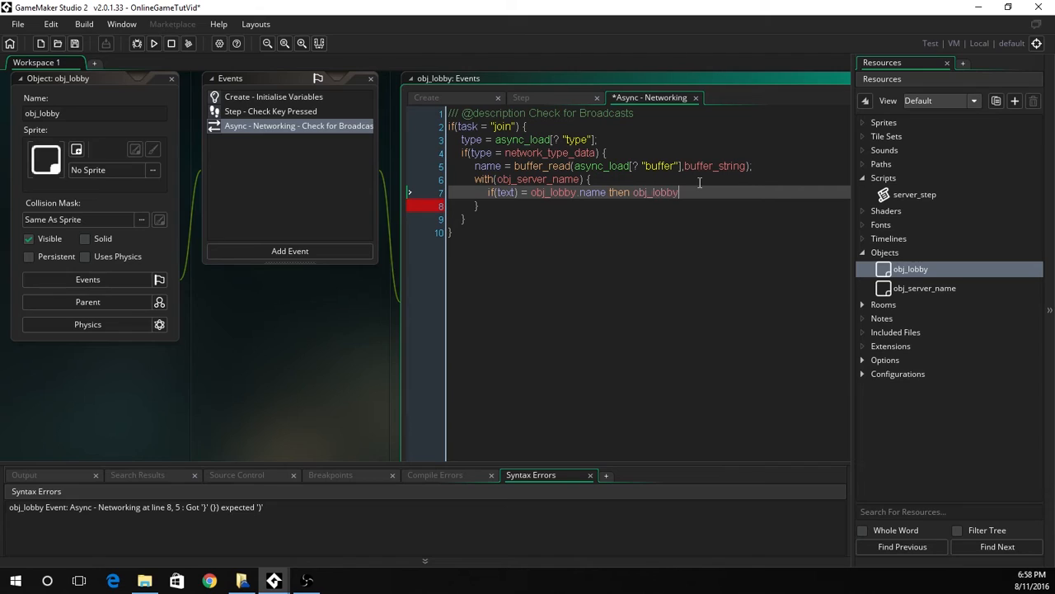
type(".server")
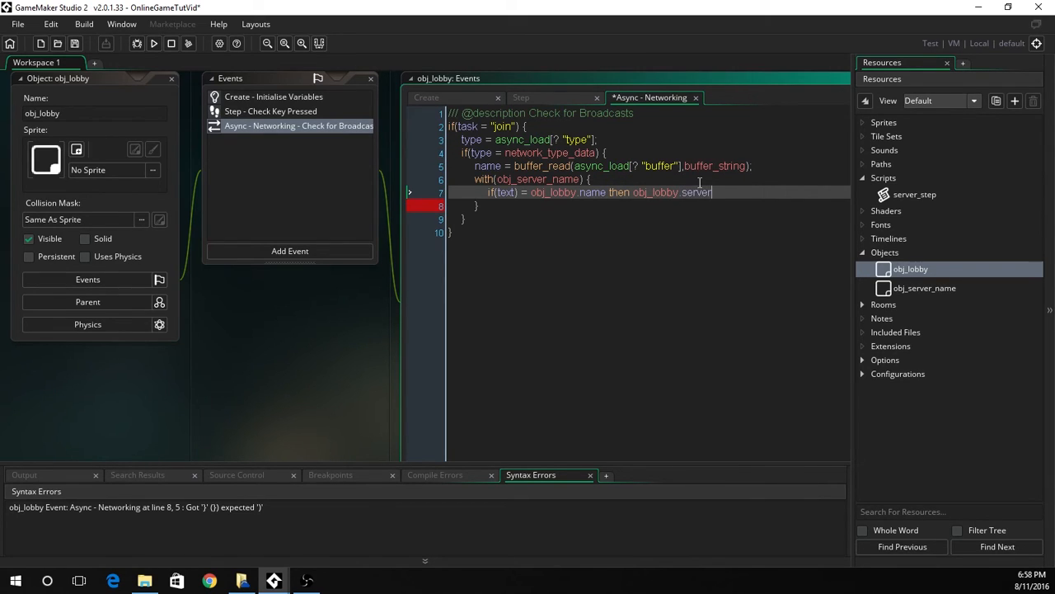
type("_name_exists = true;")
type("sh")
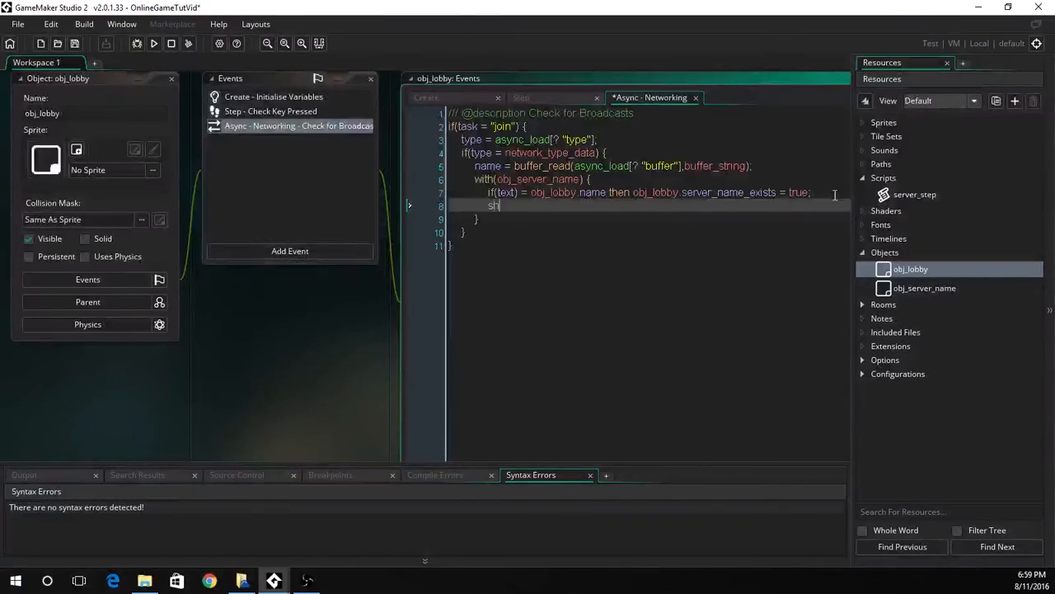
type("ow_debug_message(\"Running")
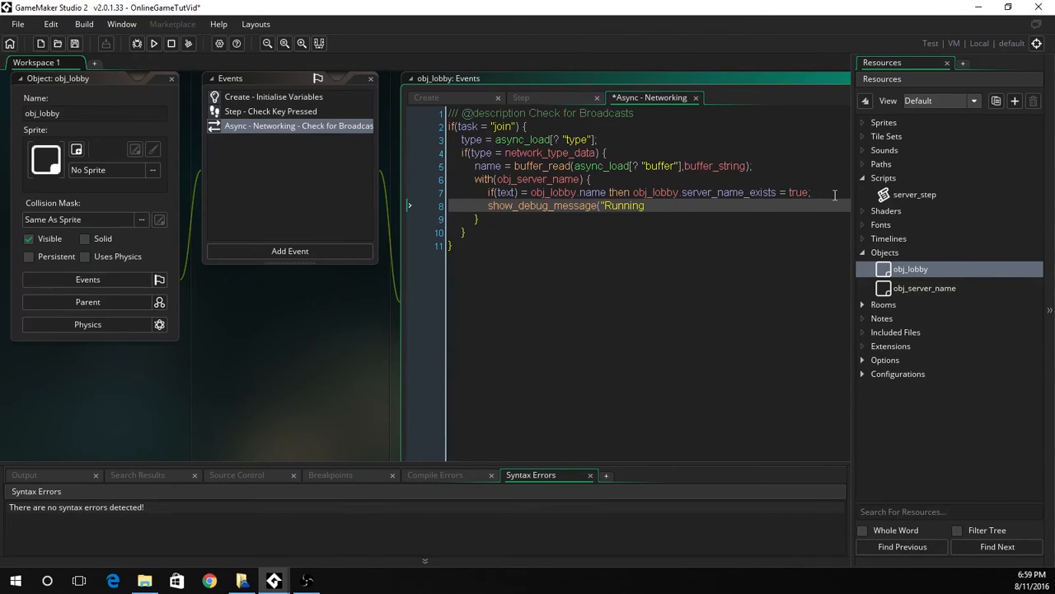
type("Check\"")
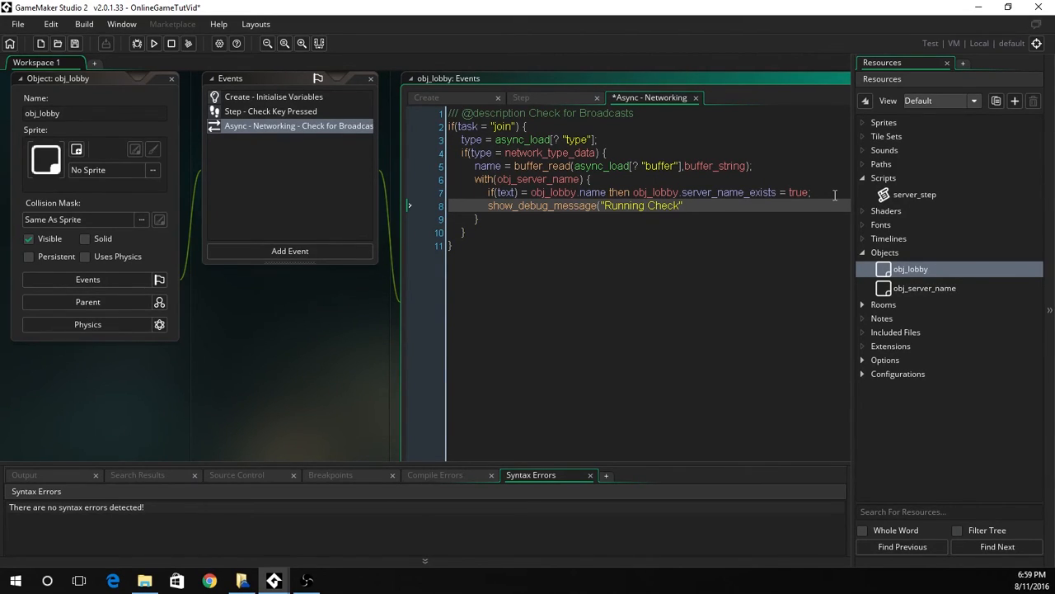
type(";")
type("if")
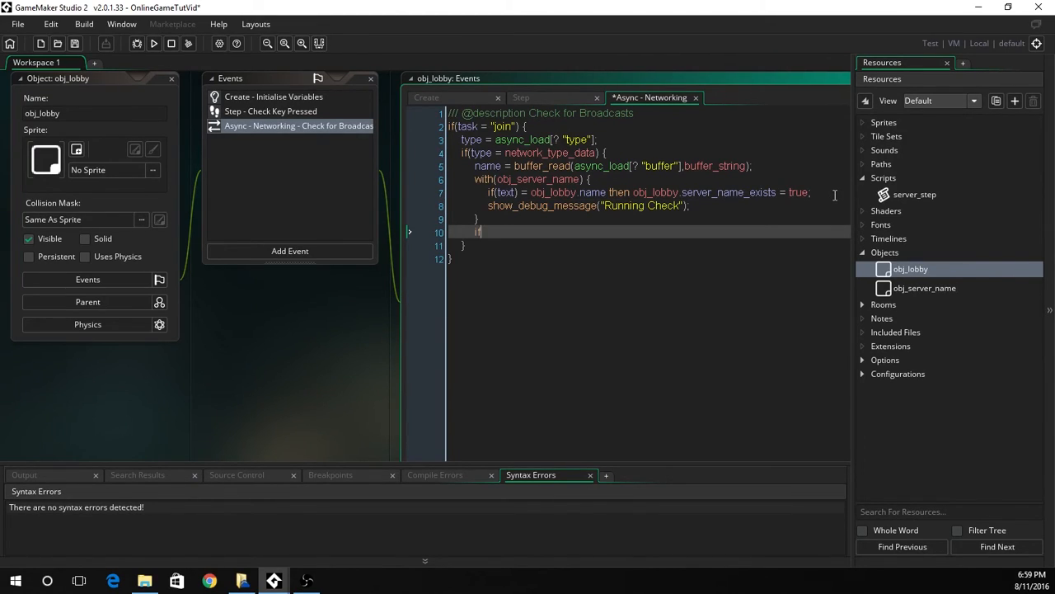
Step: If none exists, create server_name_obj on layer "Instances" and set its text to name
type("(!server_name_exi")
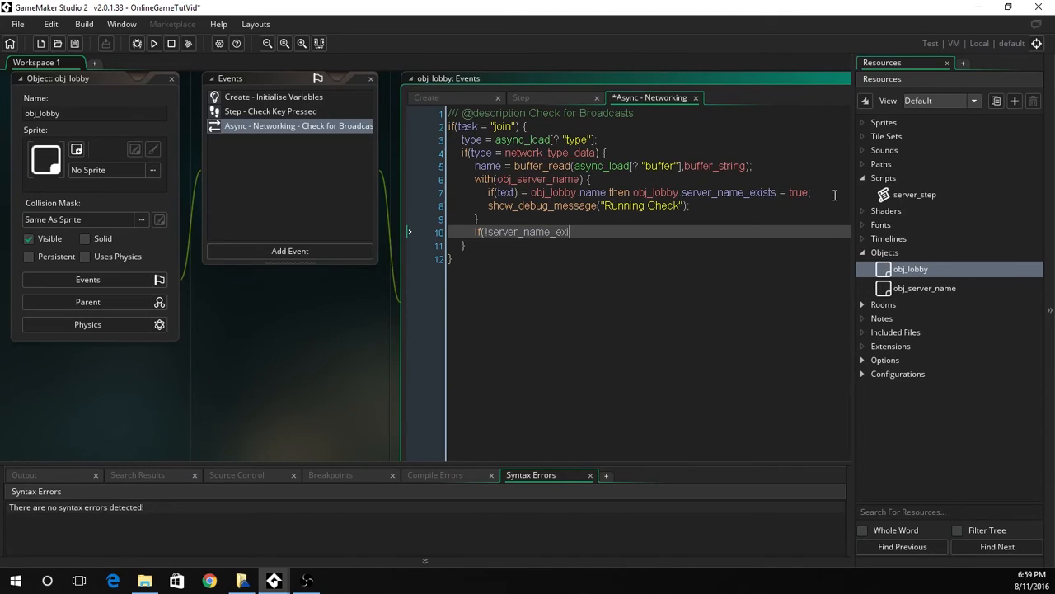
type("sts) {")
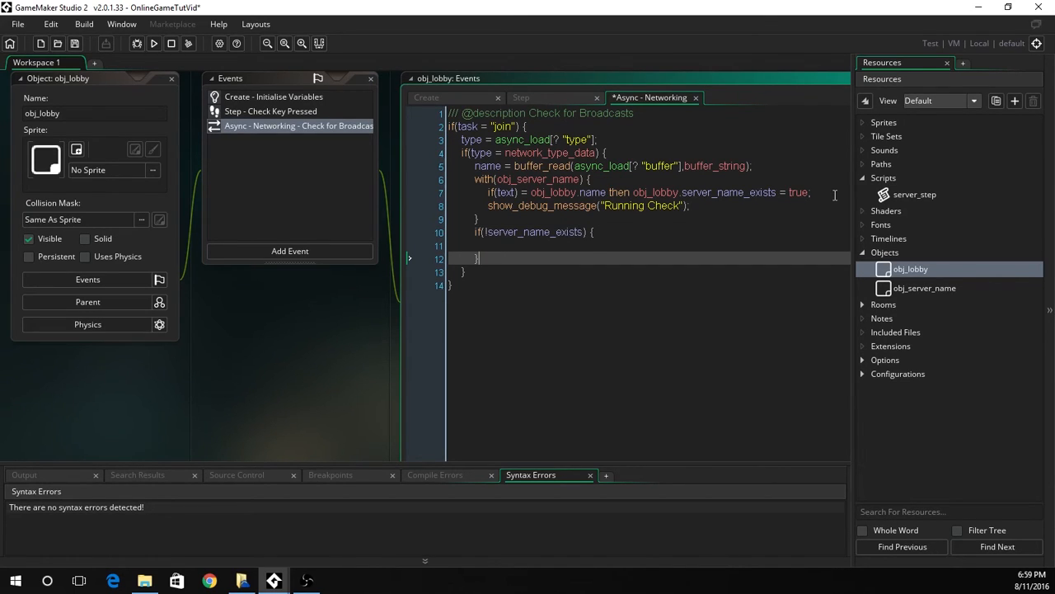
type("server_na")
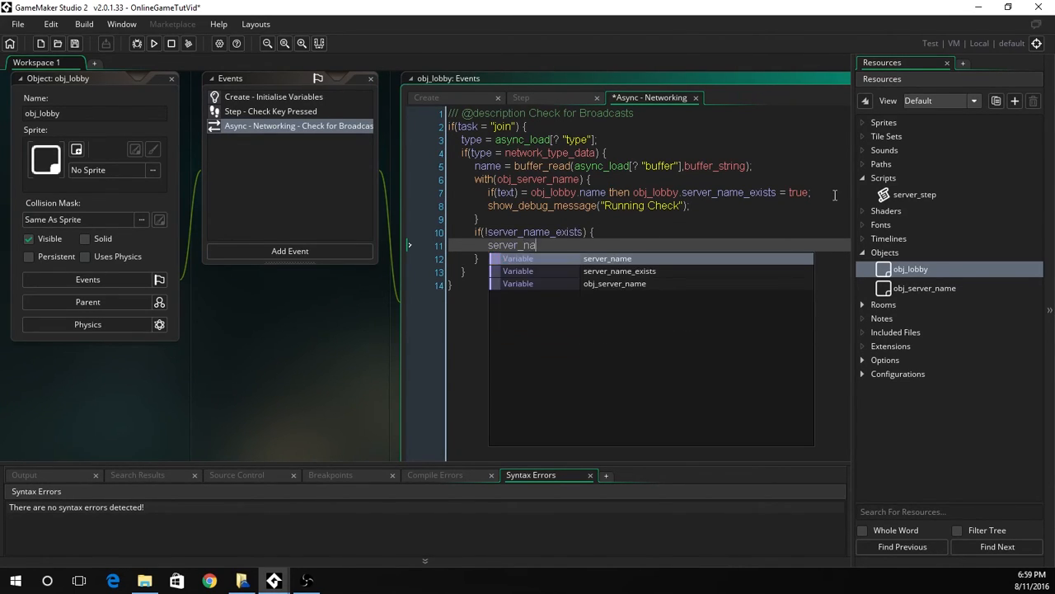
type("me")
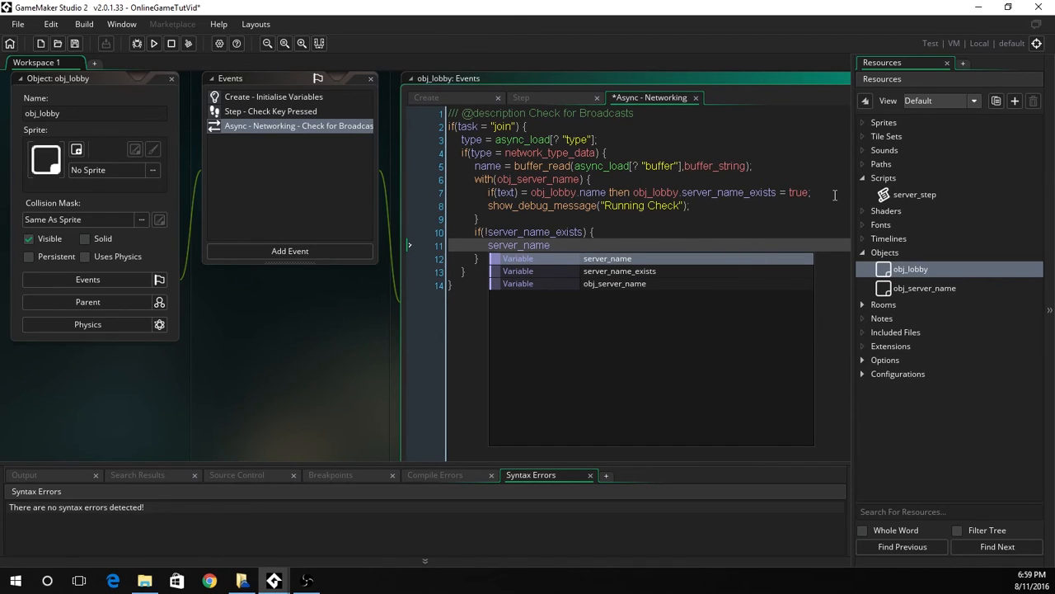
type("_obj")
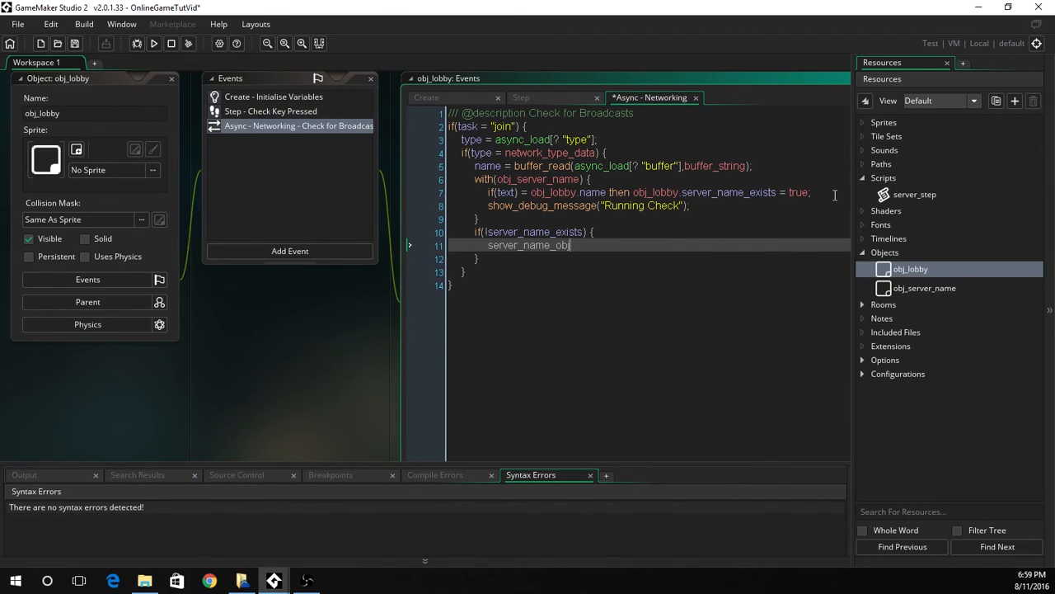
type("= instance_create_")
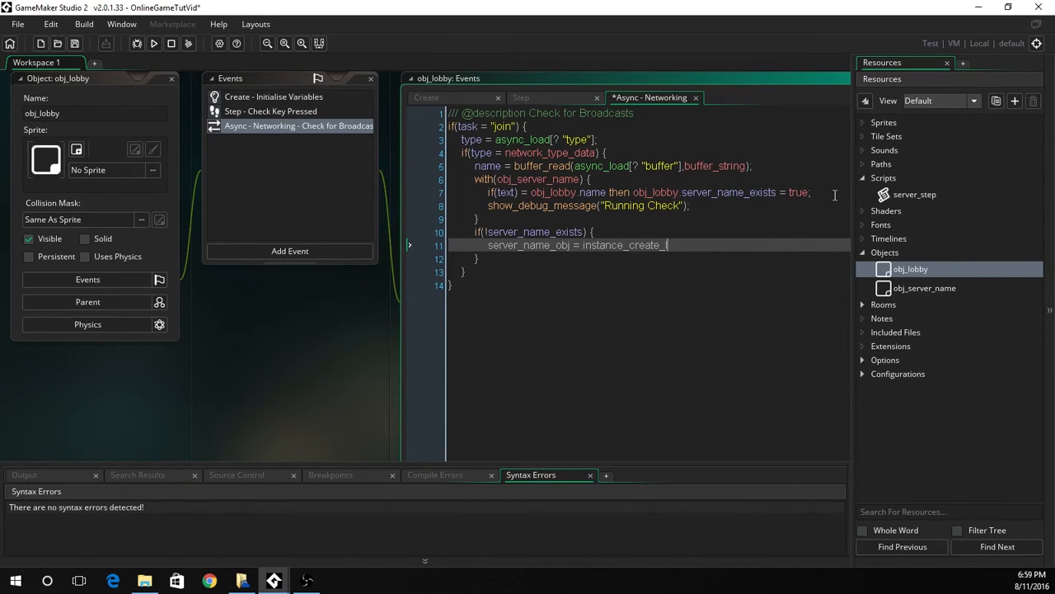
type("layer(")
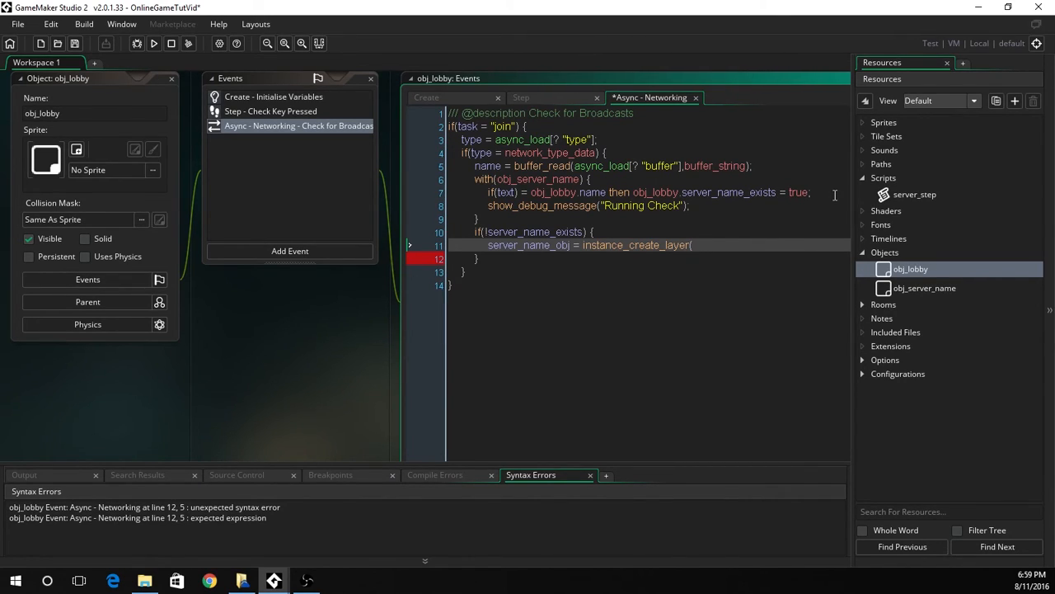
type("instance_")
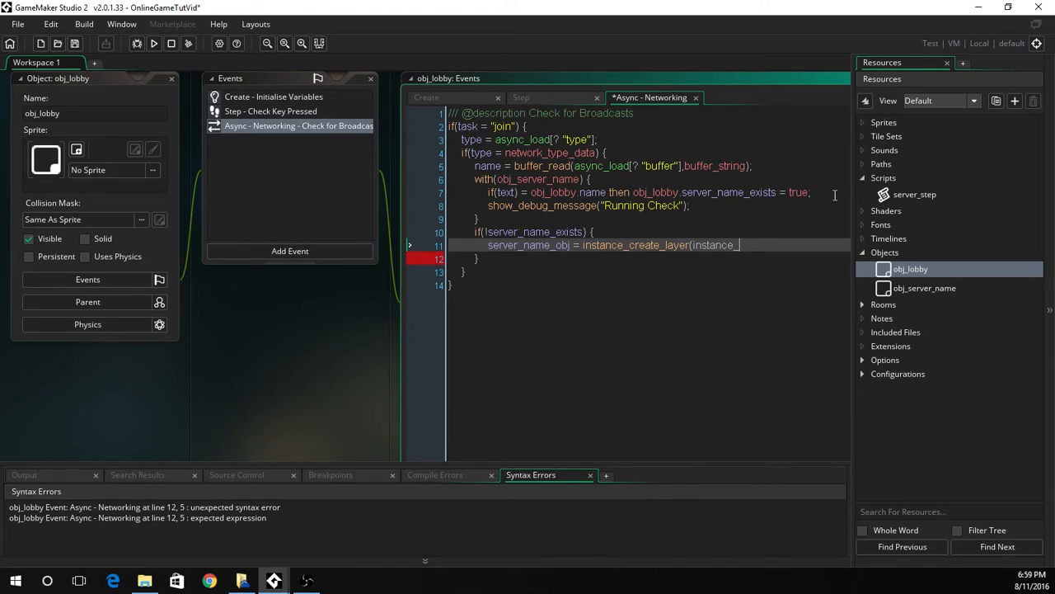
type("count")
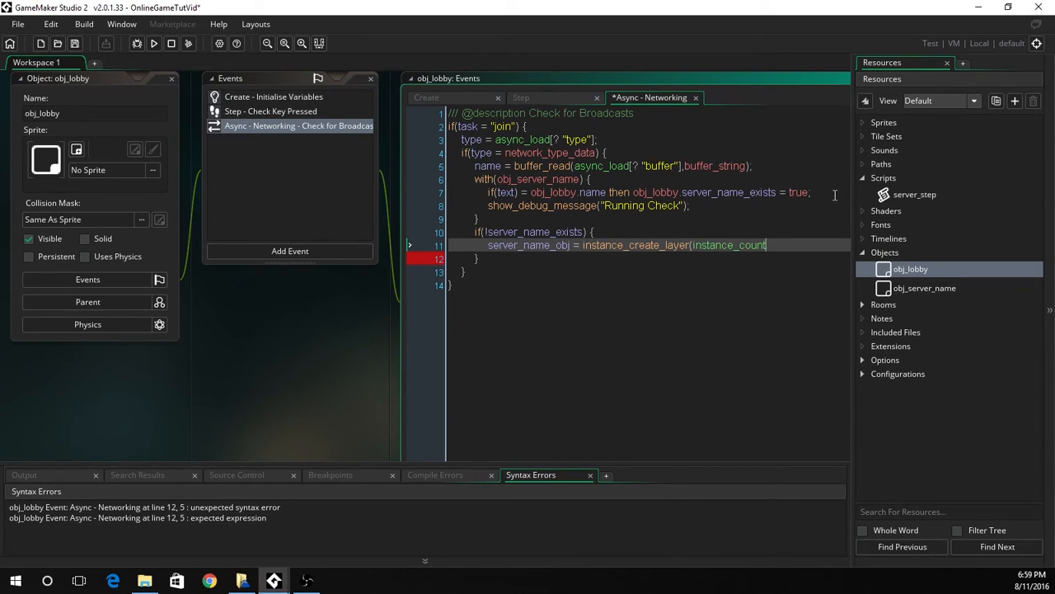
type("*20,")
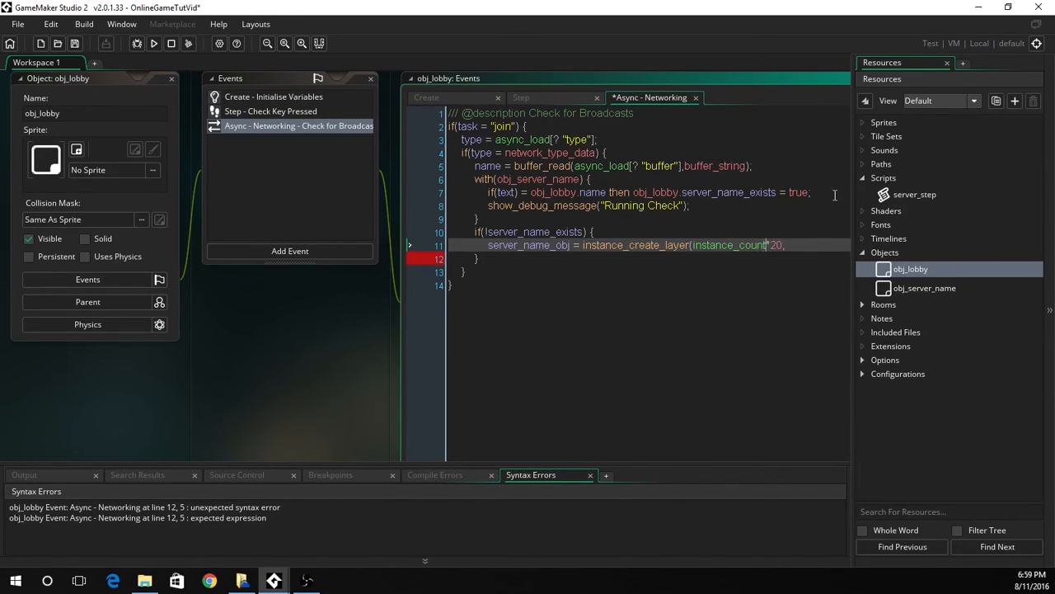
type("*")
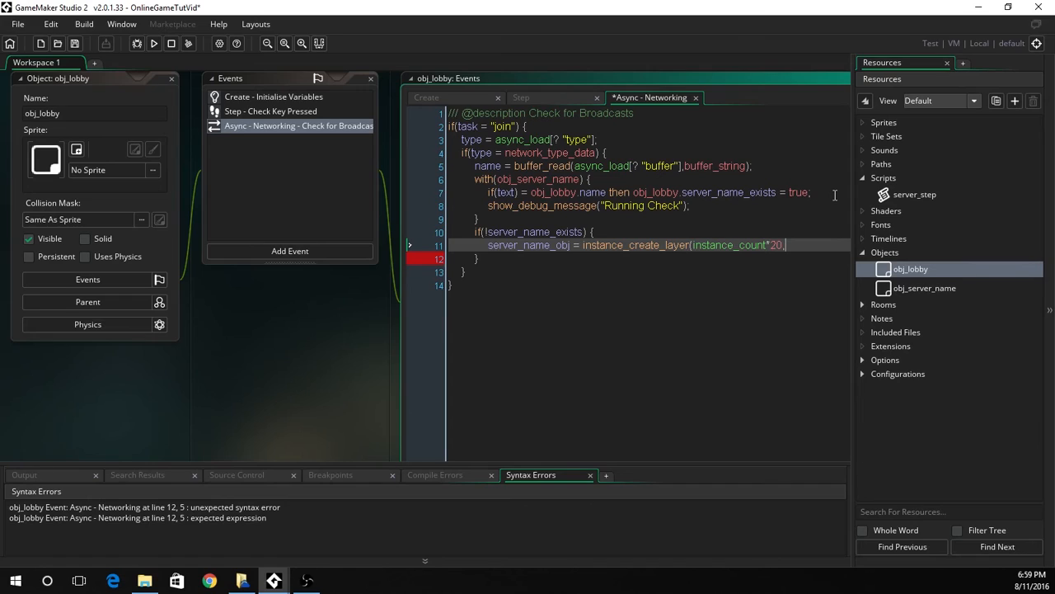
type("10,")
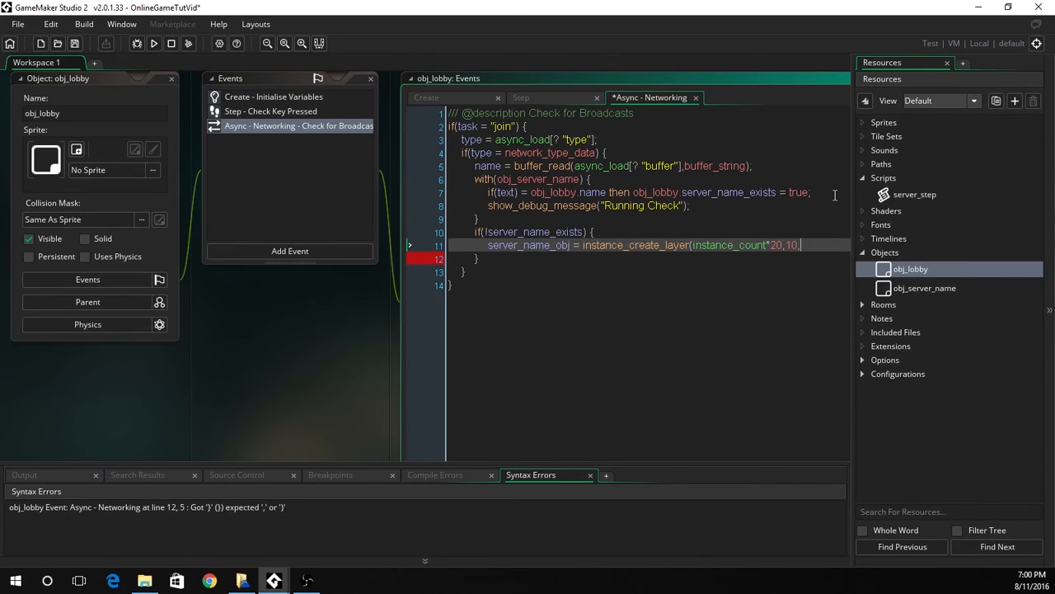
type("\"Instances\",")
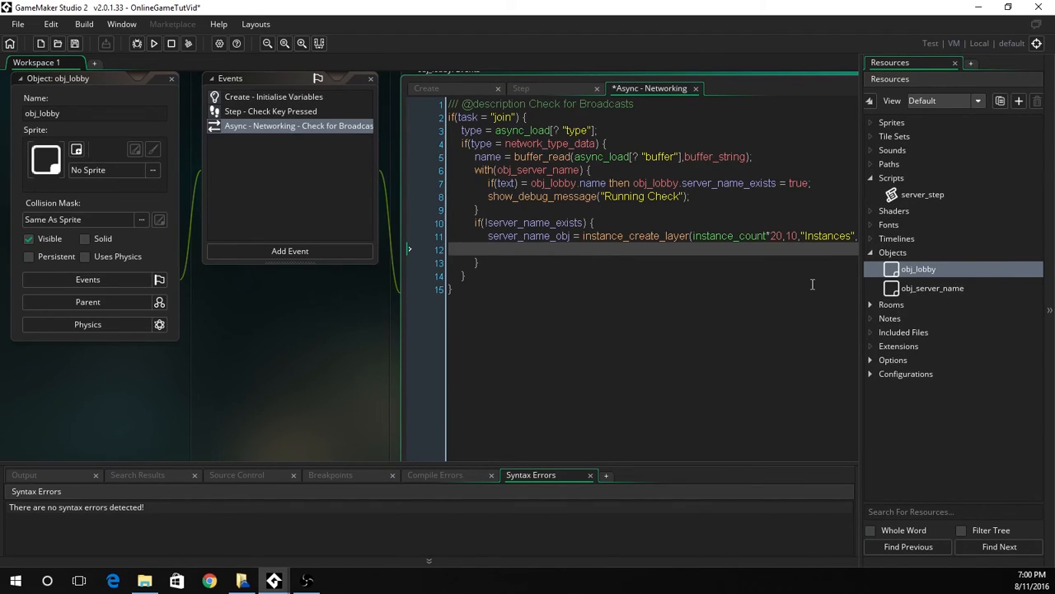
type("server_name_obj.te")
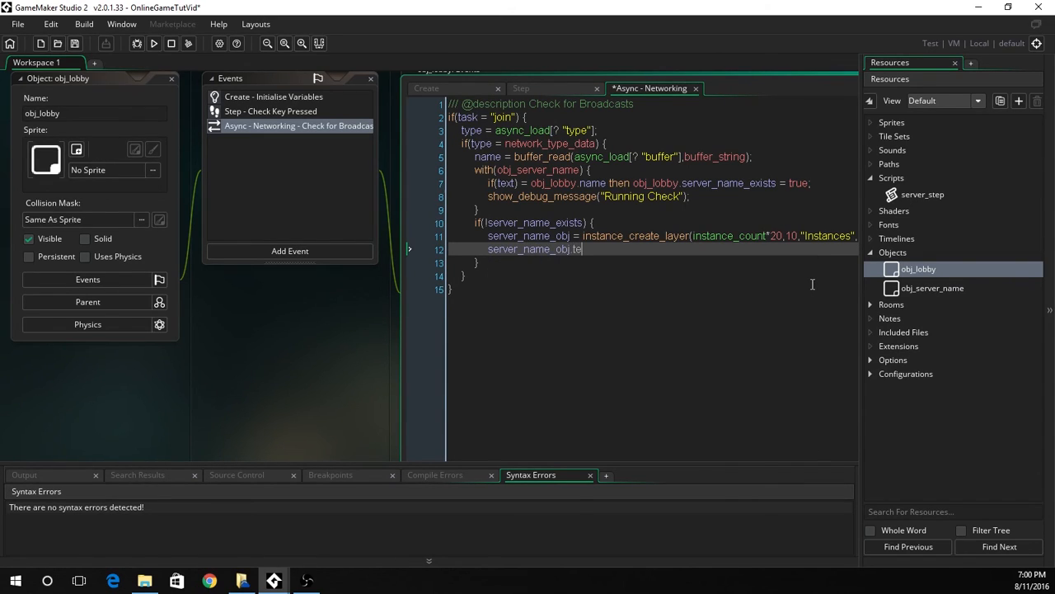
type("xt = name;")
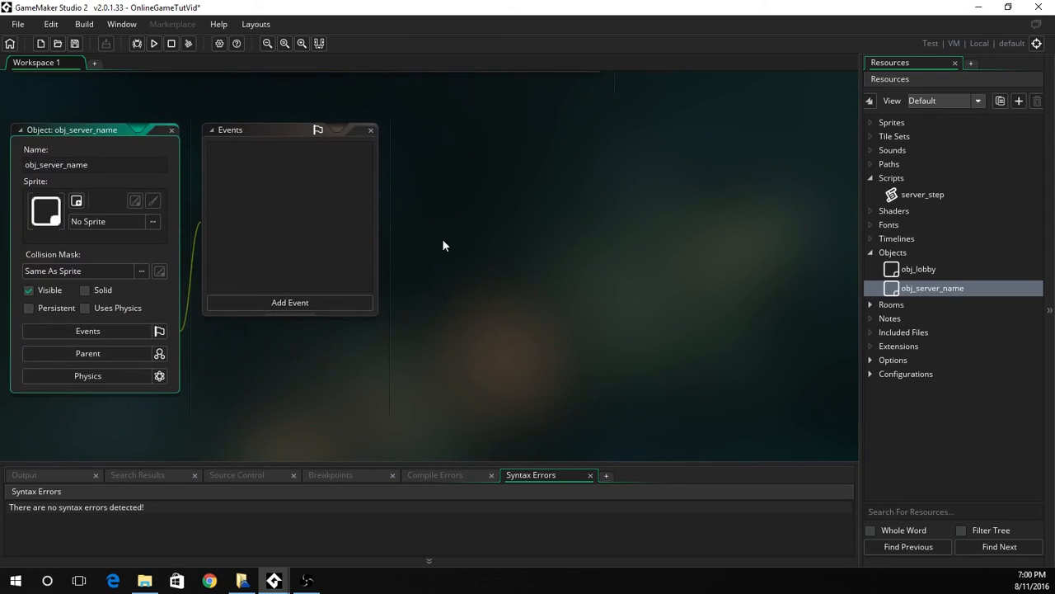
mouse_move(252, 148)
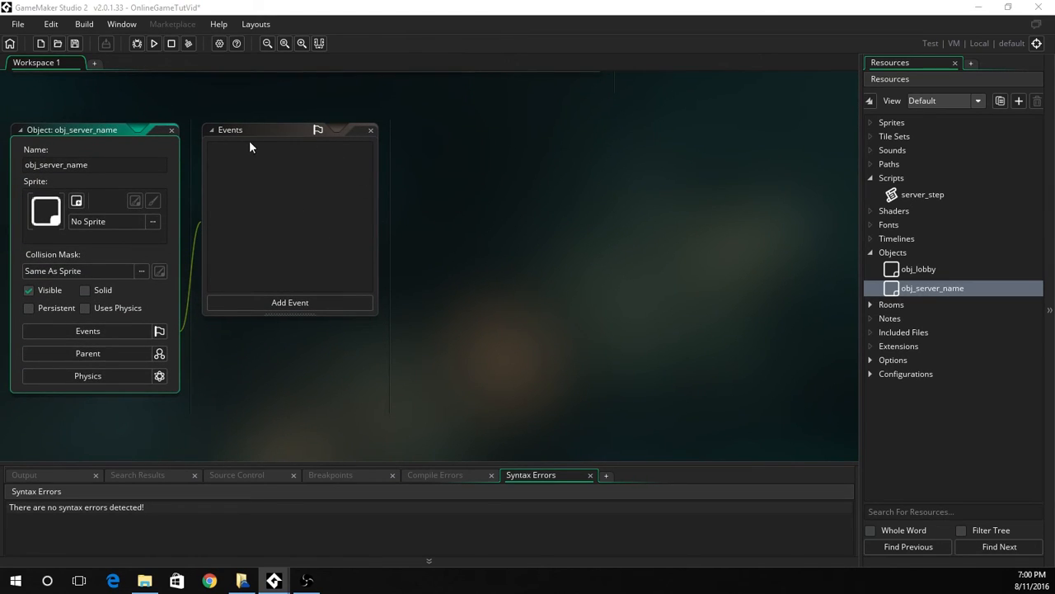
Step: Add a Create event to obj_server_name initialising text = ""
left_click(289, 303)
type("/// @description Init Variables")
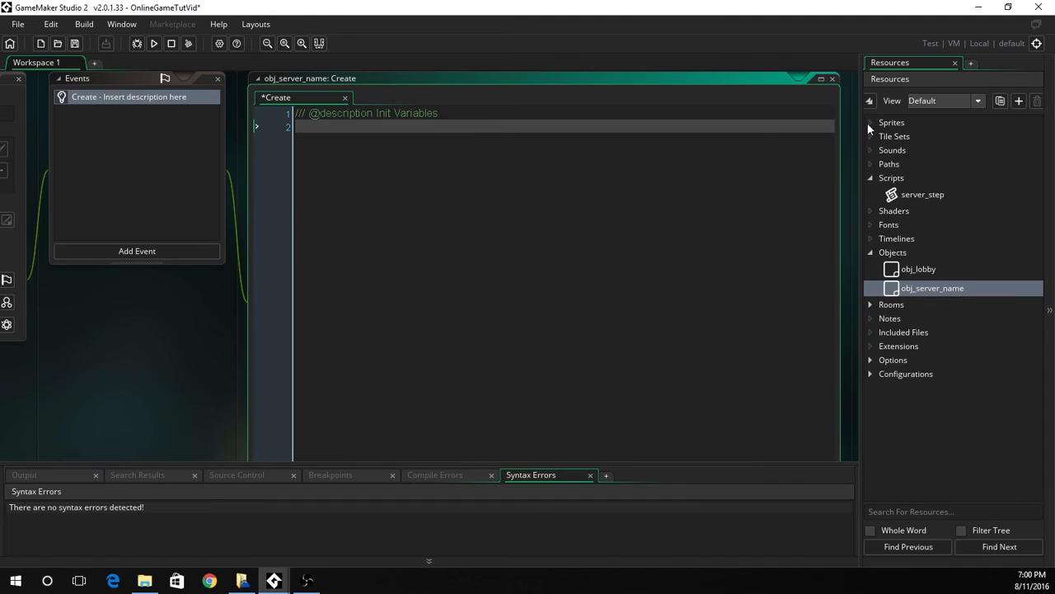
type("text = \"\";")
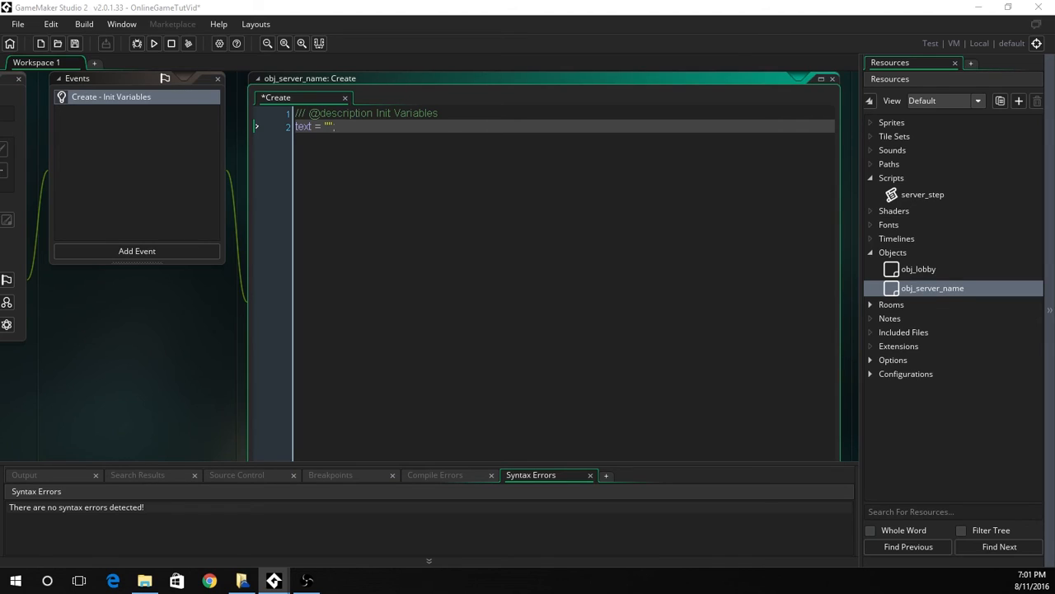
mouse_move(137, 260)
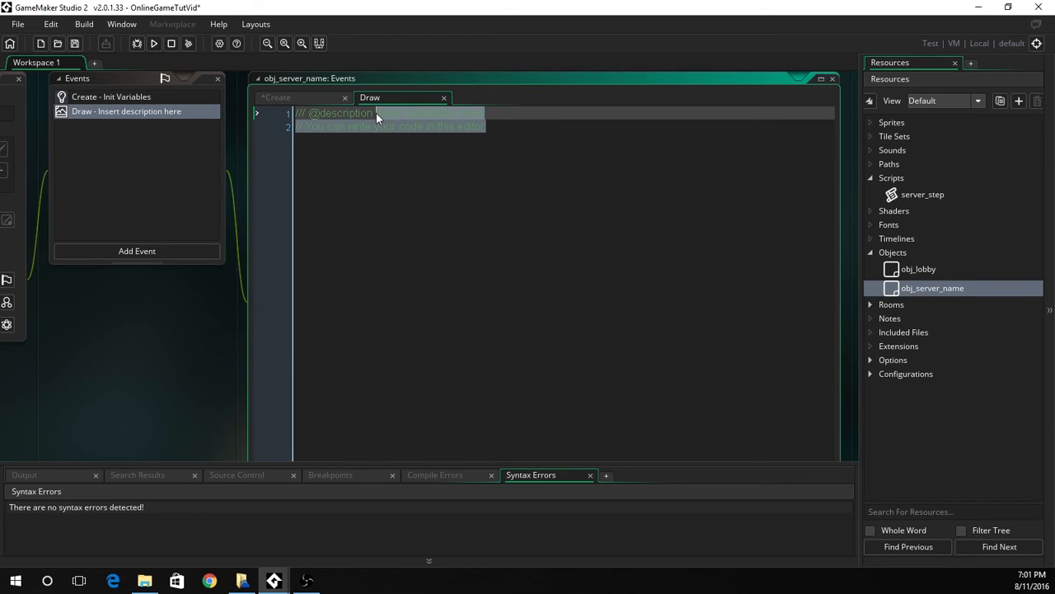
Step: Describe the Draw event as 'Draw Text' and call draw_text(x, y, text)
type("Draw Text")
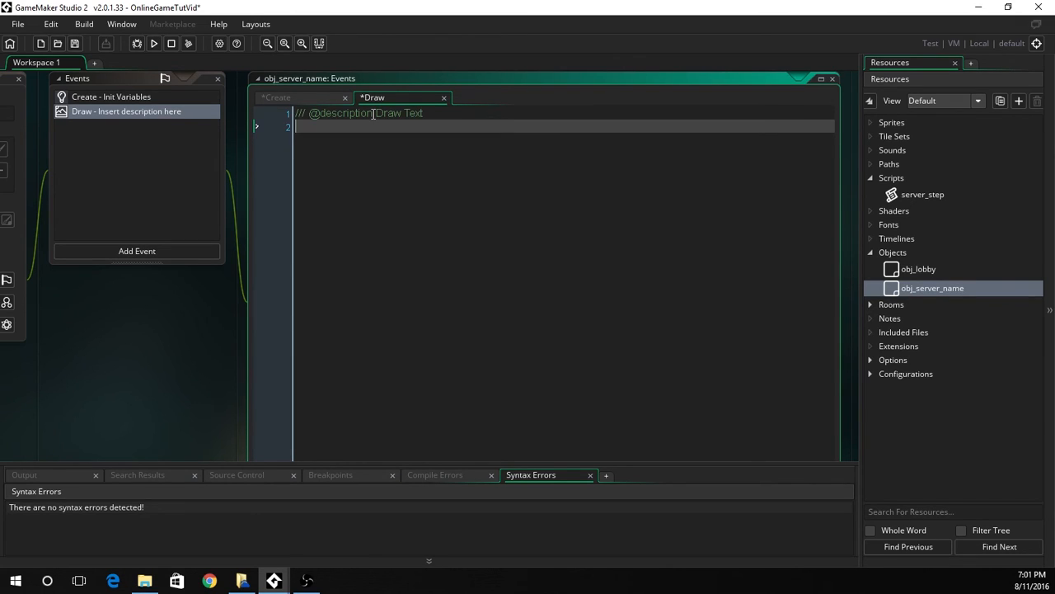
type("draw_text(x,")
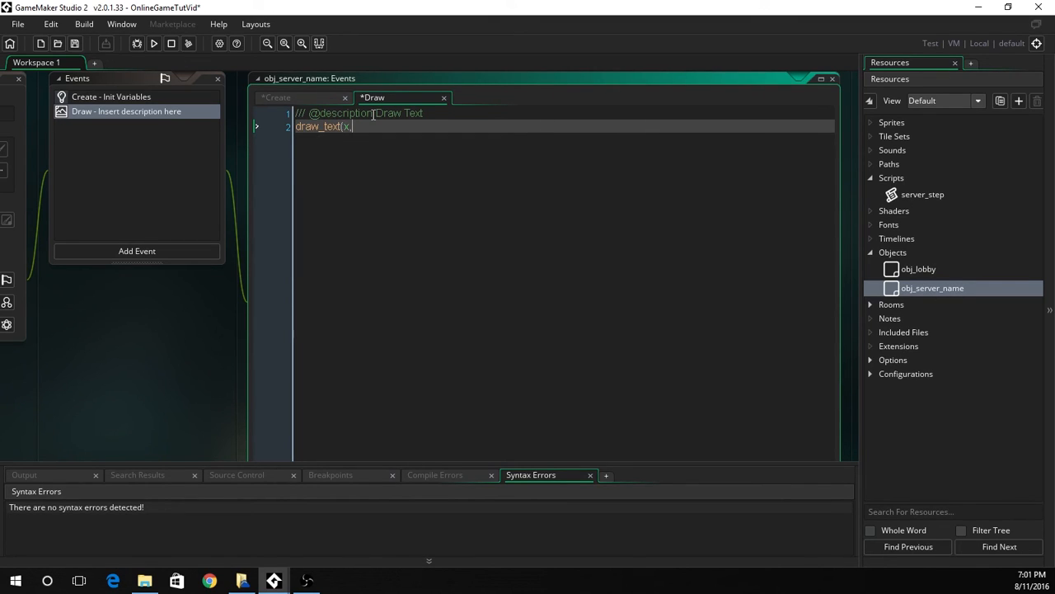
type("y,")
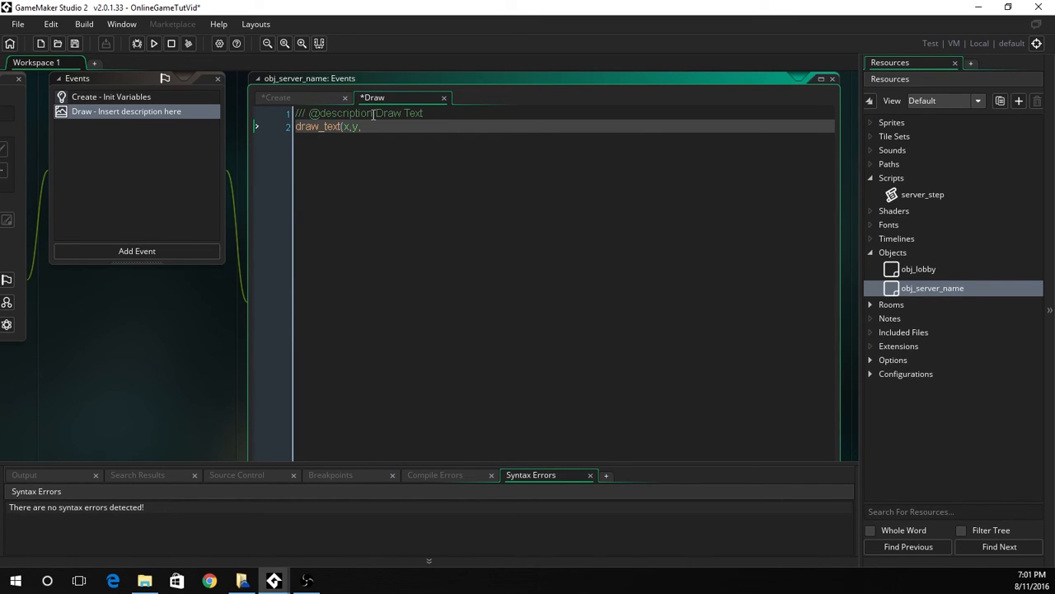
type("text);")
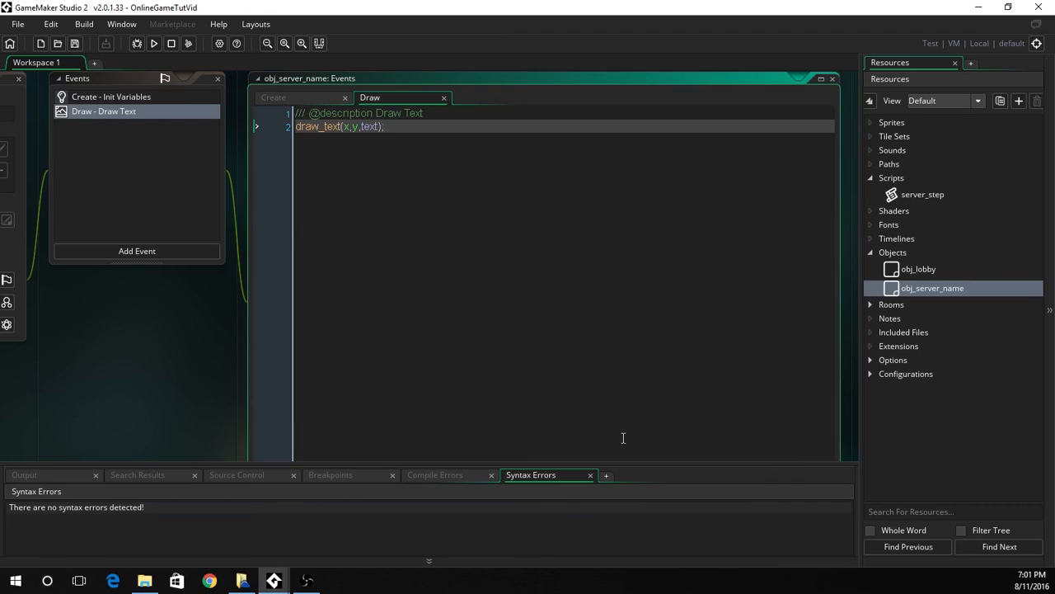
mouse_move(453, 254)
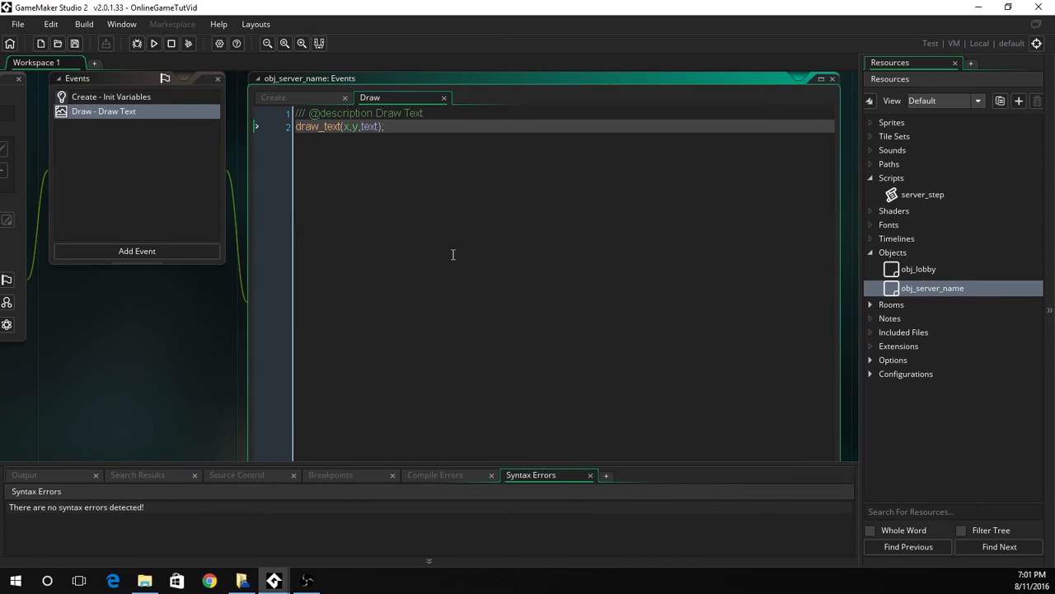
left_click(18, 21)
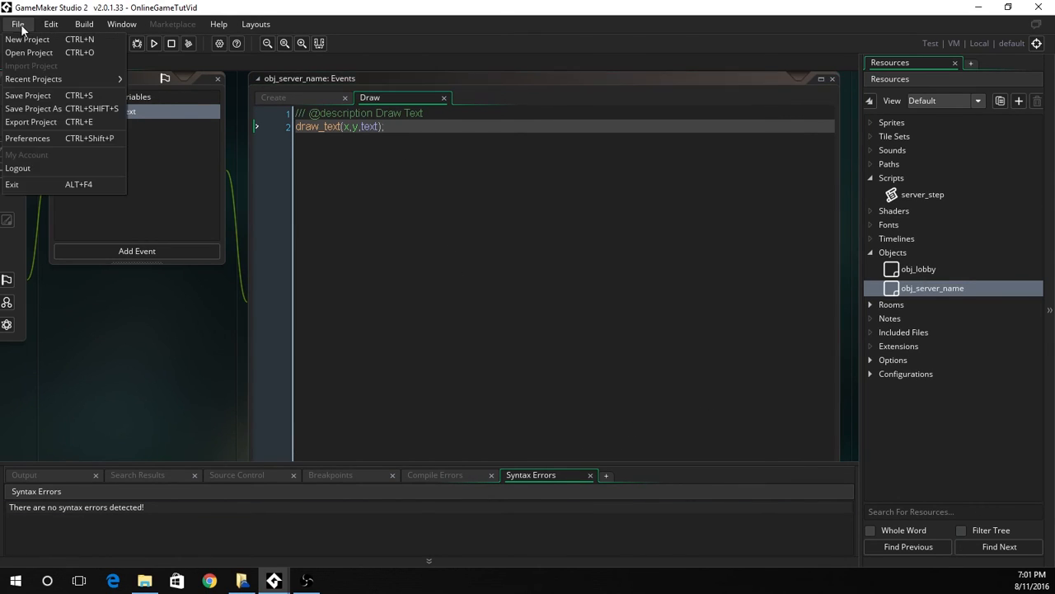
mouse_move(100, 142)
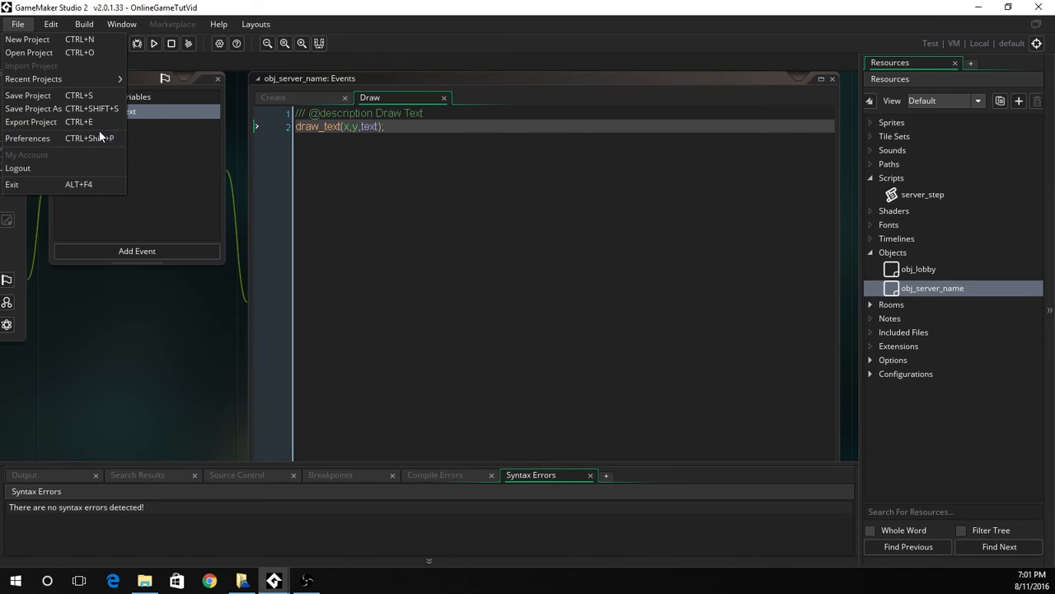
left_click(31, 121)
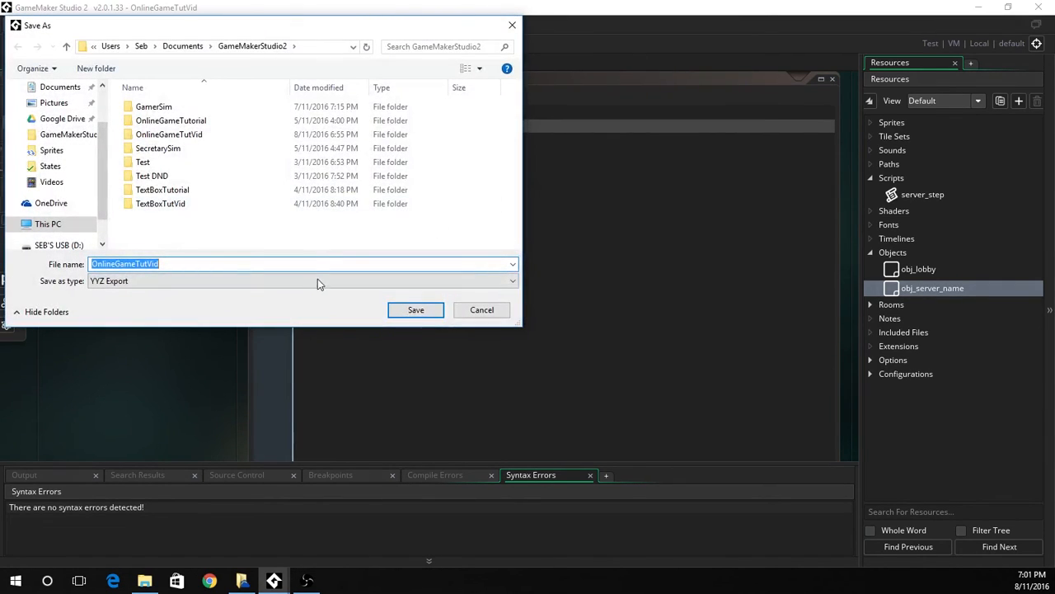
left_click(416, 309)
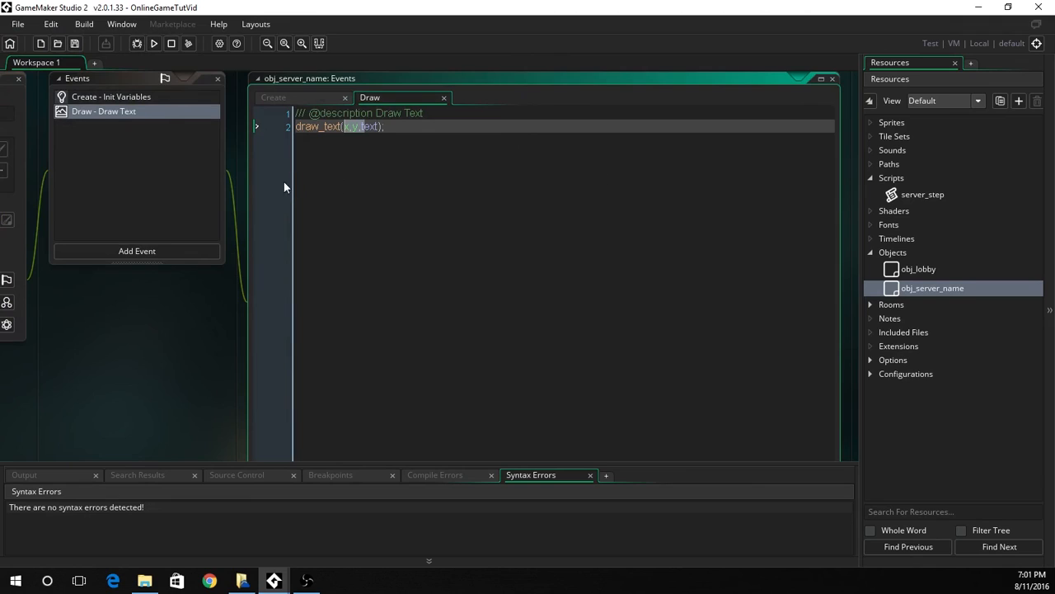
left_click(31, 23)
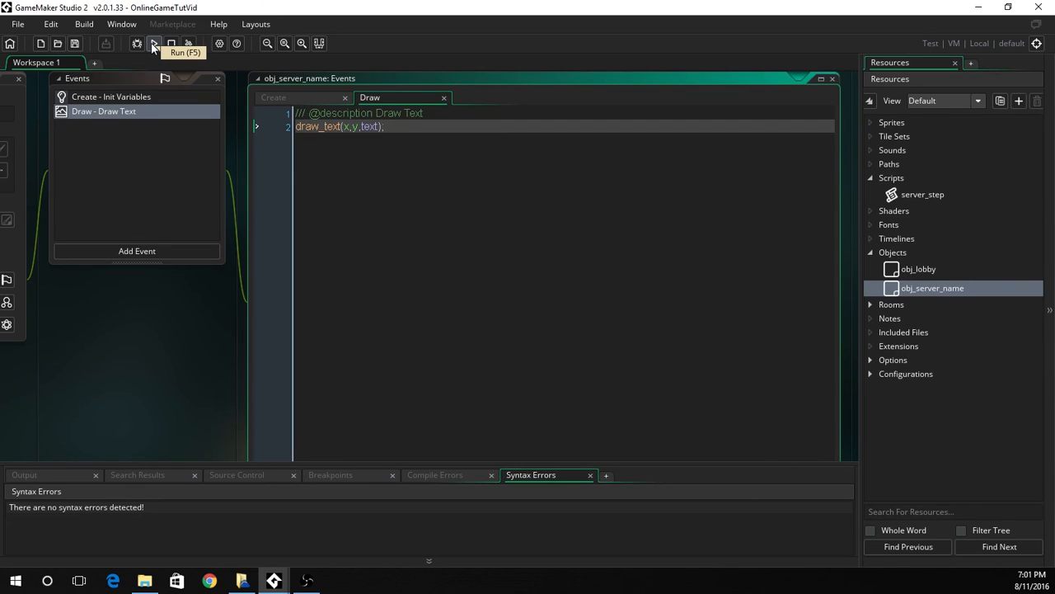
Step: Build and run the game with the Run (F5) toolbar button
left_click(154, 44)
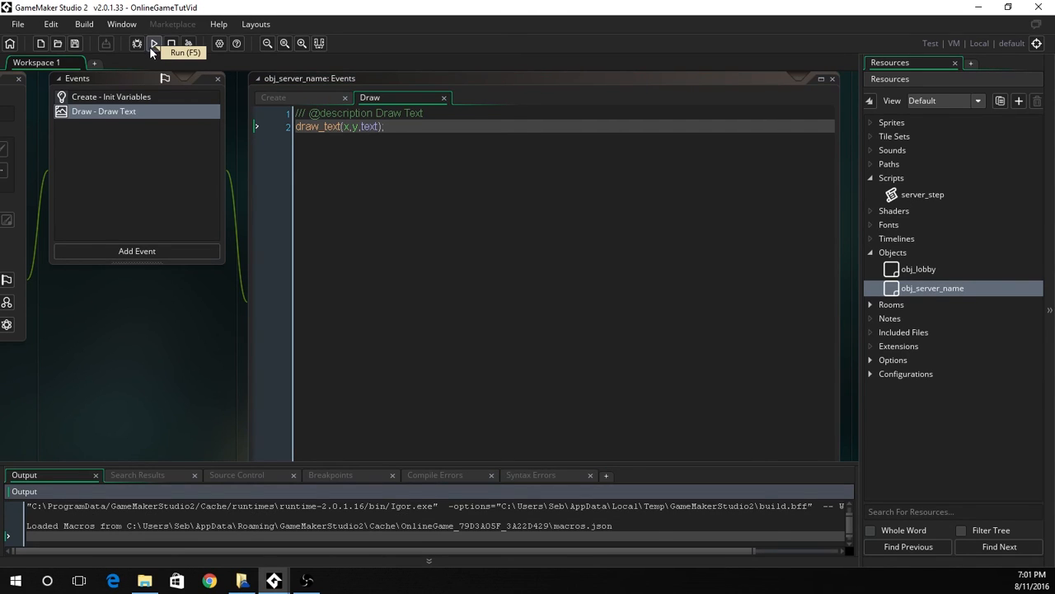
left_click(150, 44)
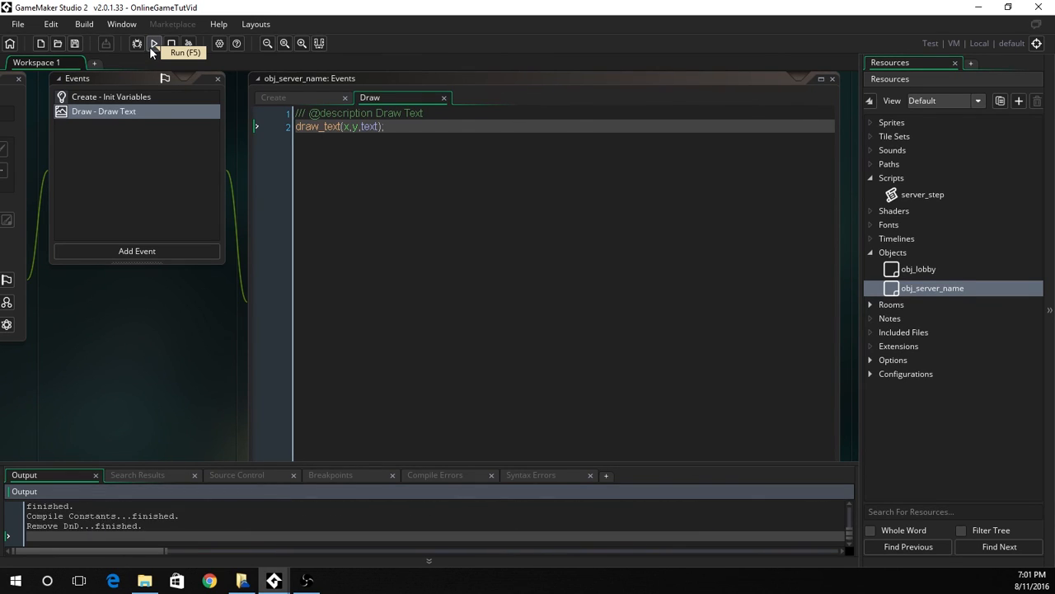
left_click(153, 44)
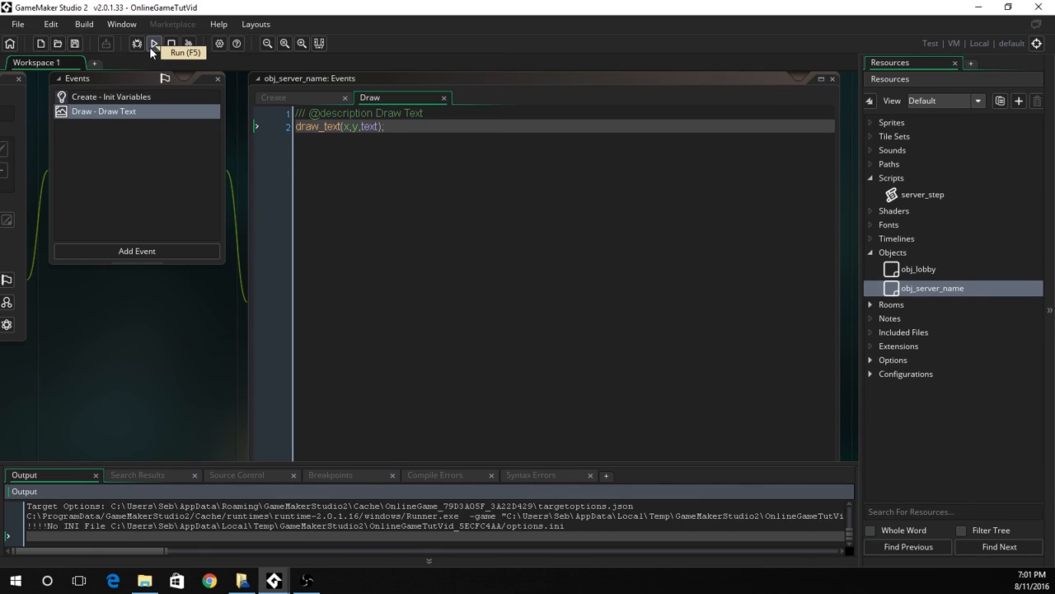
left_click(153, 45)
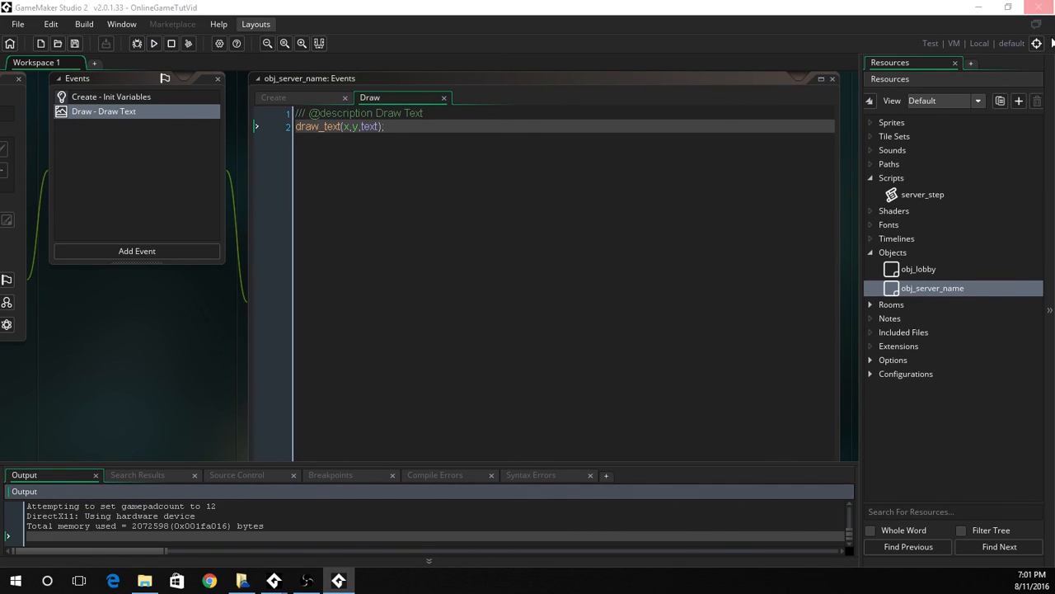
left_click(169, 43)
type("draw_set_color(c_white);")
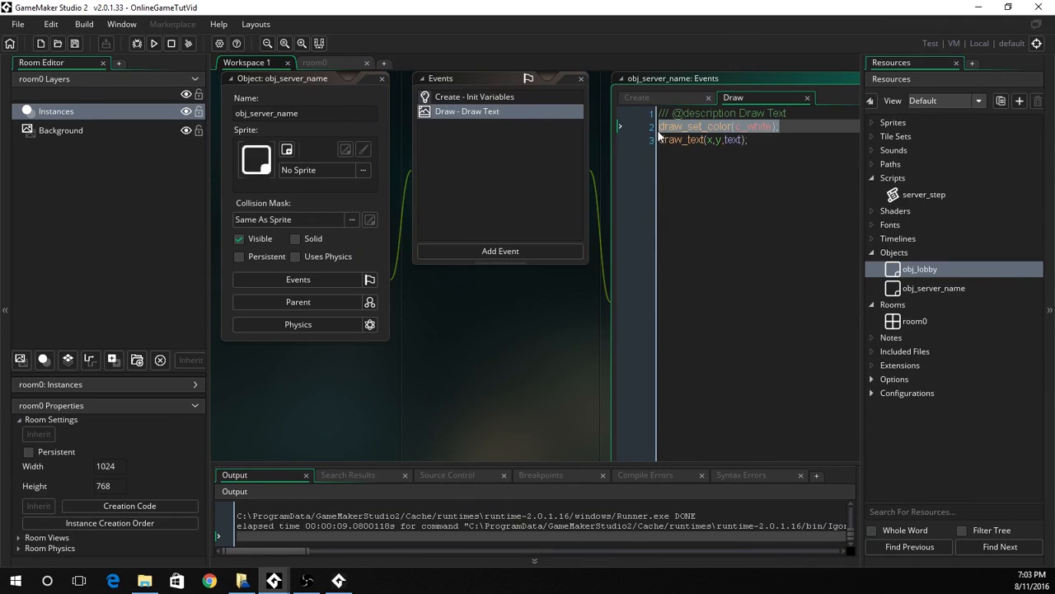
Step: Confirm the game window shows 'Server', then close the game
left_click(802, 115)
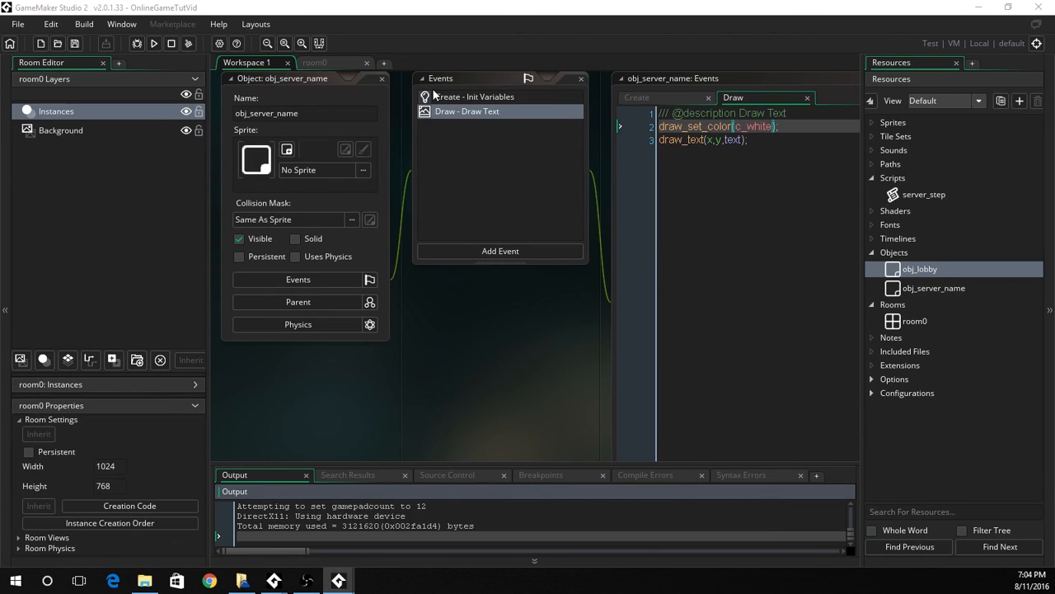
left_click(155, 44)
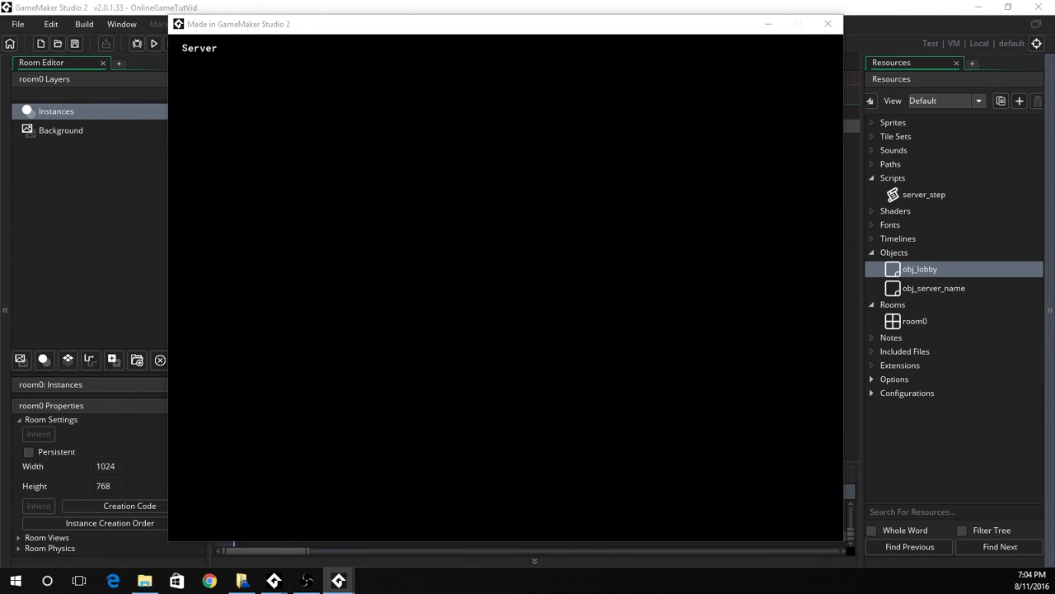
mouse_move(826, 24)
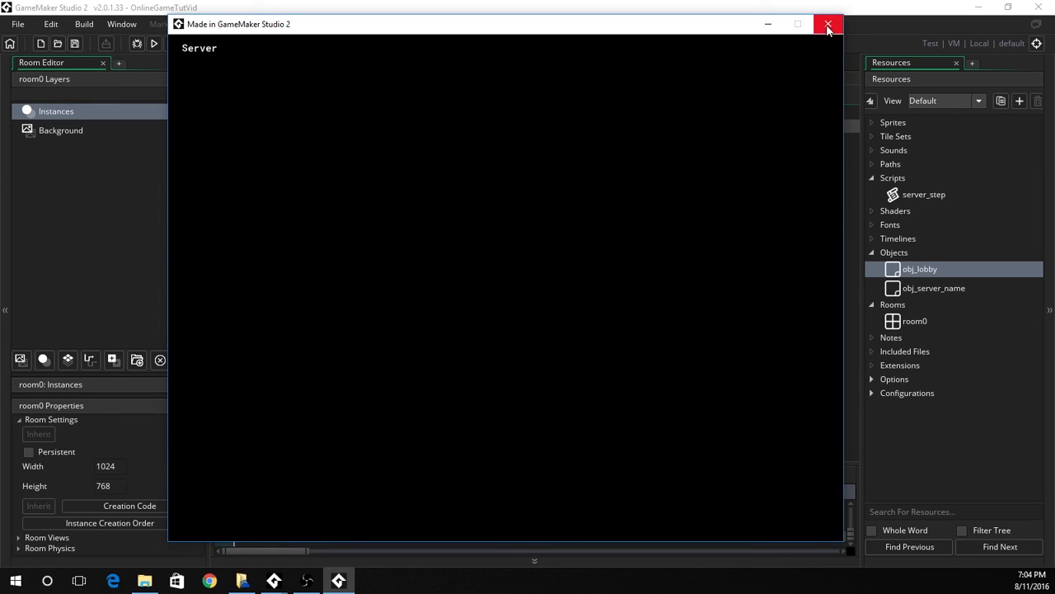